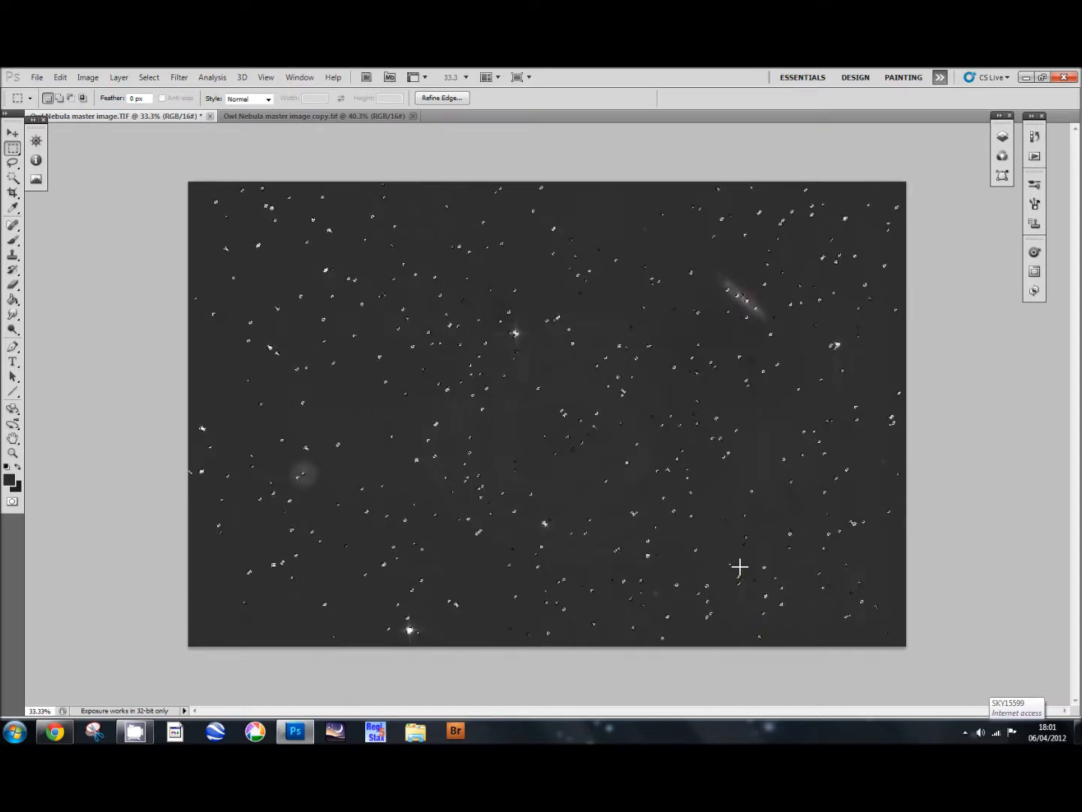
Step: Copy the selected stars onto a new layer via Layer > New > Layer via Copy
left_click(1002, 137)
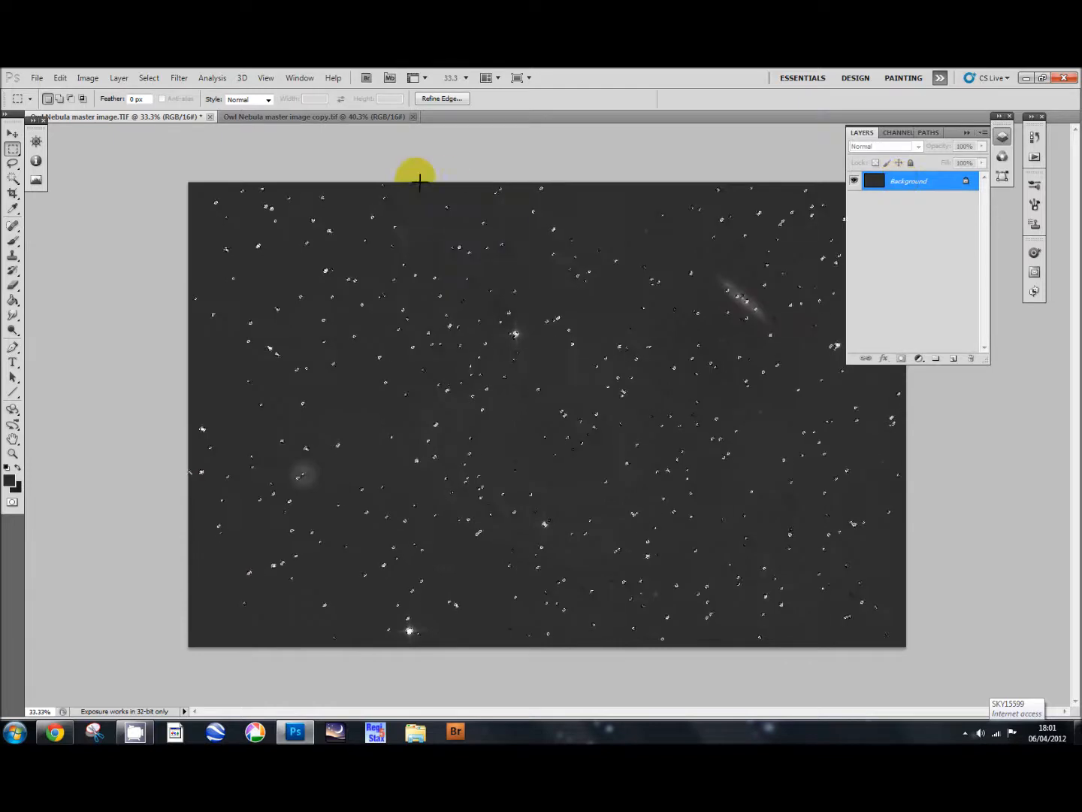
left_click(119, 77)
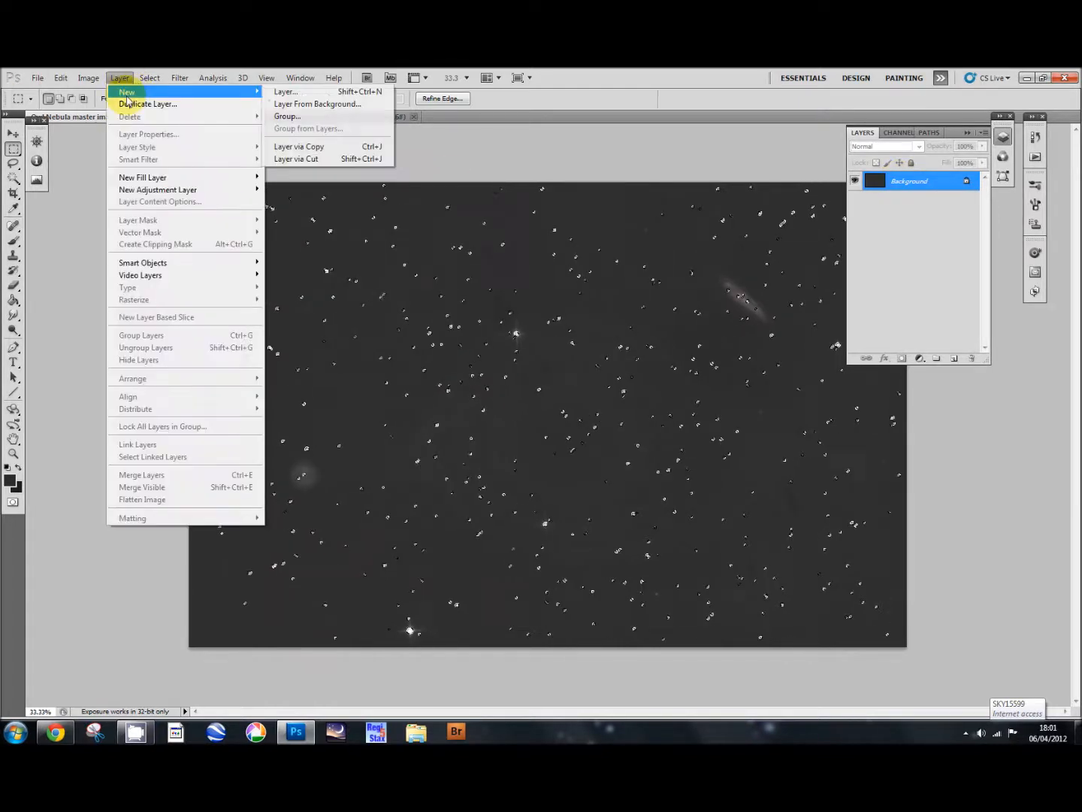
mouse_move(315, 146)
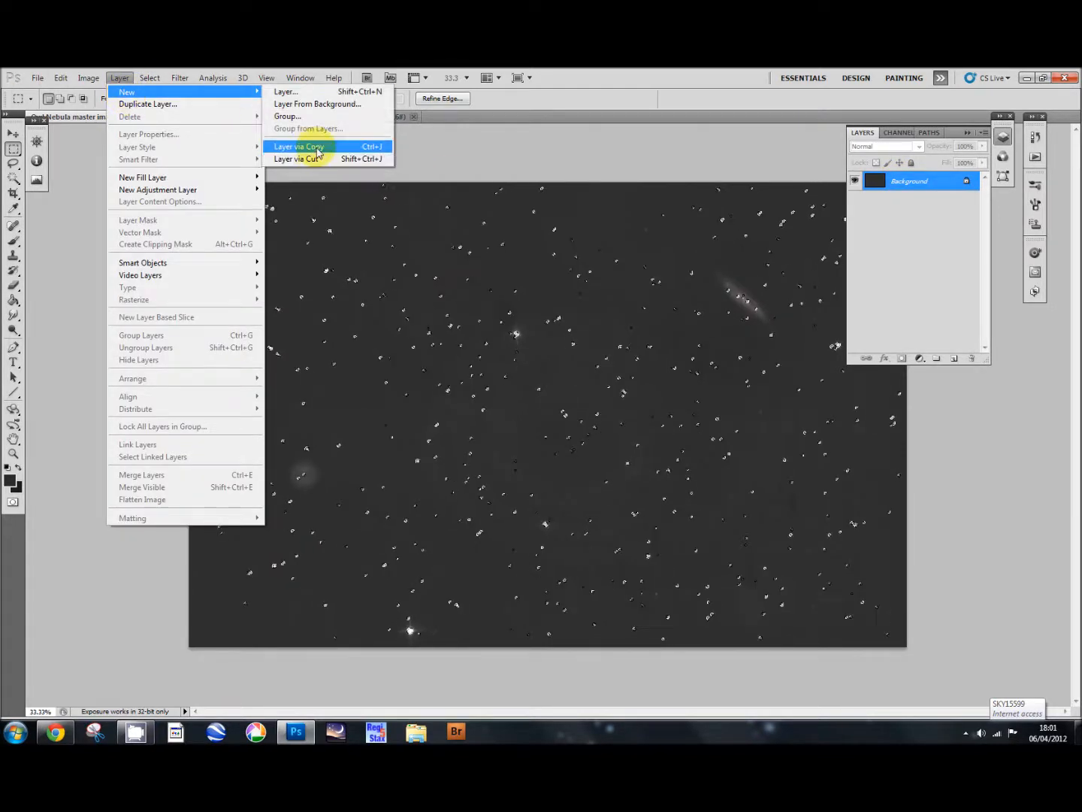
mouse_move(316, 152)
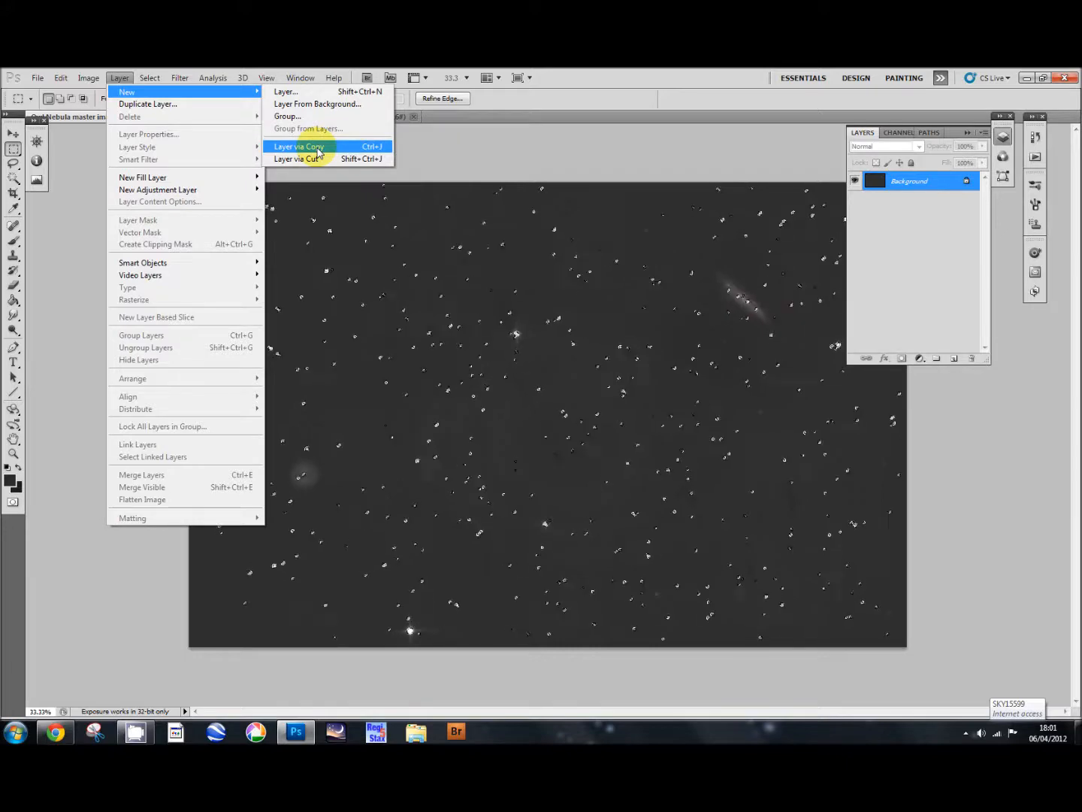
left_click(298, 146)
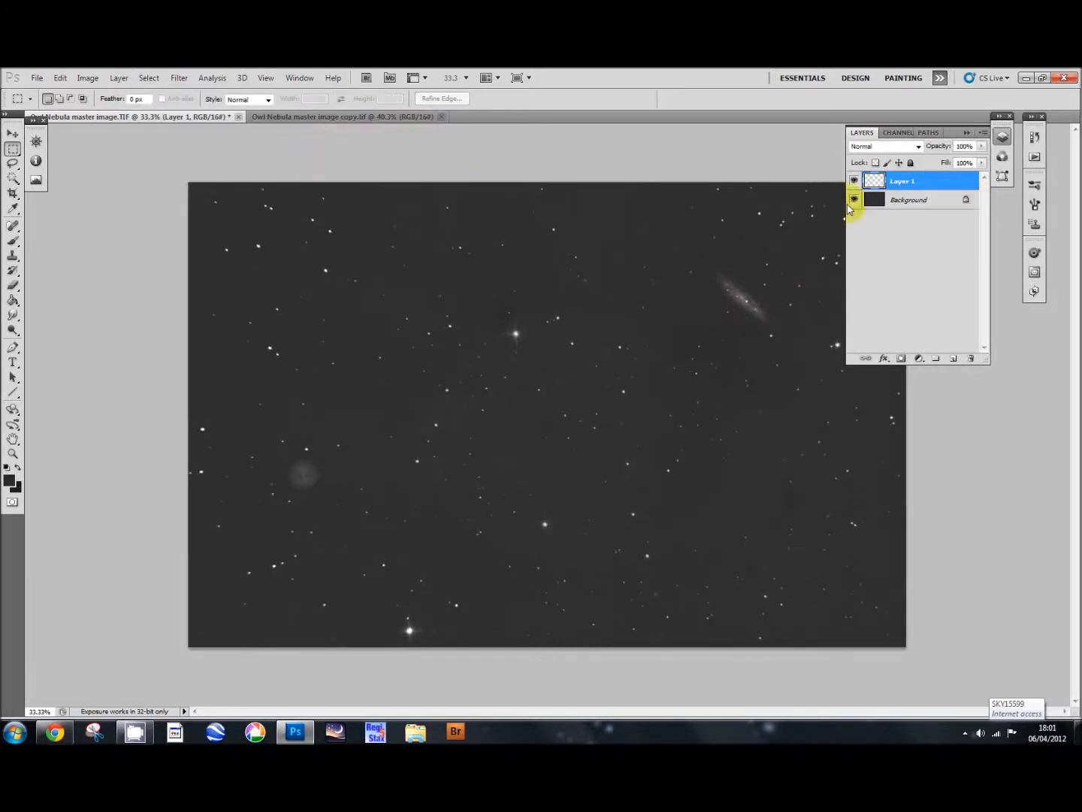
Step: Hide the Background to inspect the stars alone on Layer 1, then show it again
left_click(854, 199)
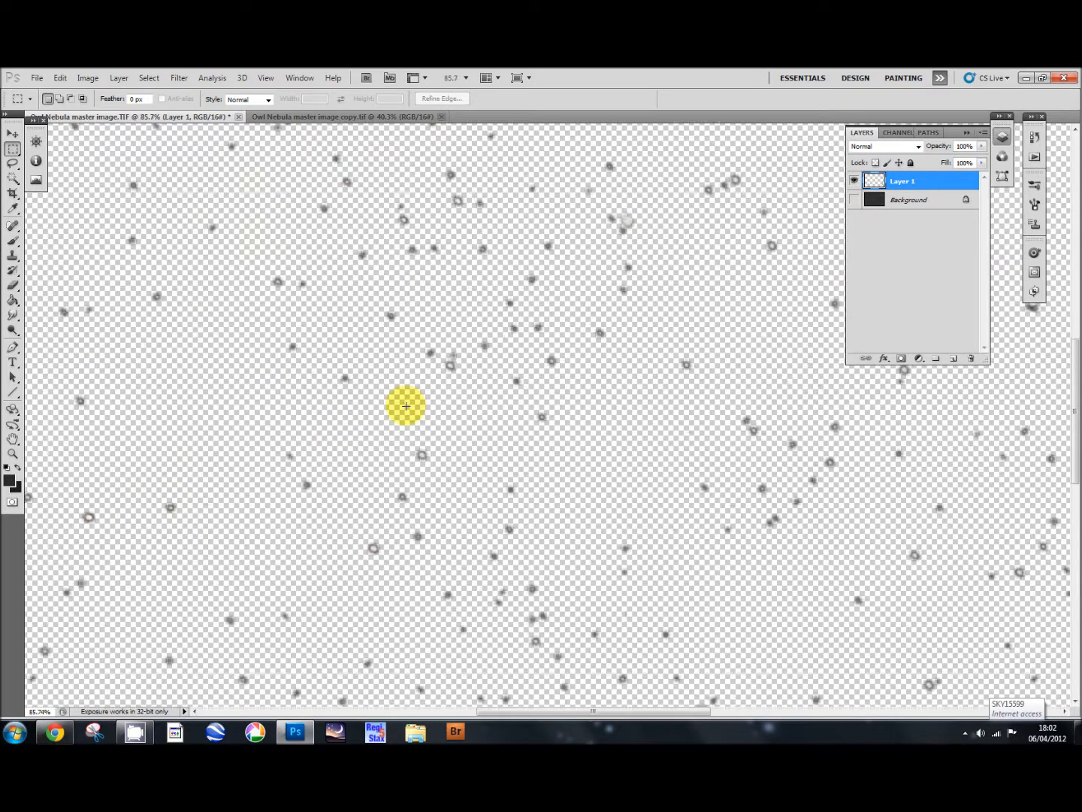
scroll("down", 3)
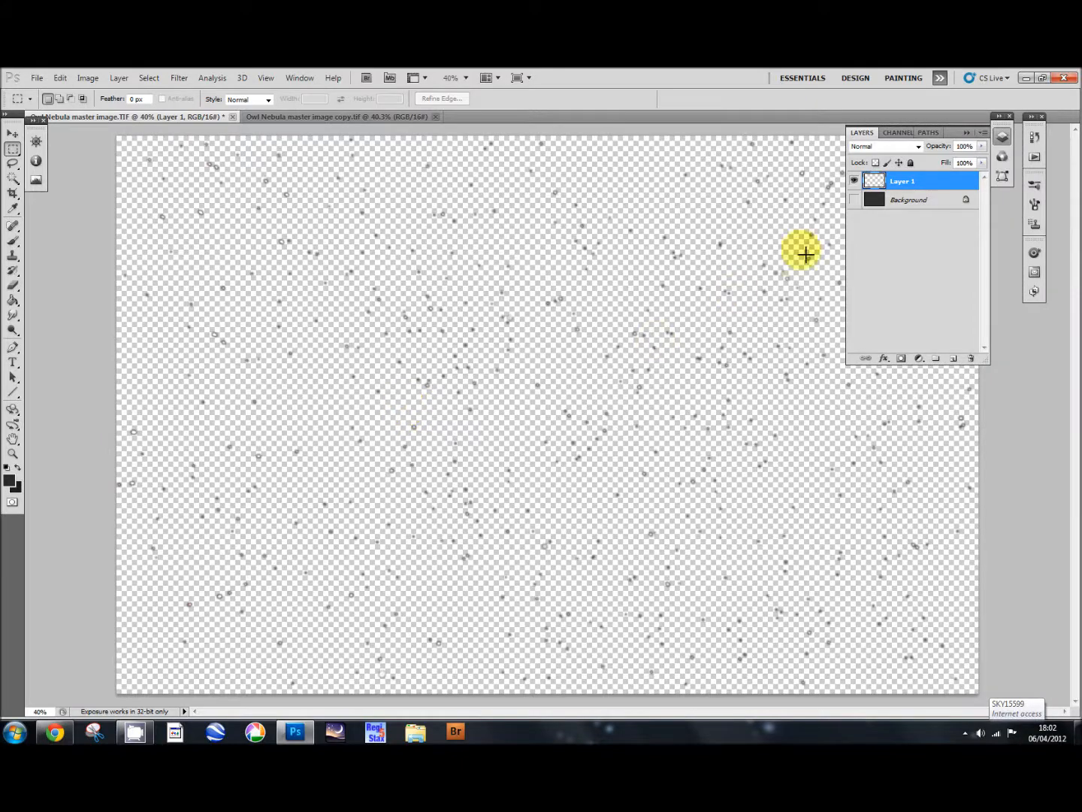
left_click(853, 199)
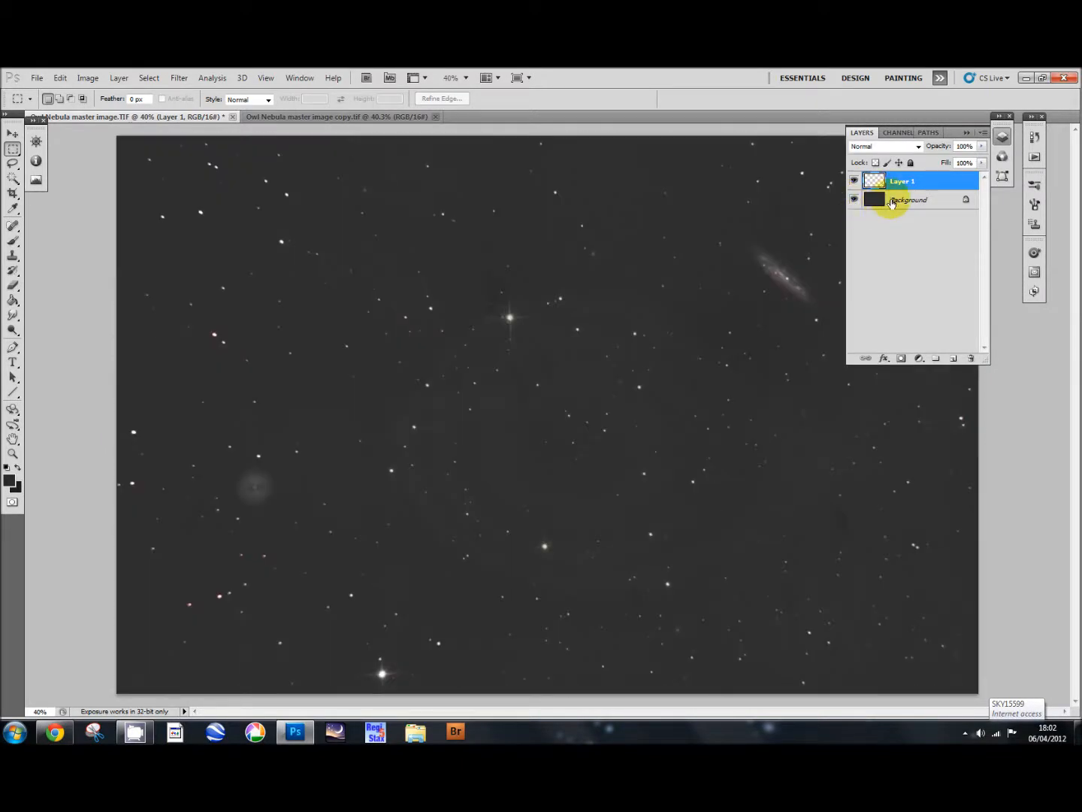
Step: Make the Background layer the active layer for editing
left_click(909, 199)
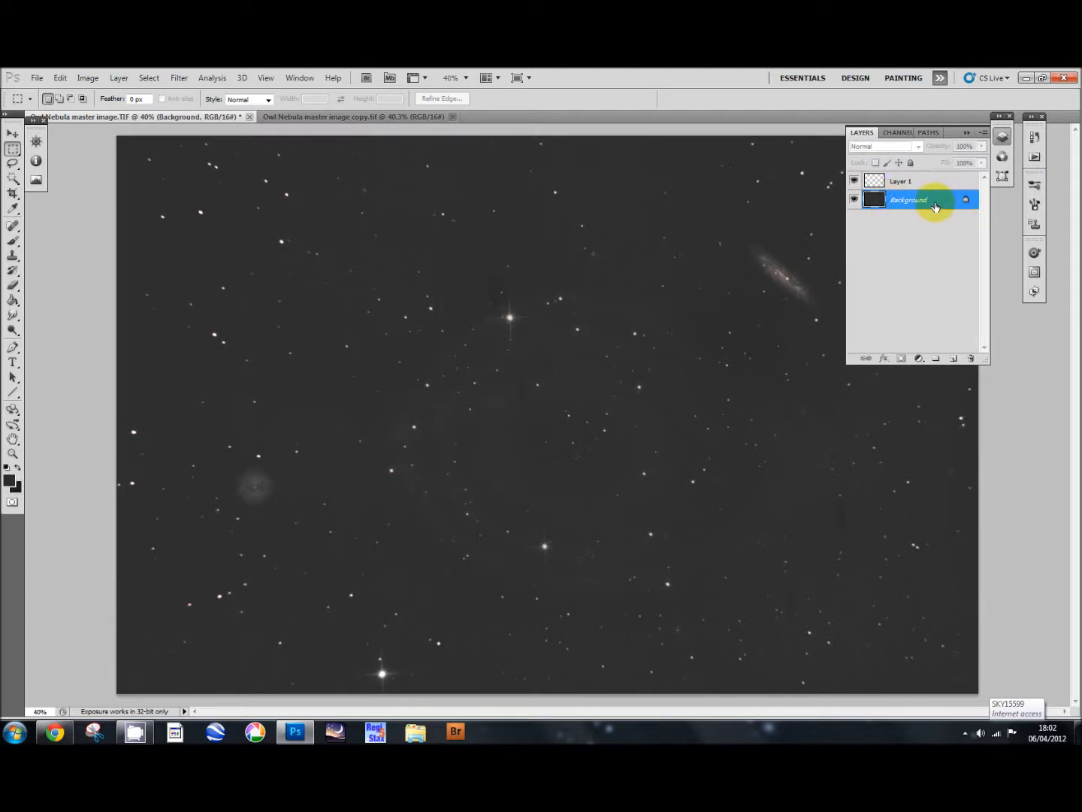
mouse_move(647, 372)
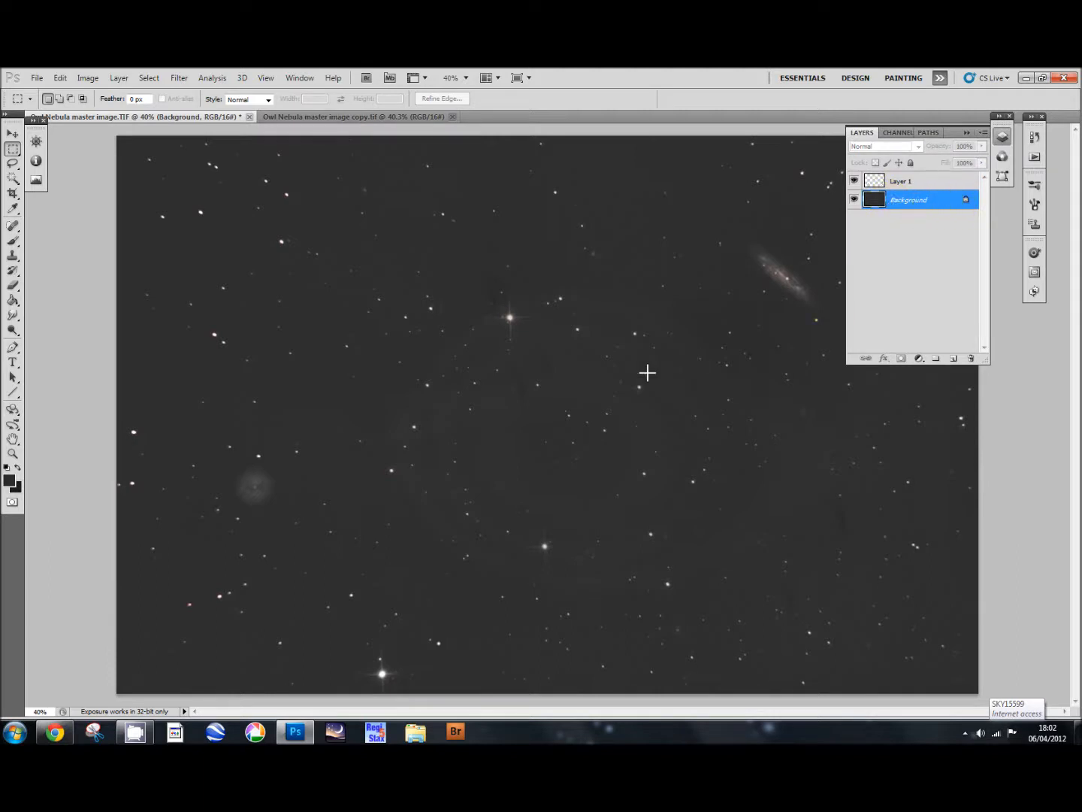
mouse_move(615, 467)
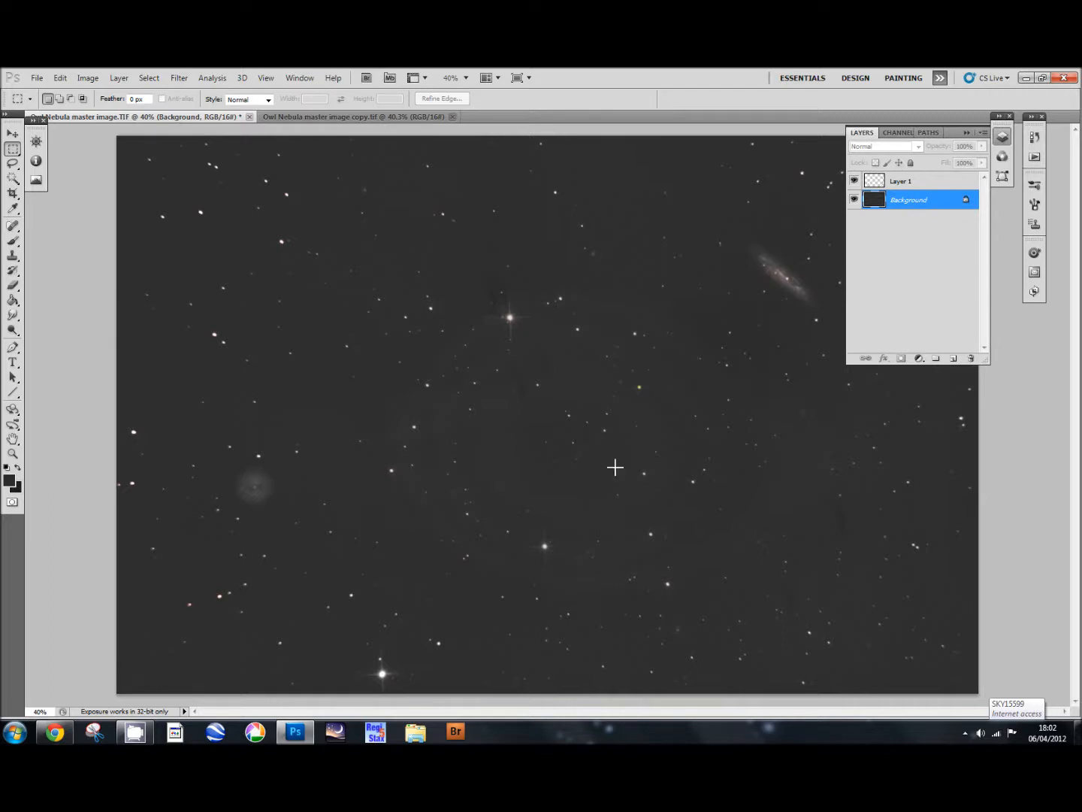
mouse_move(257, 474)
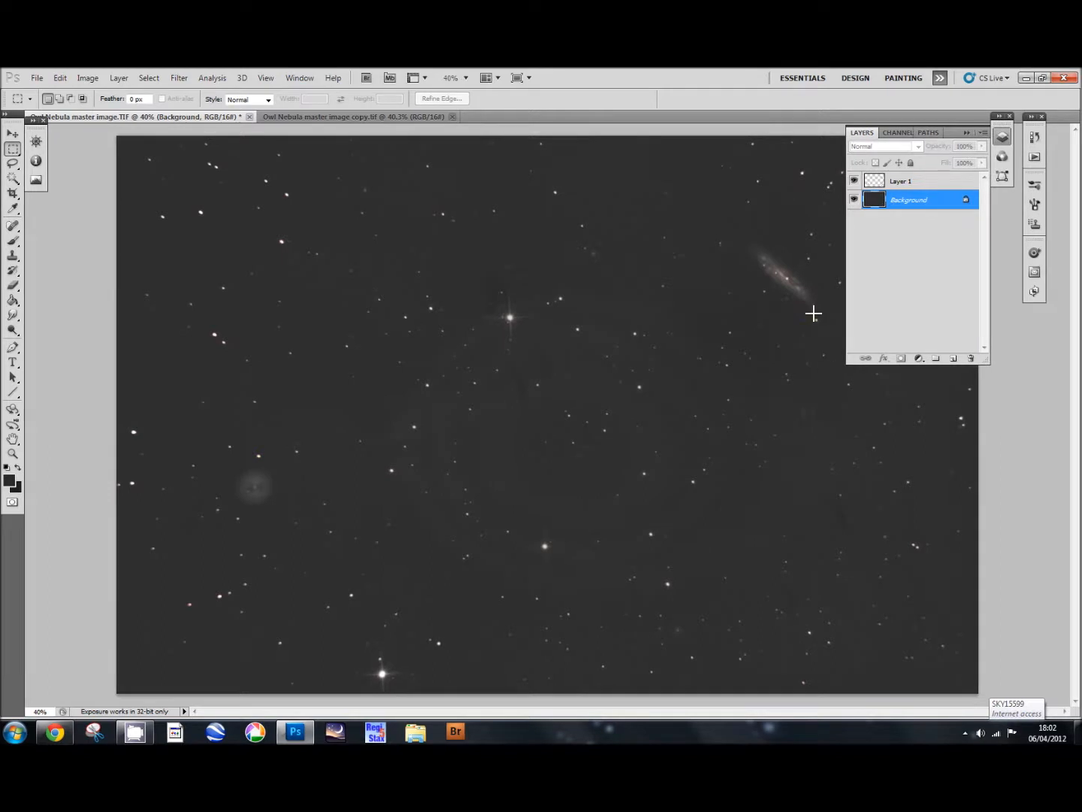
mouse_move(517, 369)
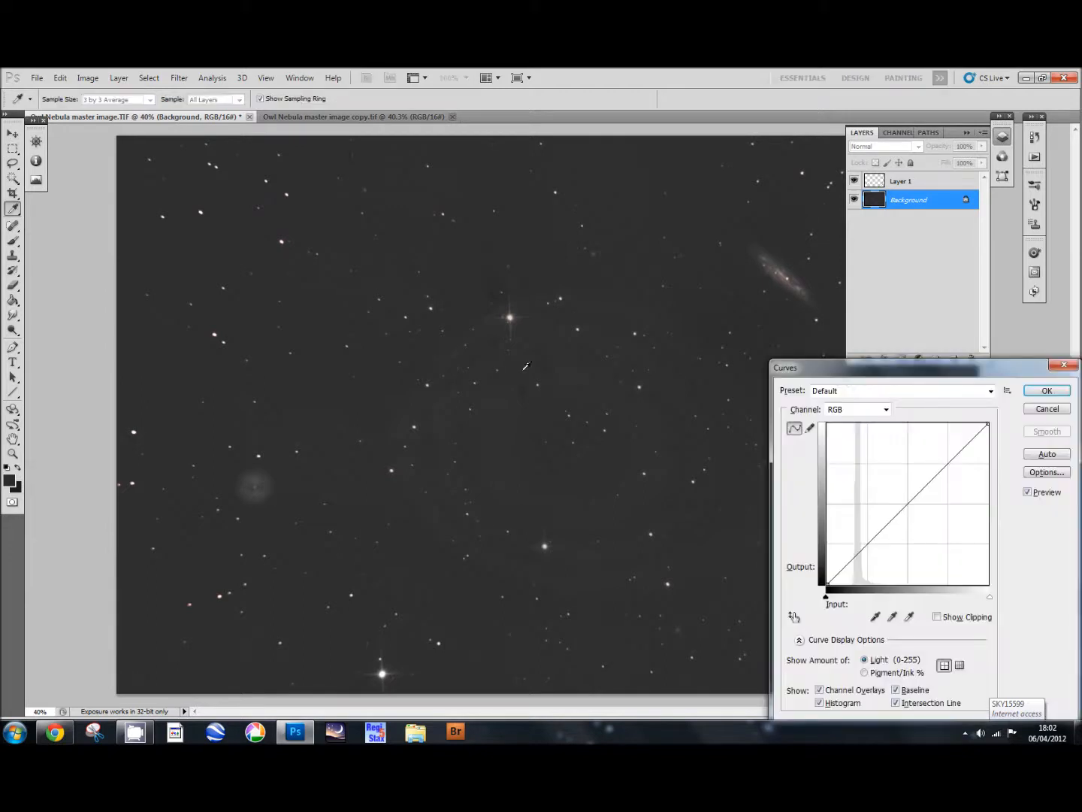
Step: Apply a raised Curves adjustment brightening the background sky, with Layer 1 hidden
left_click(908, 504)
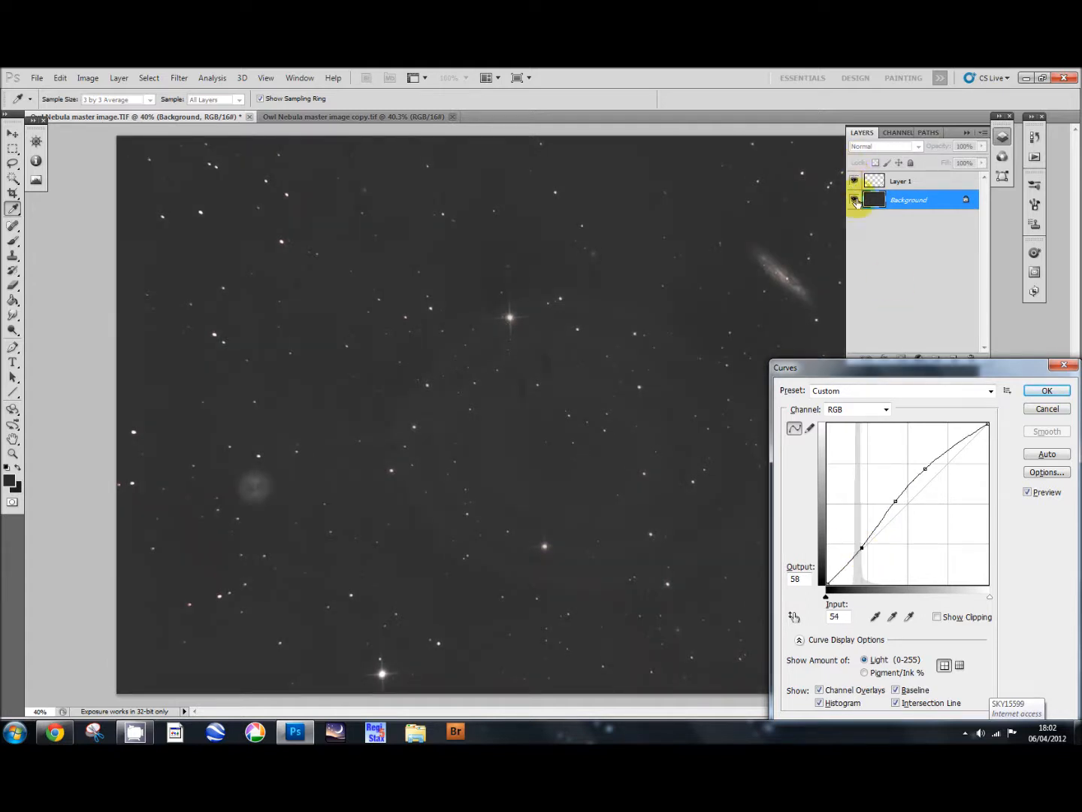
left_click(1046, 390)
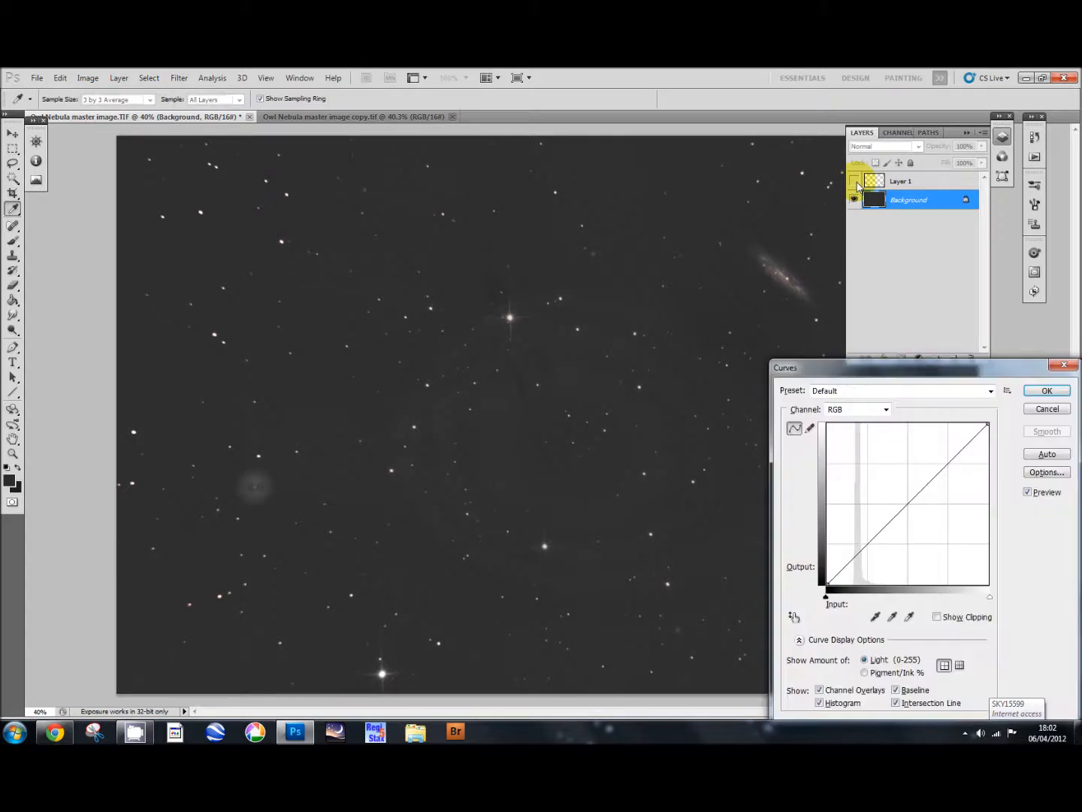
left_click(903, 503)
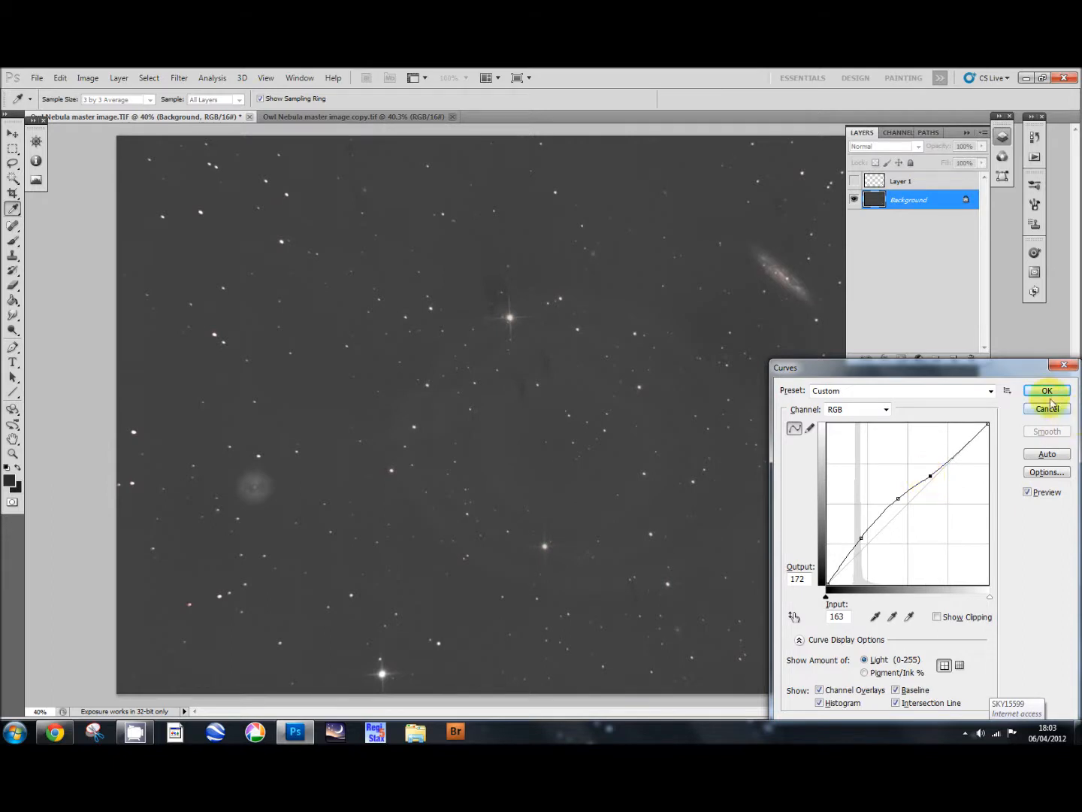
left_click(1047, 390)
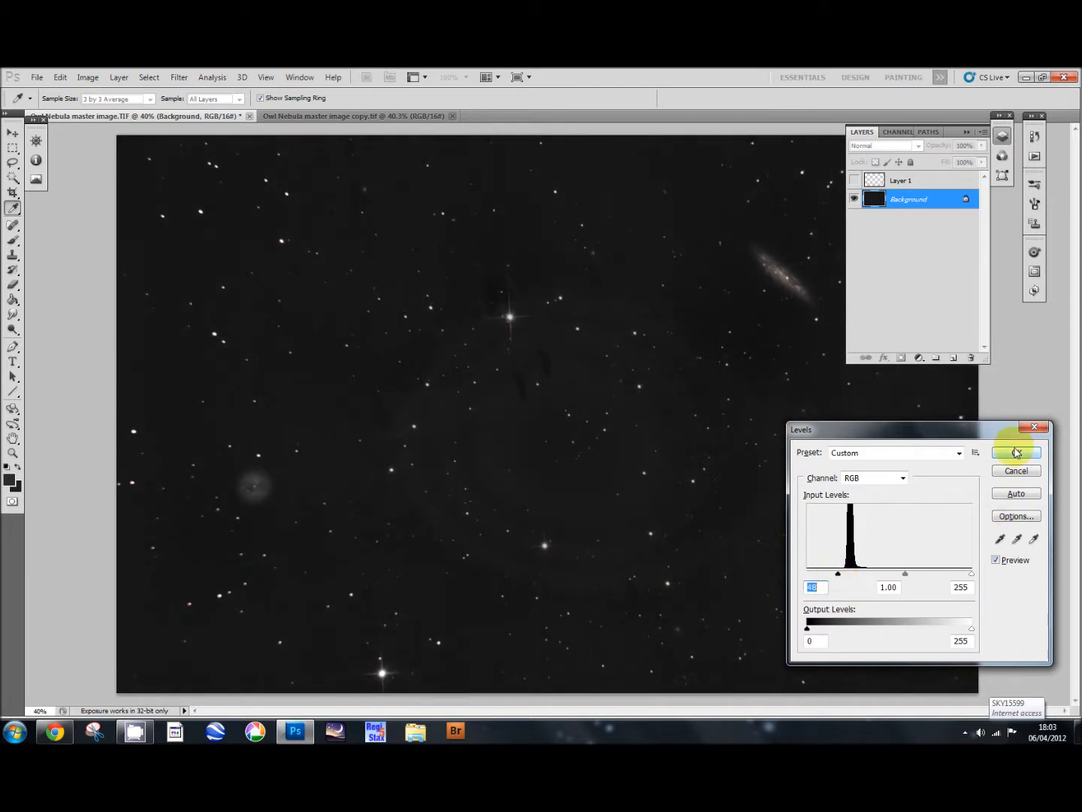
Step: Apply the Levels adjustment with the black input raised to darken the sky
left_click(1016, 452)
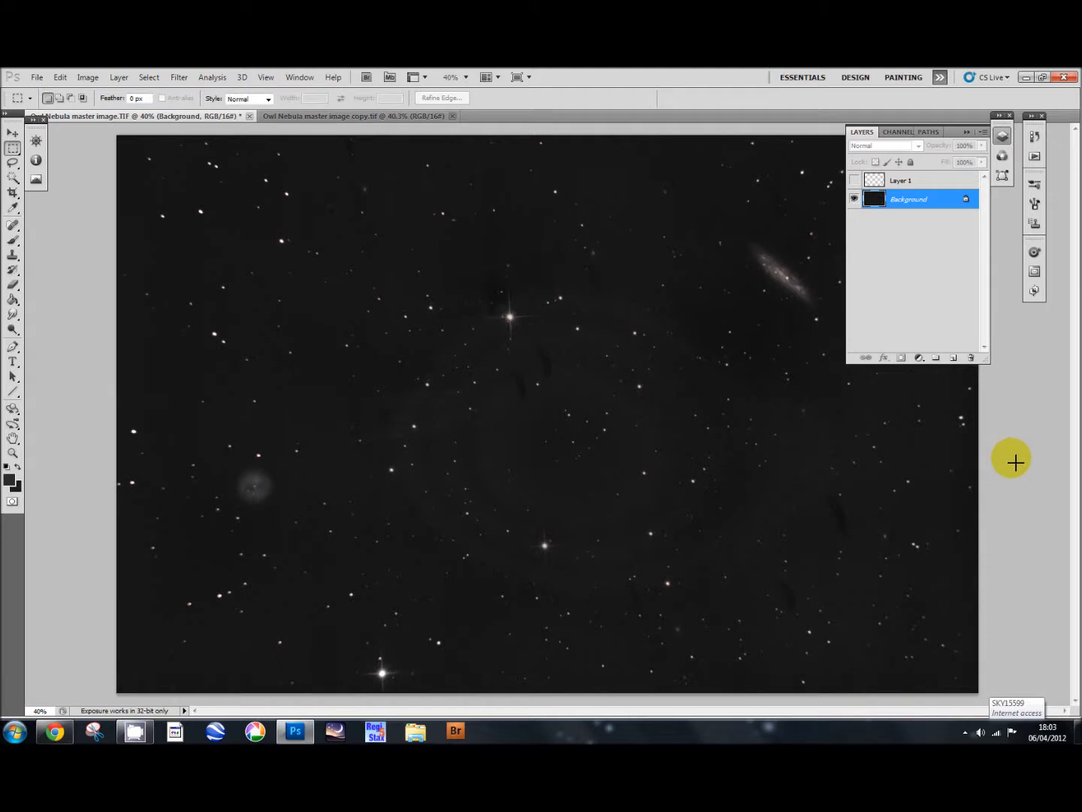
mouse_move(251, 487)
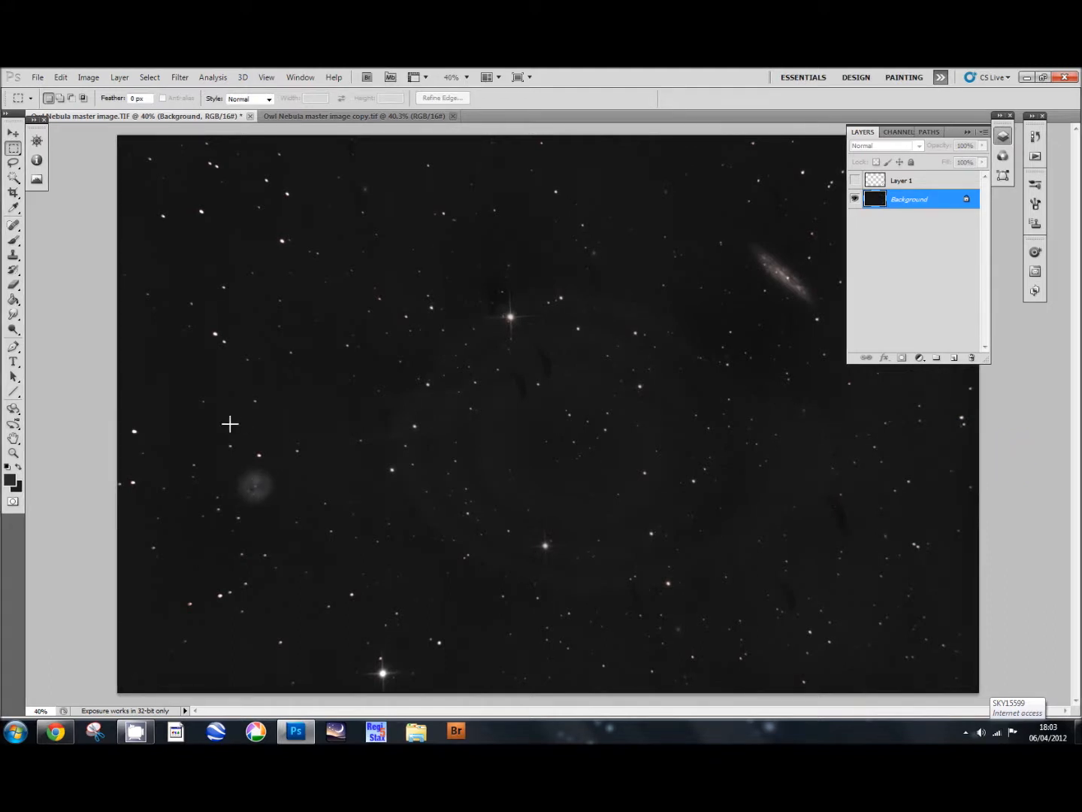
Step: Switch to the Lasso tool with 30 px feather to select the nebula and galaxy
left_click(12, 164)
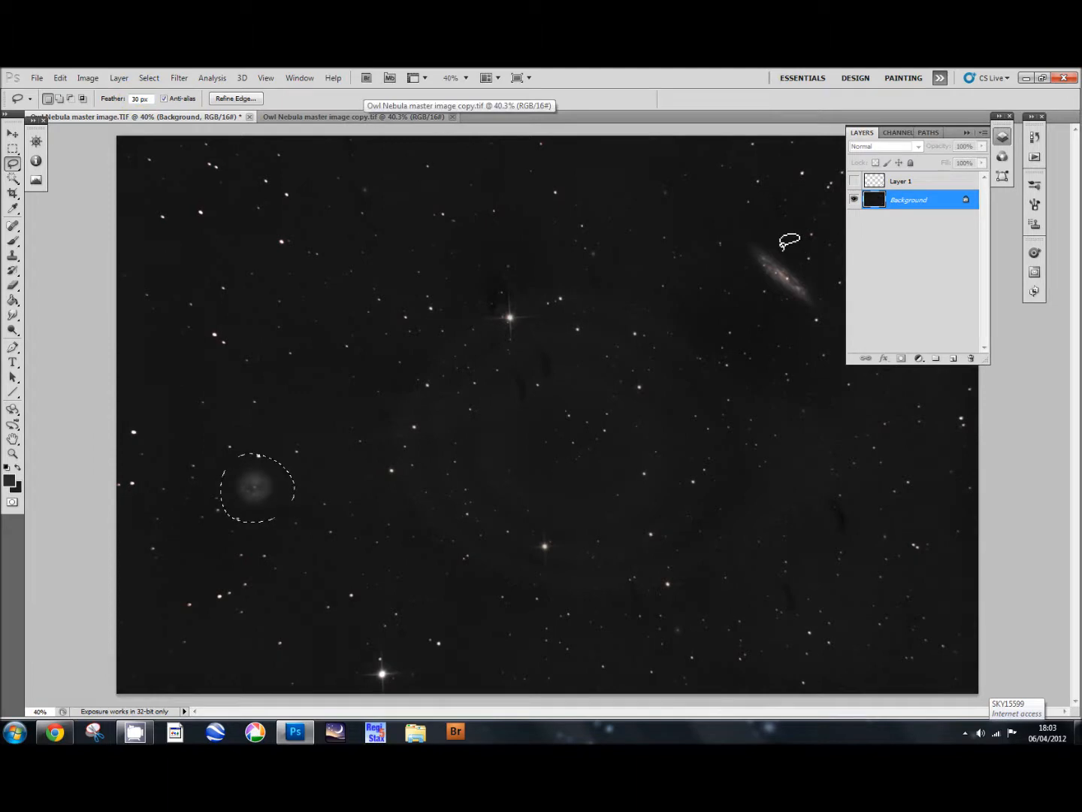
mouse_move(804, 250)
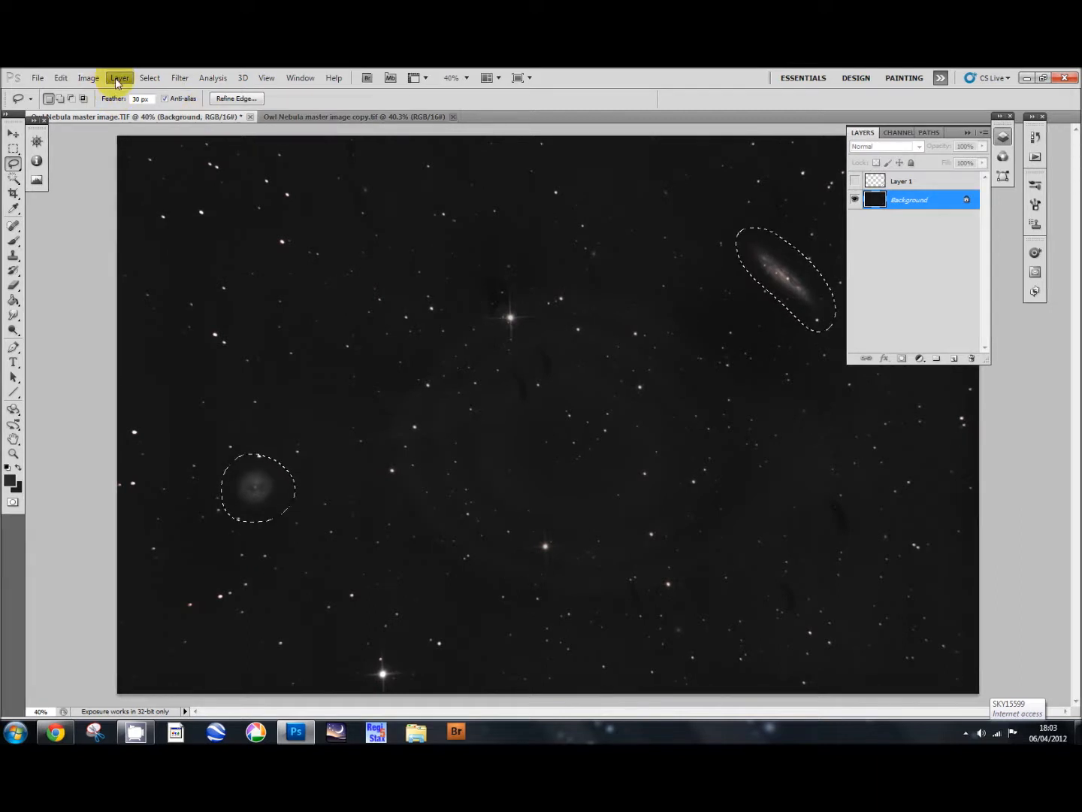
Step: Copy the selected nebula and galaxy onto a new Layer 2 and hide the Background
left_click(120, 77)
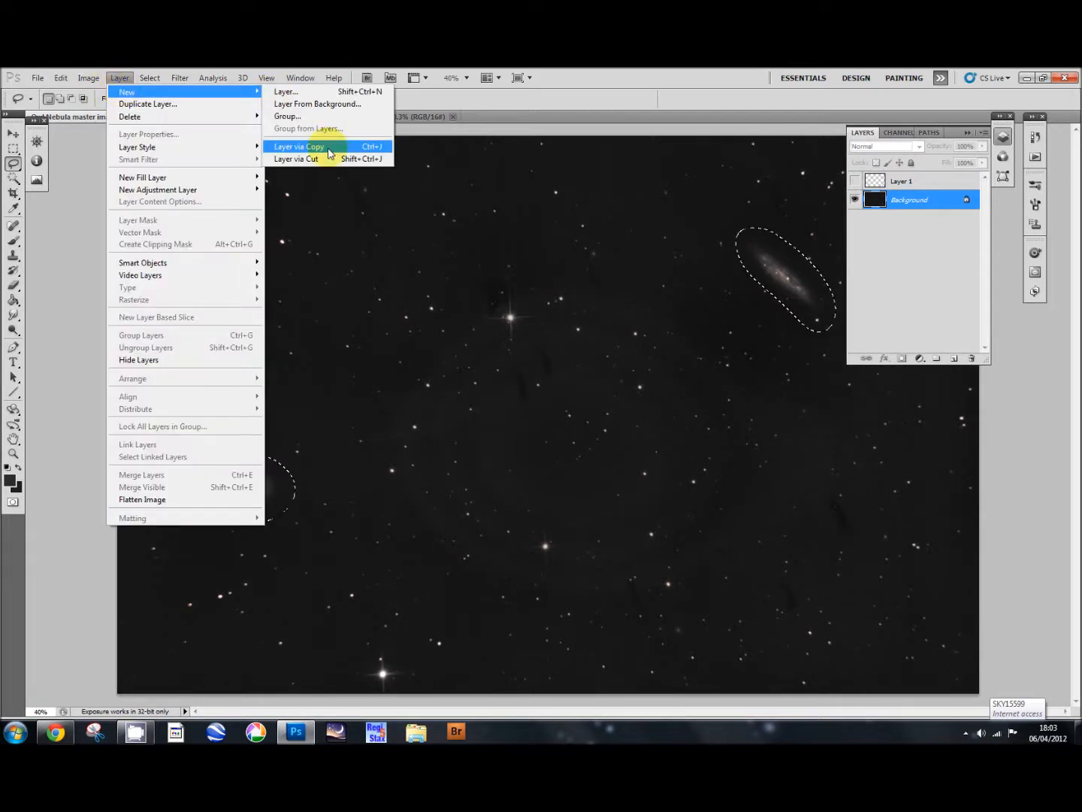
left_click(299, 146)
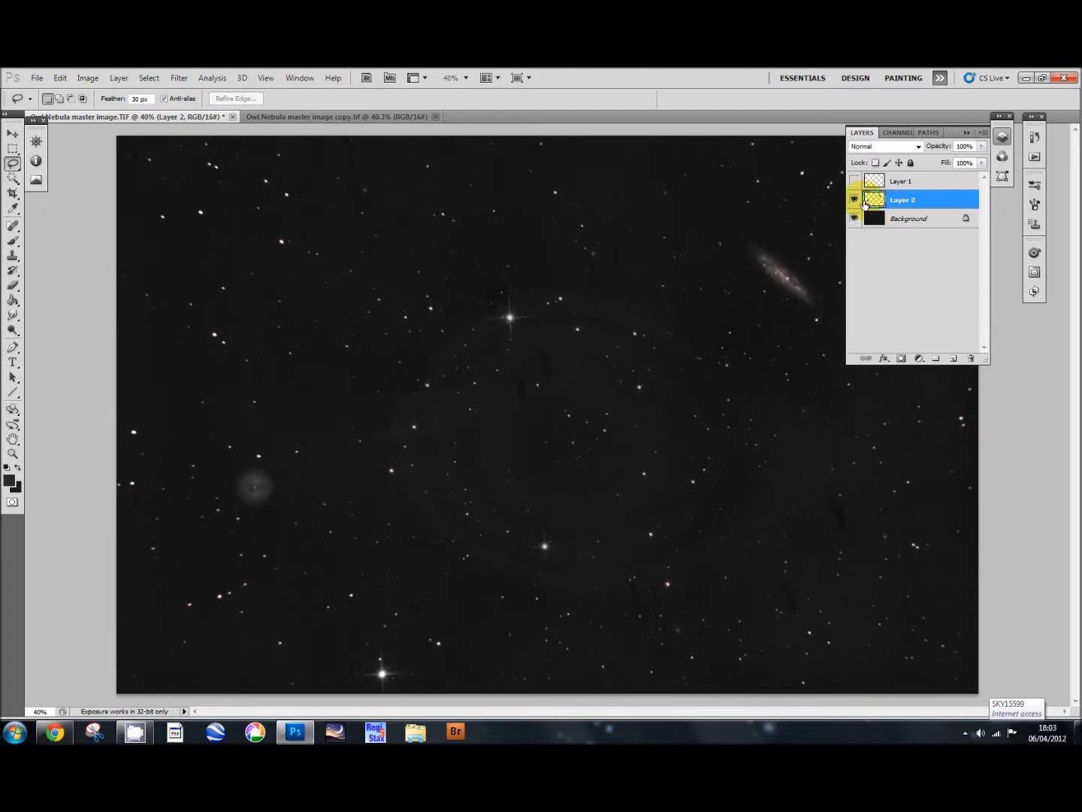
left_click(855, 218)
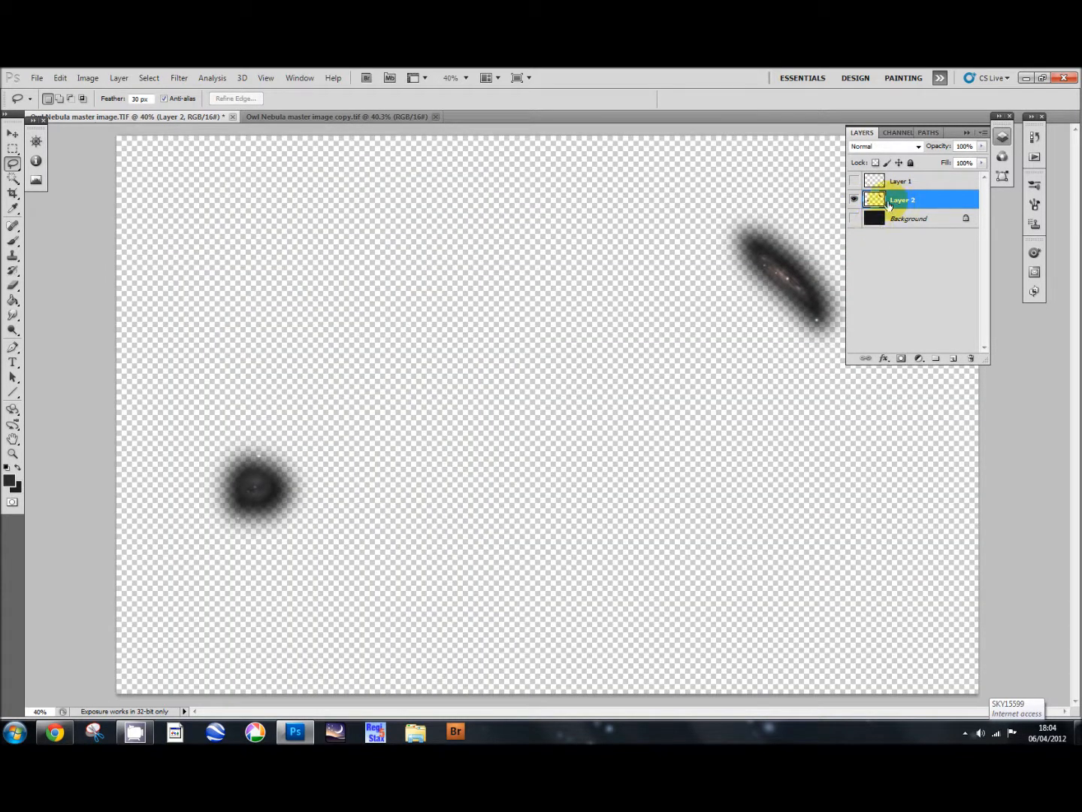
Step: Review Layer 1 and Layer 2 separately, then show only the original Background again
left_click(853, 199)
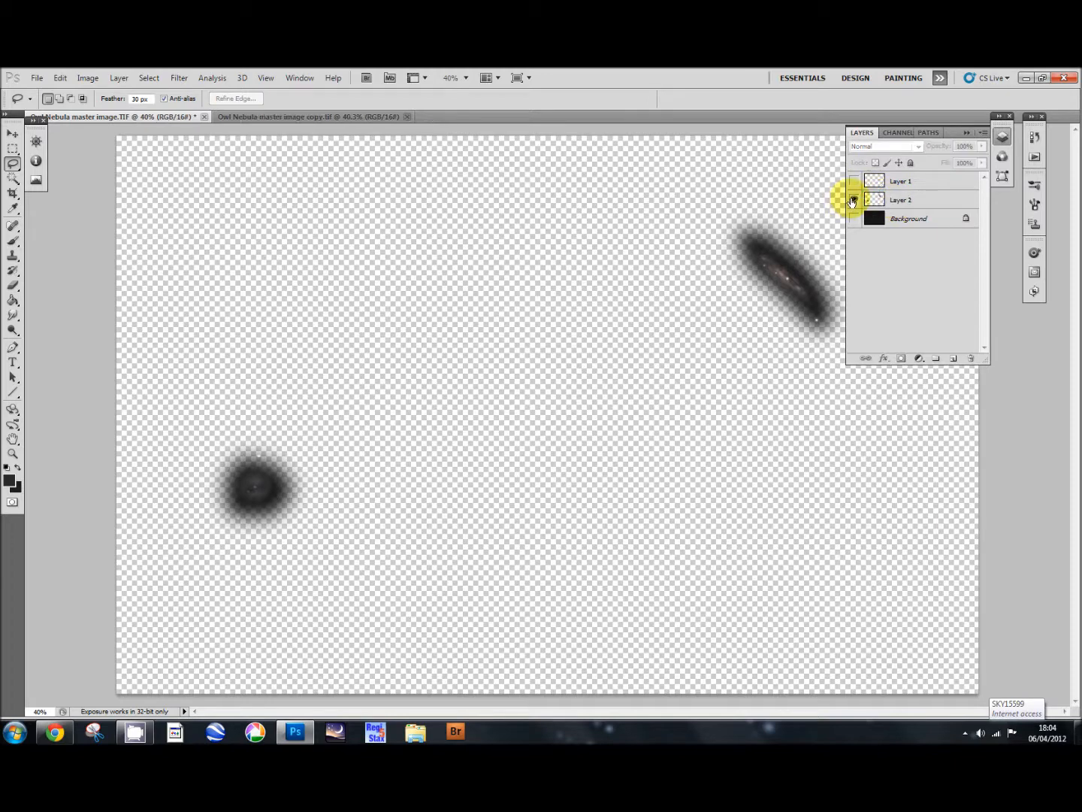
left_click(854, 181)
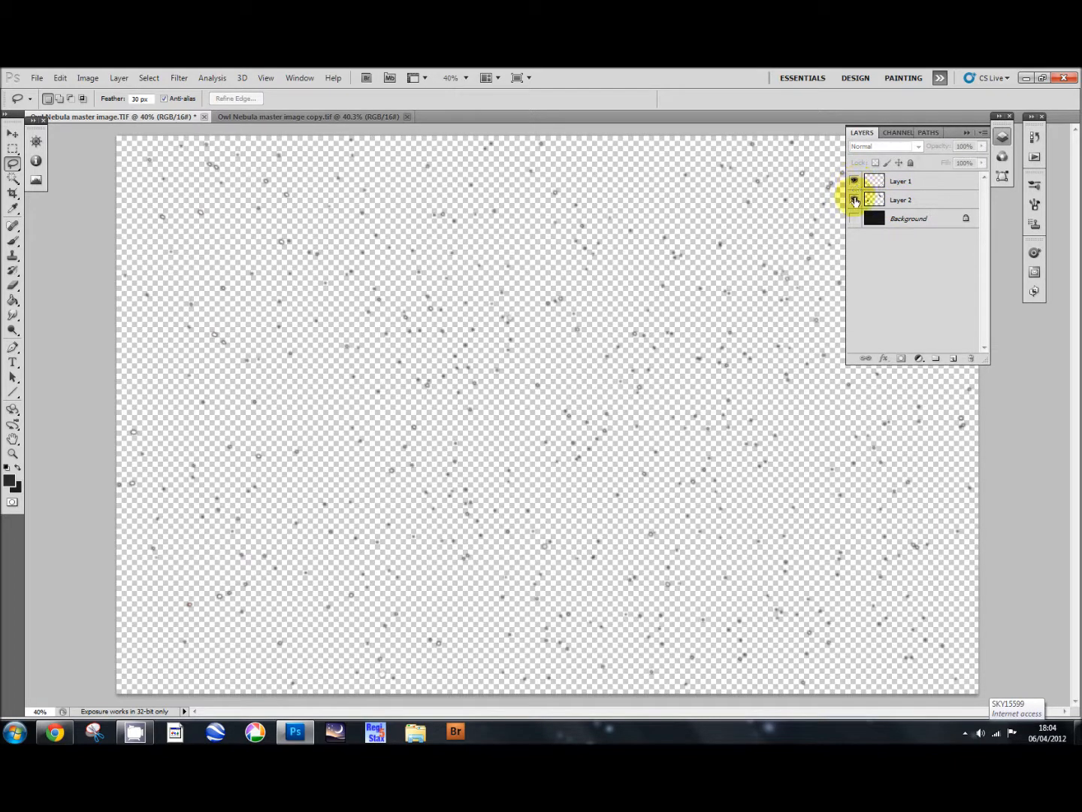
left_click(854, 200)
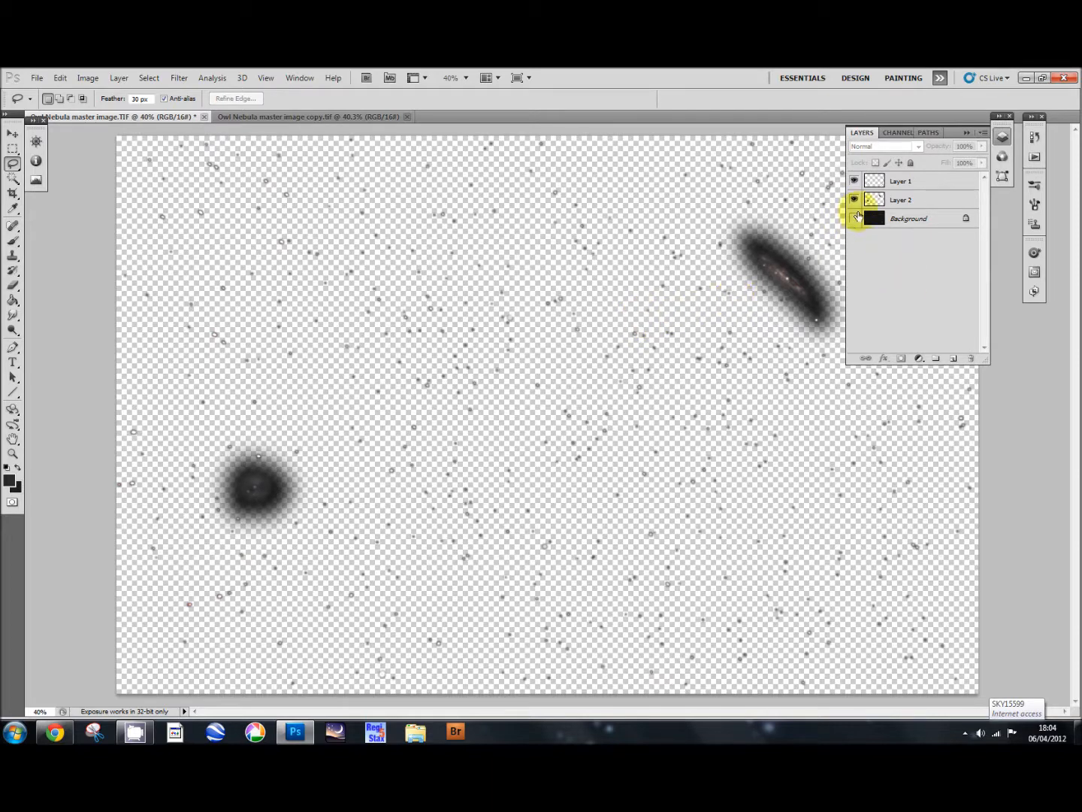
left_click(855, 218)
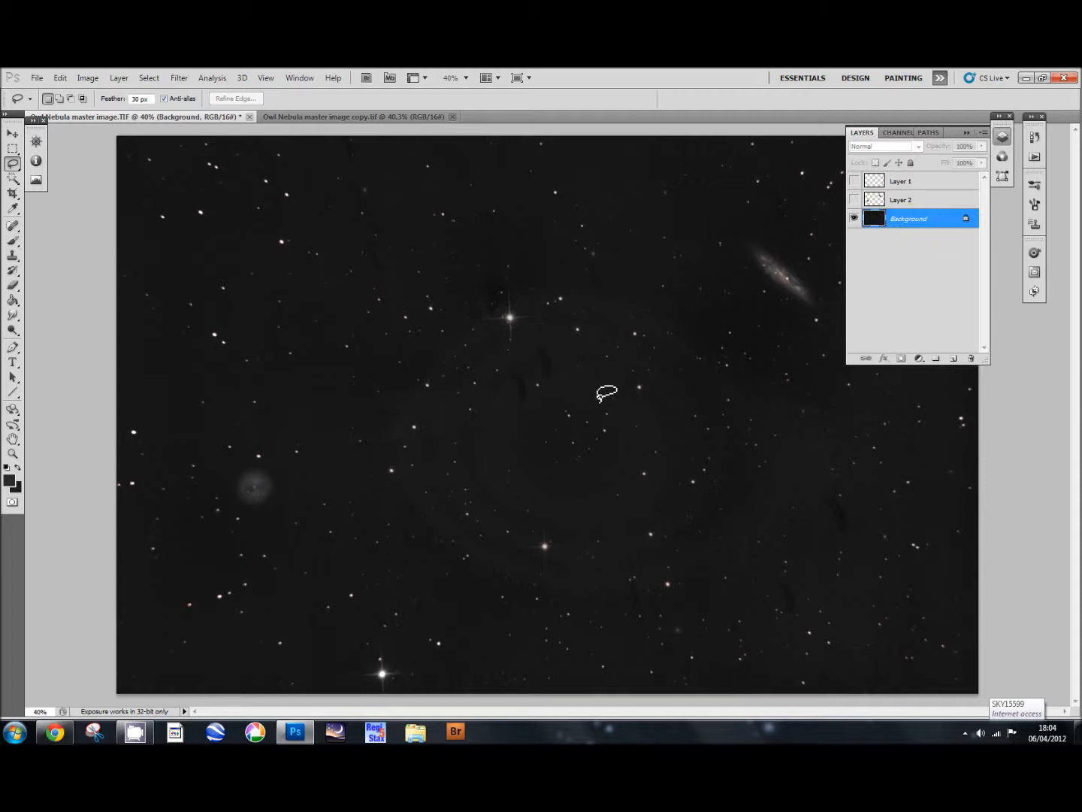
mouse_move(610, 394)
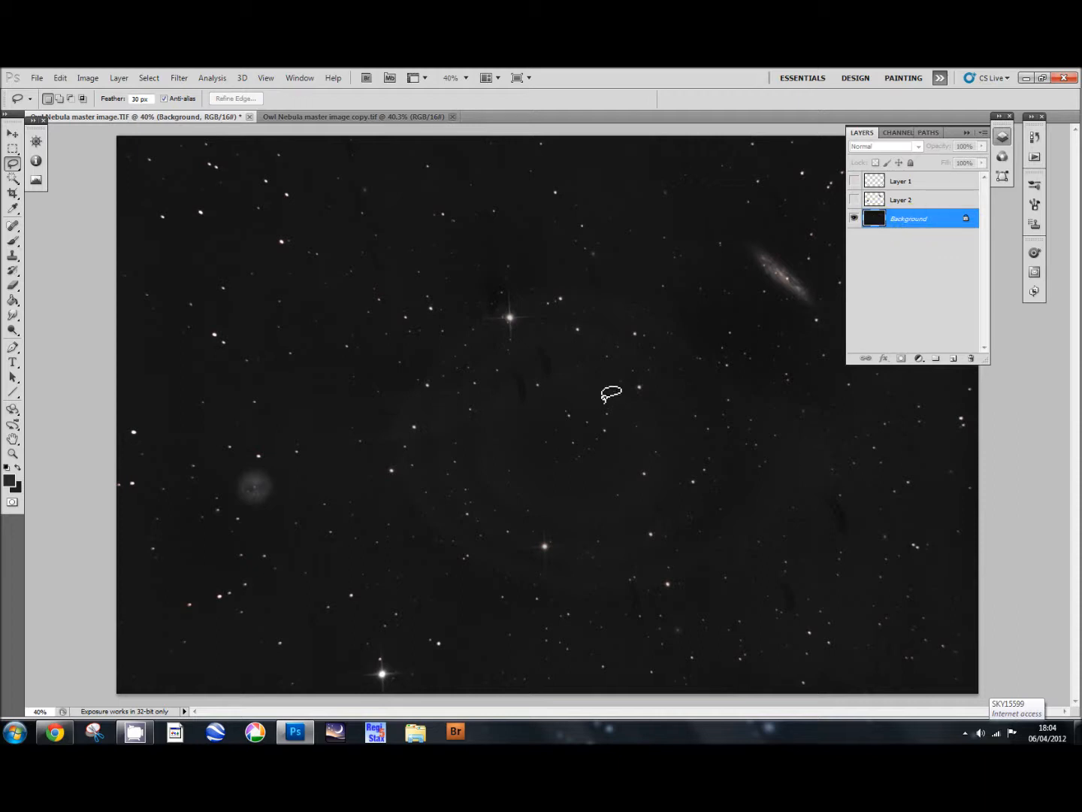
mouse_move(545, 419)
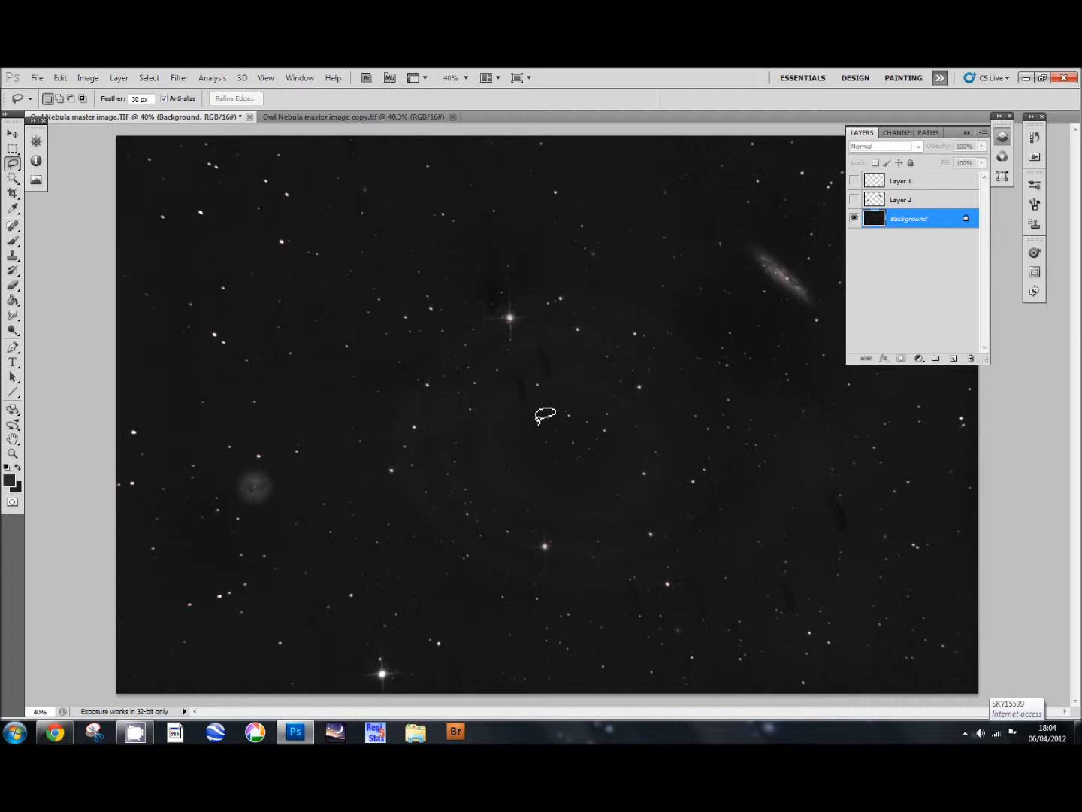
mouse_move(64, 218)
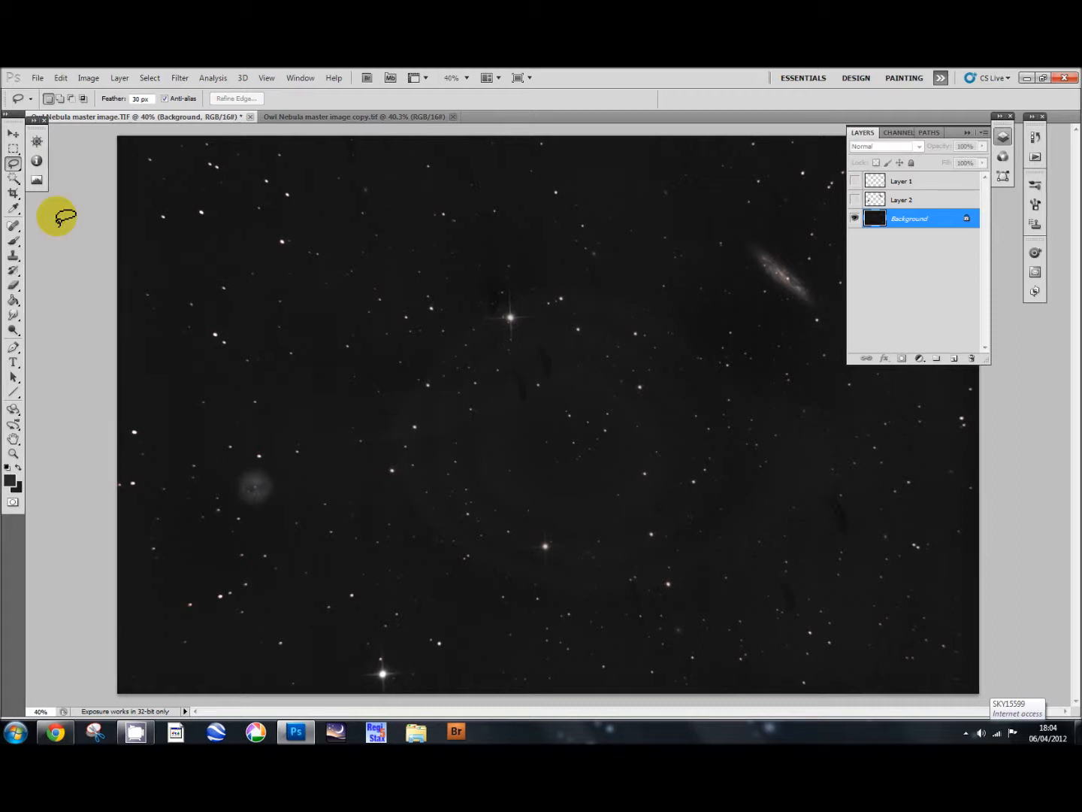
Step: Sample the dark sky colour and Paint Bucket fill the Background and leftover star specks
left_click(13, 209)
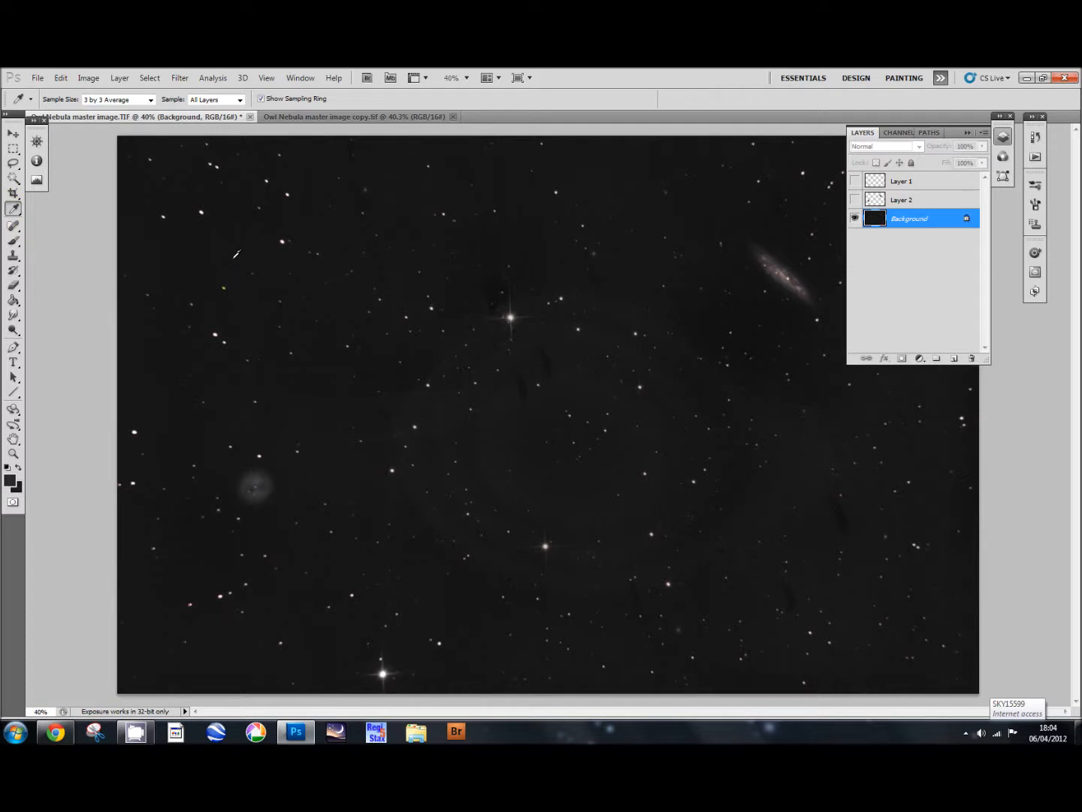
mouse_move(246, 260)
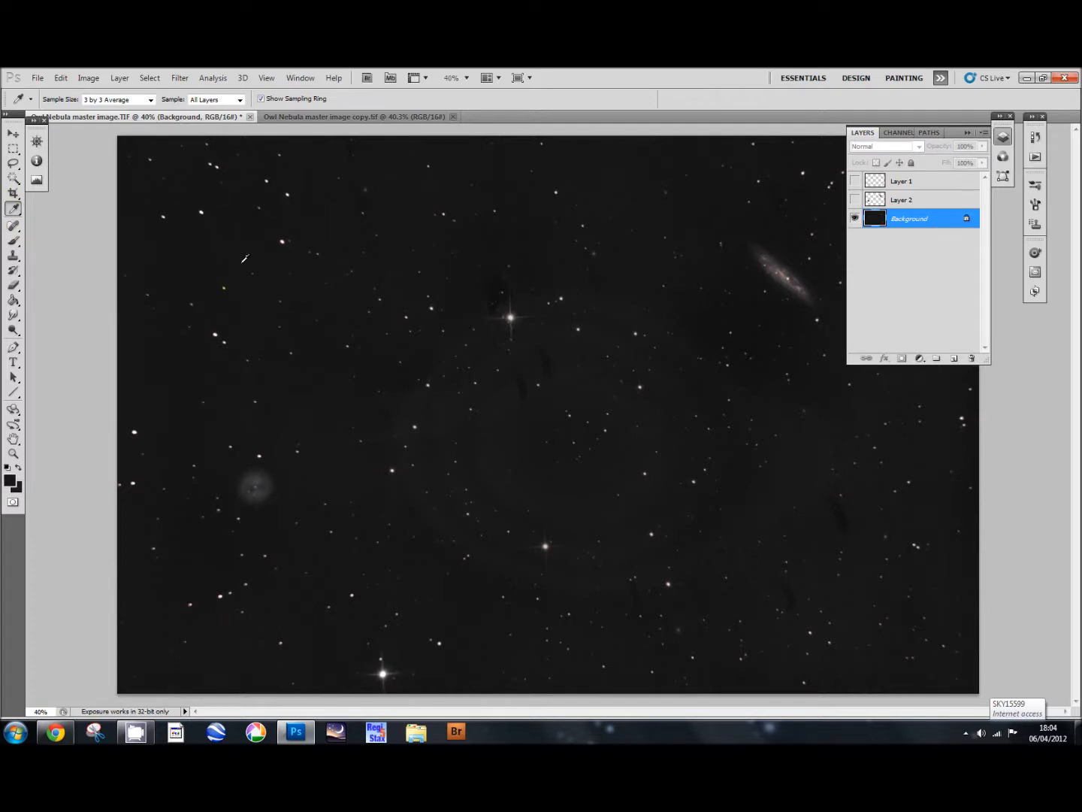
left_click(13, 272)
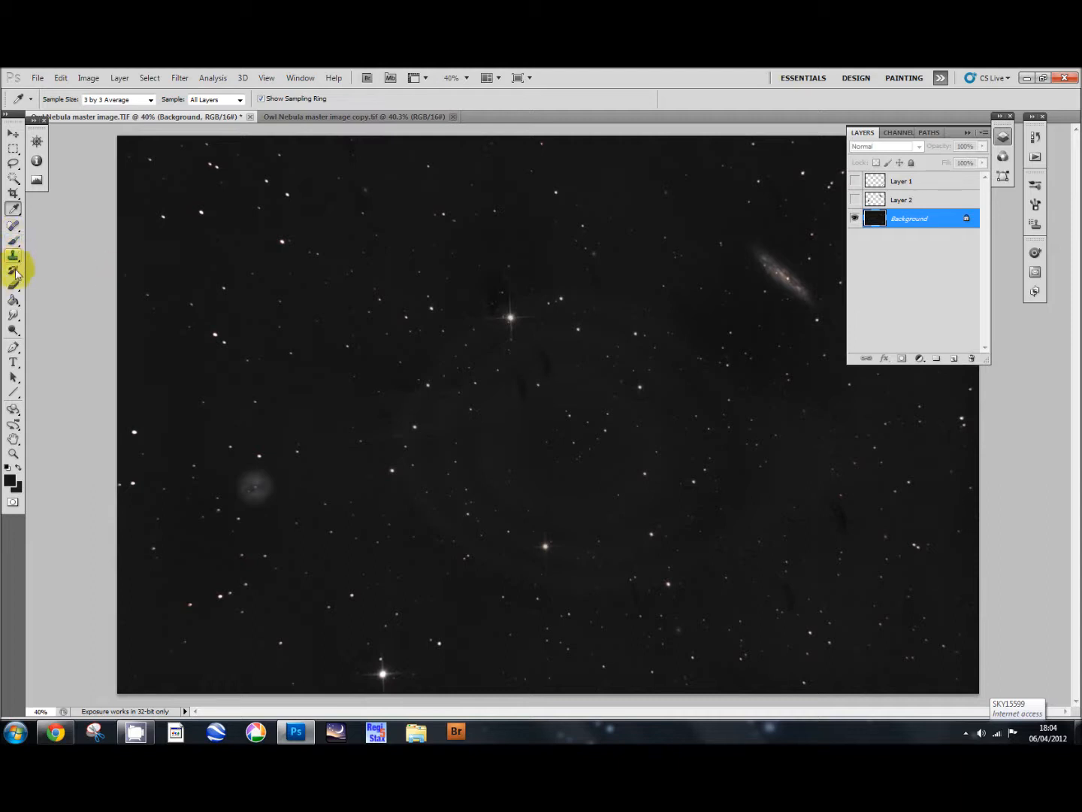
mouse_move(13, 314)
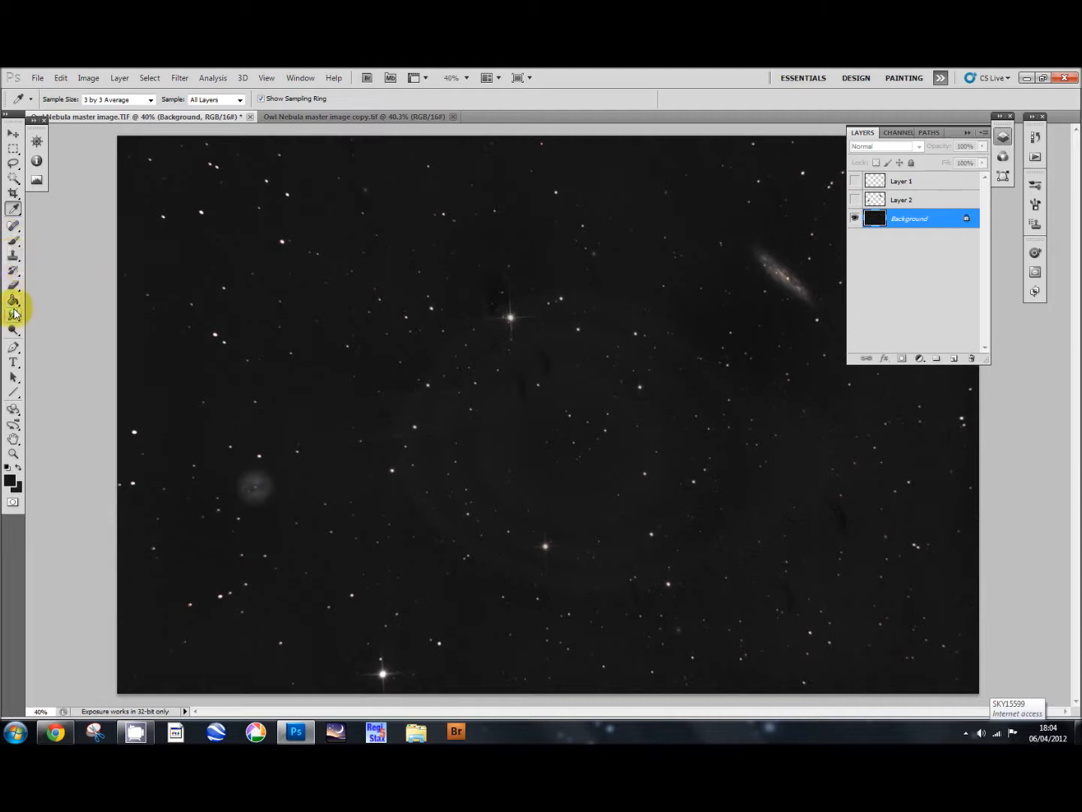
left_click(12, 300)
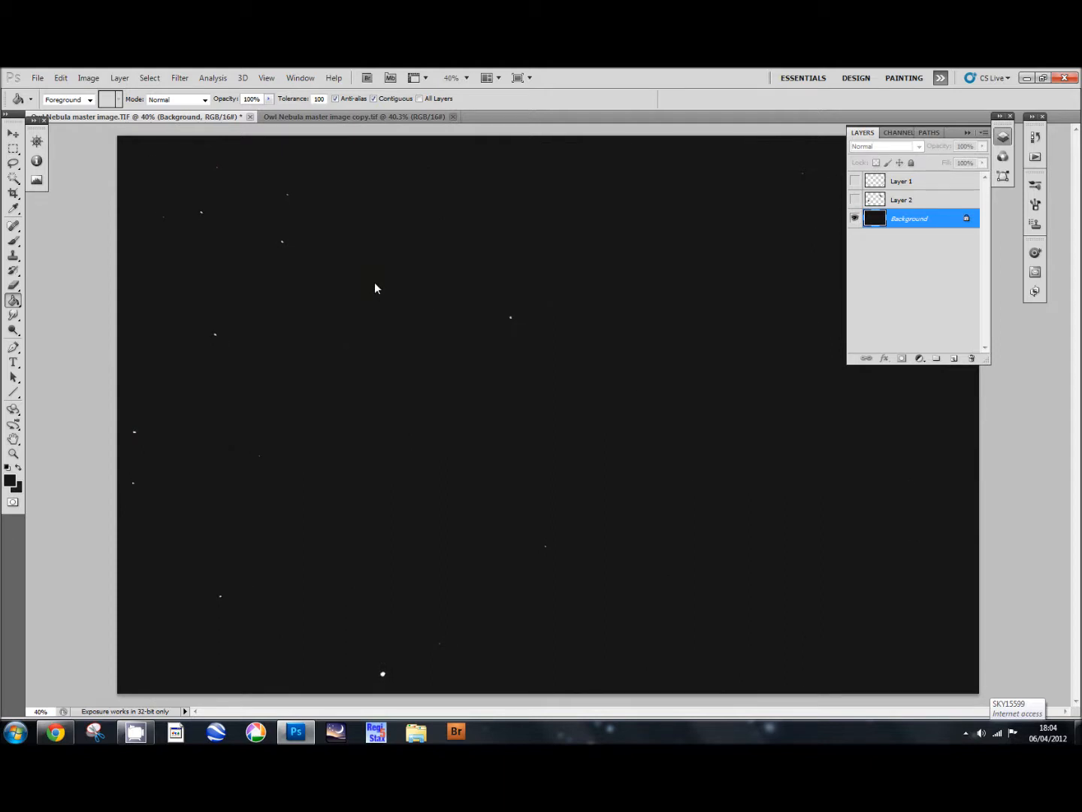
mouse_move(373, 273)
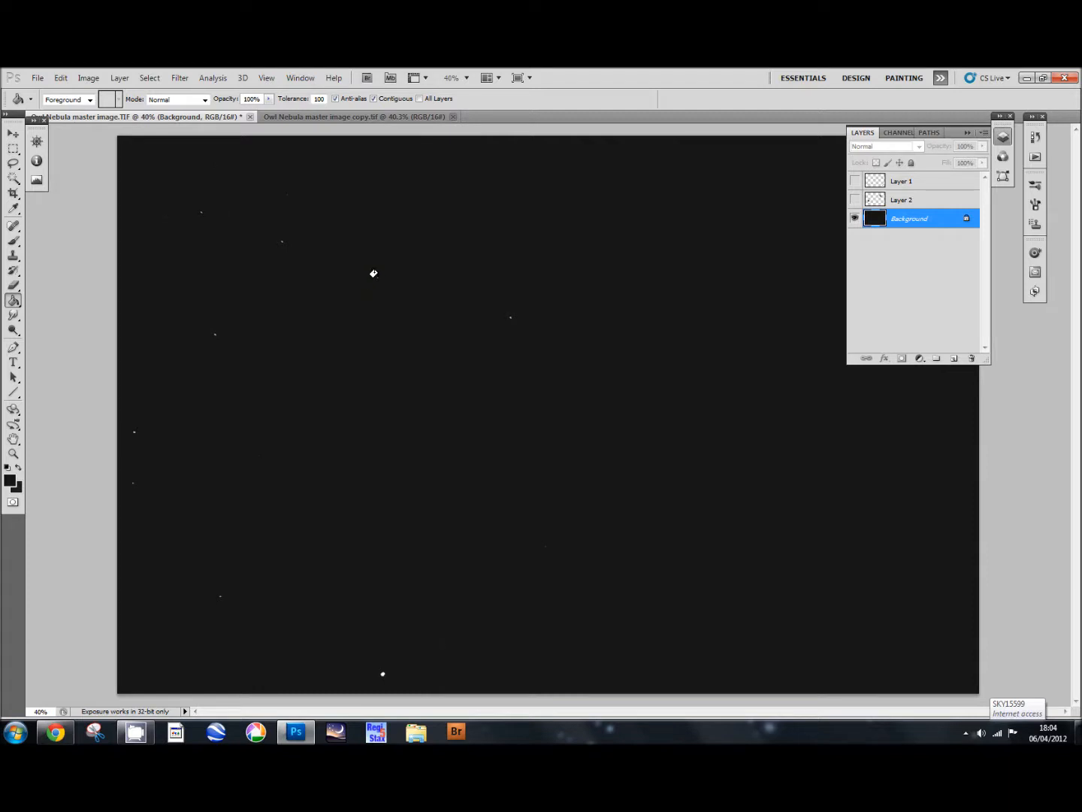
mouse_move(281, 256)
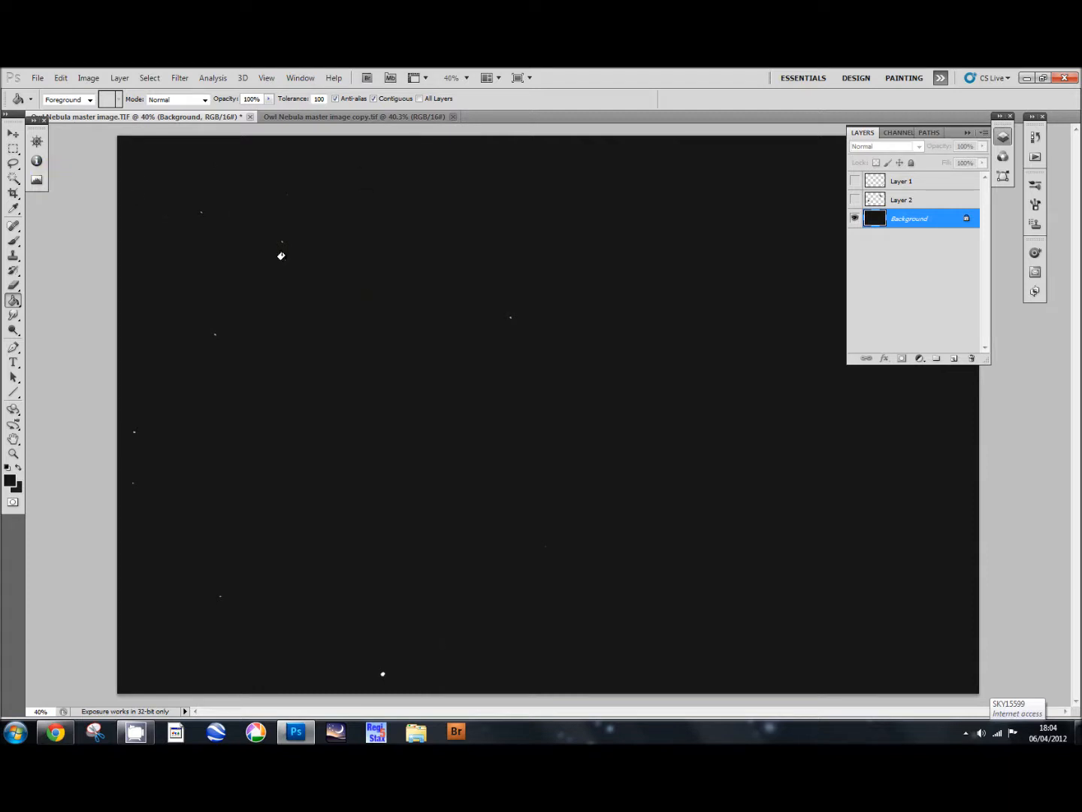
mouse_move(357, 205)
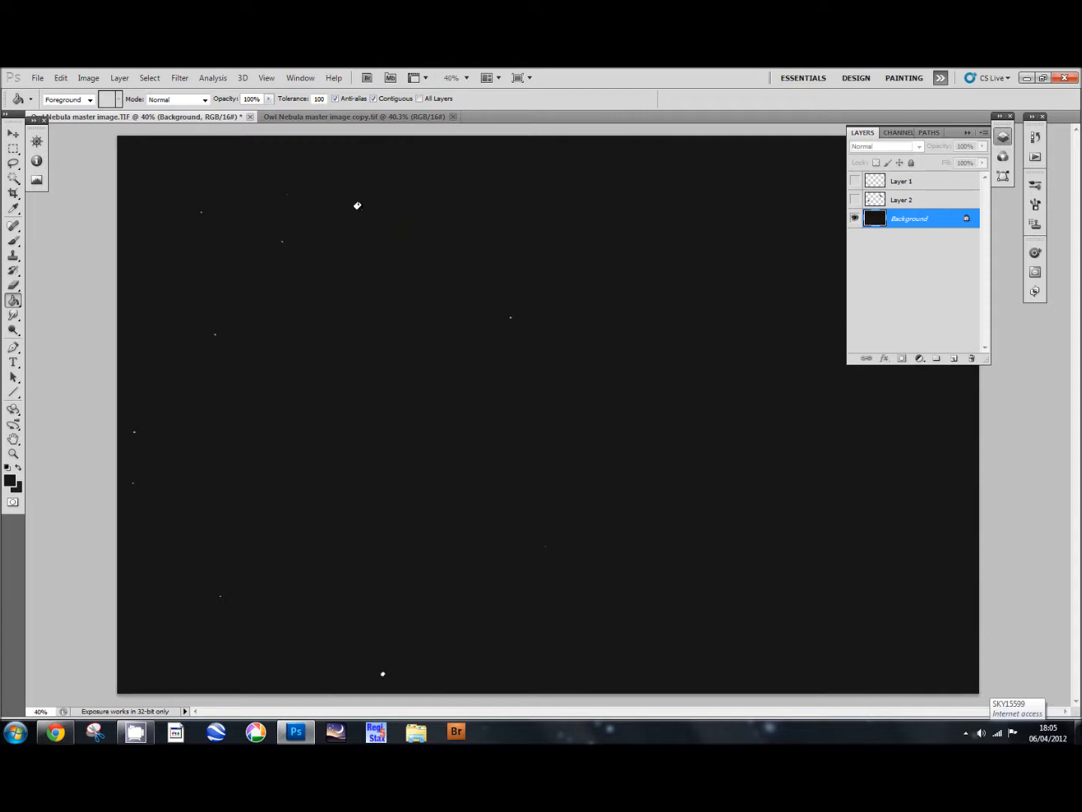
left_click(179, 77)
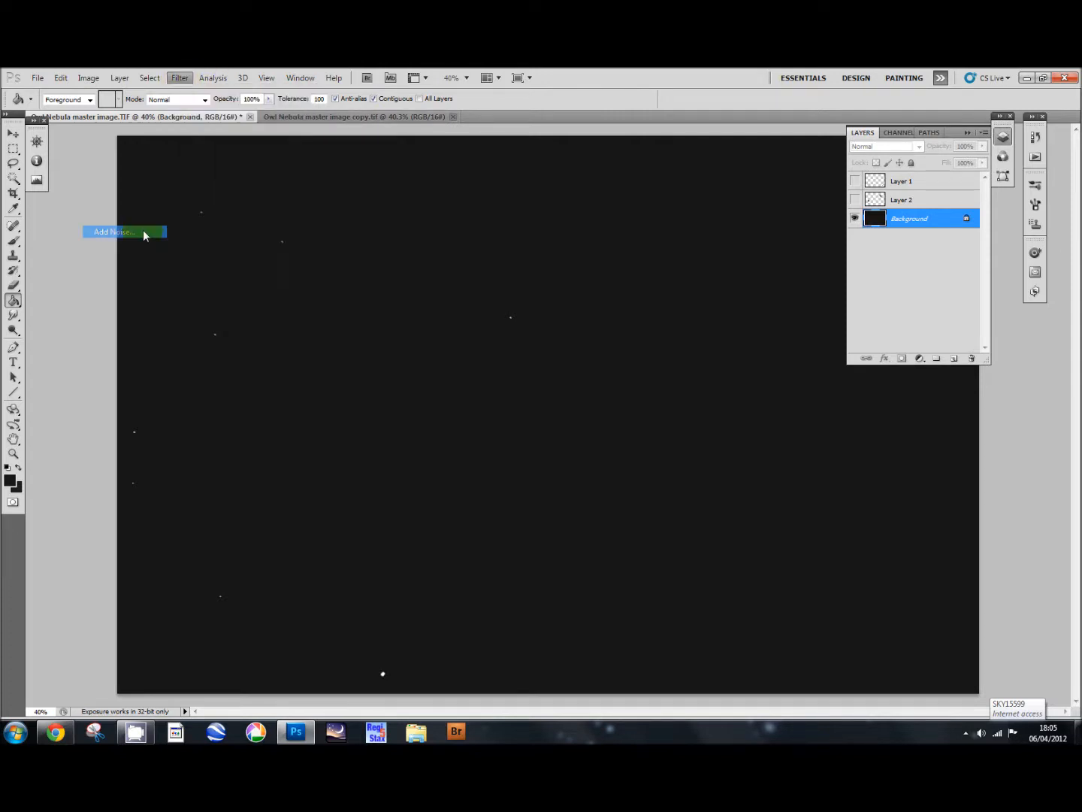
Step: Add 2.25% Uniform coloured noise to the flat background, Monochromatic left unchecked
left_click(113, 231)
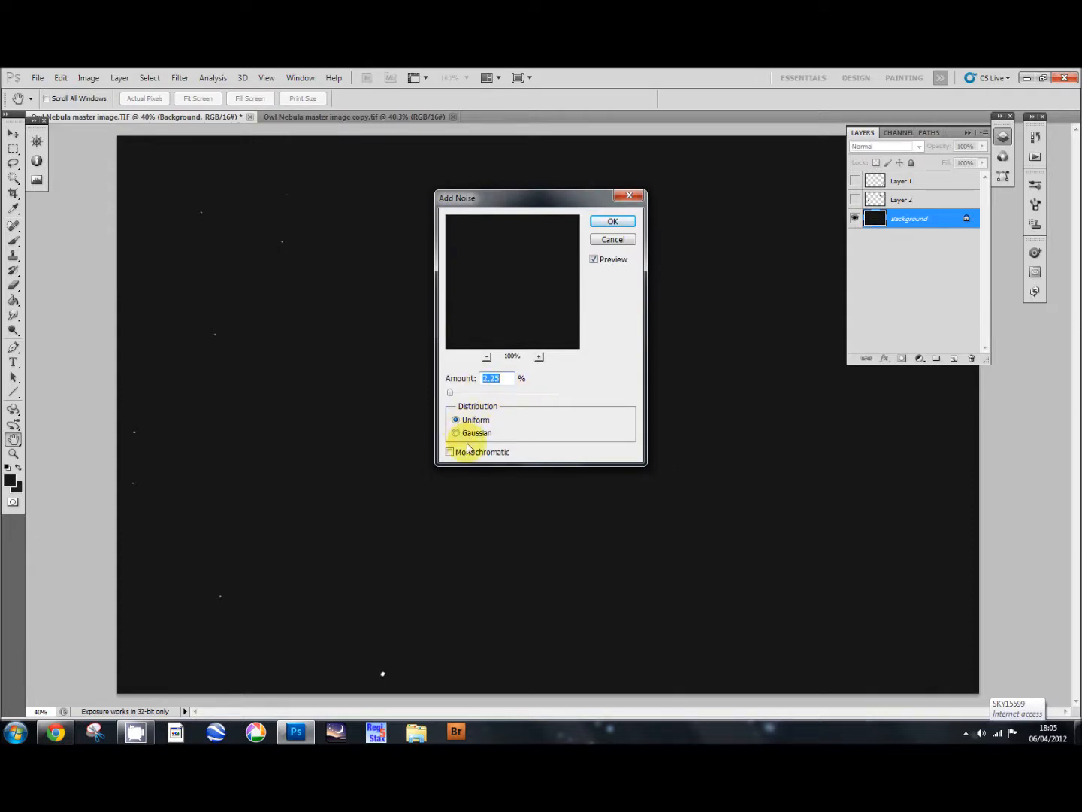
left_click(450, 451)
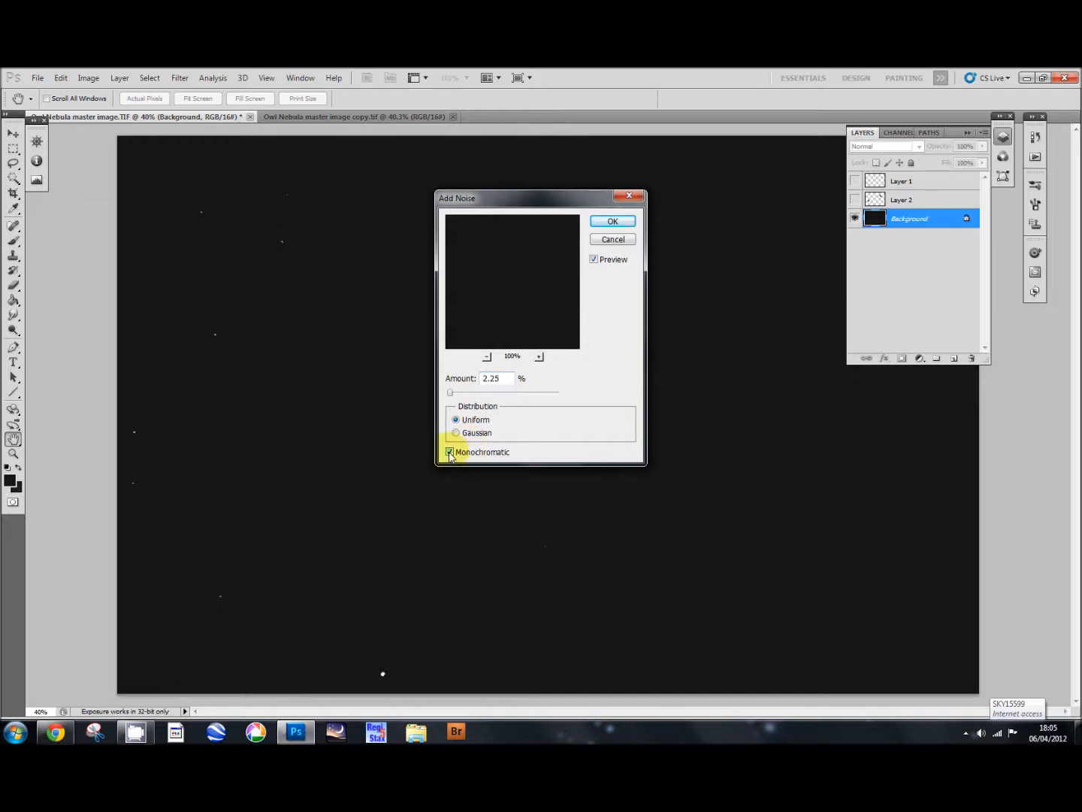
left_click(450, 452)
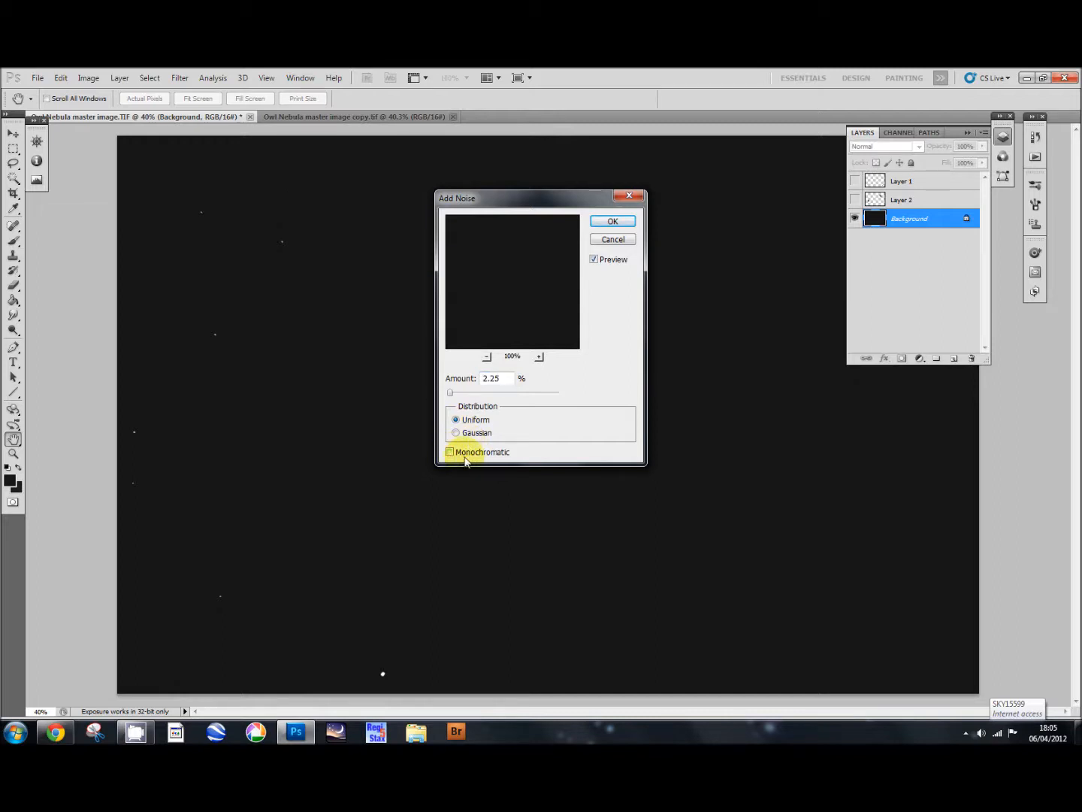
mouse_move(569, 340)
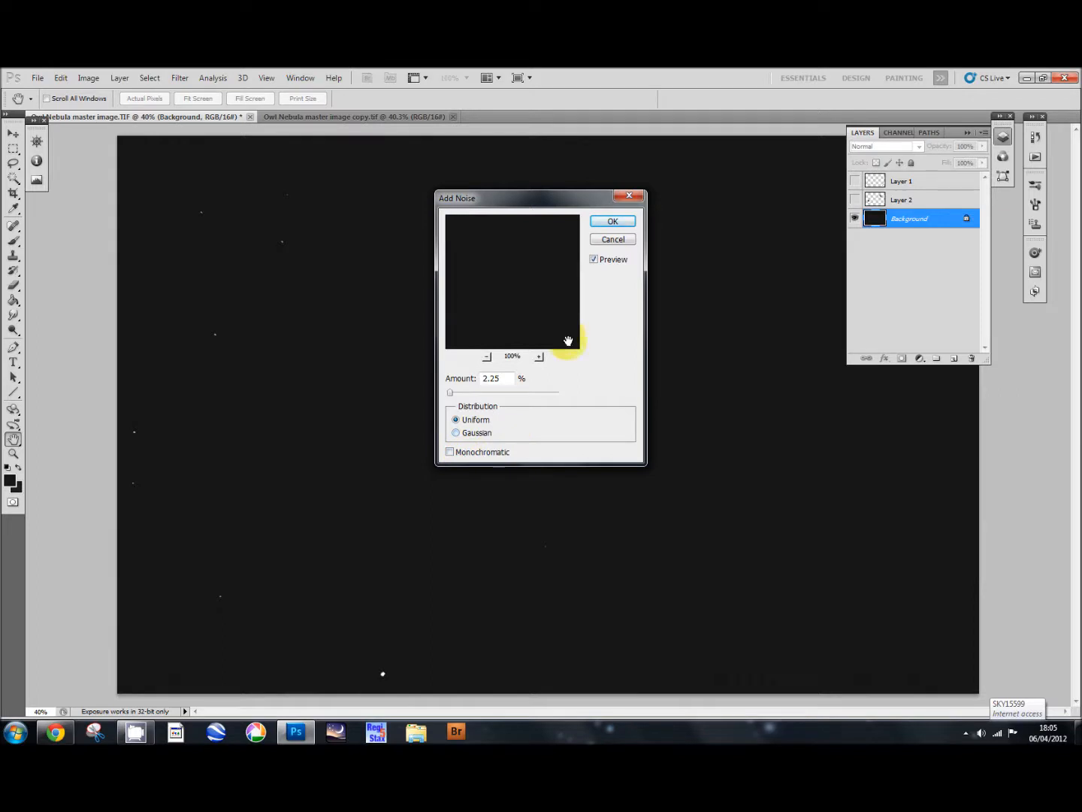
mouse_move(613, 221)
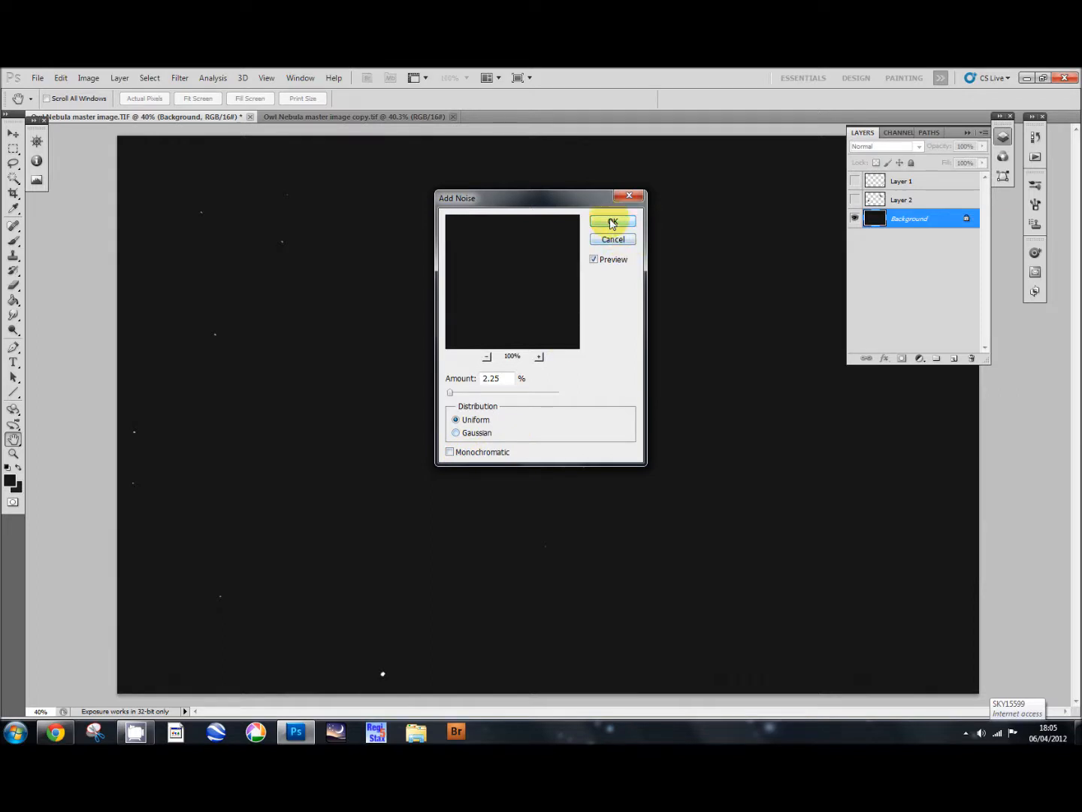
left_click(613, 224)
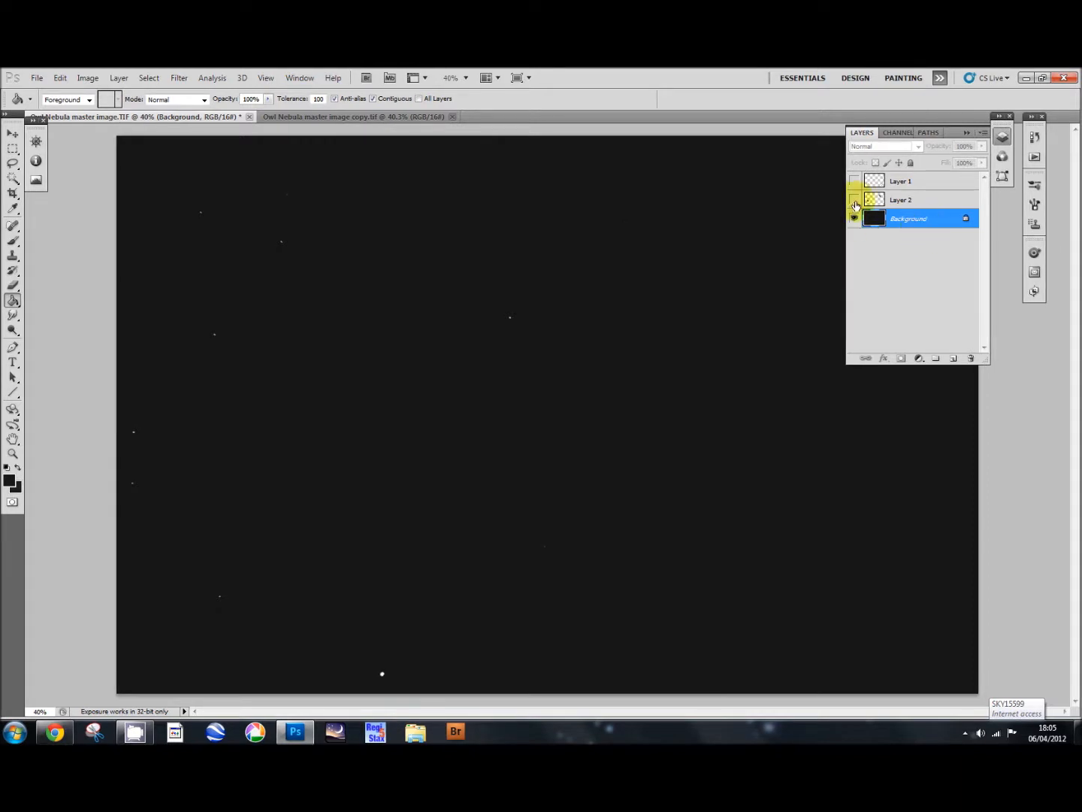
Step: Show Layer 1 and Layer 2 again above the noised background and make Layer 2 active
left_click(855, 200)
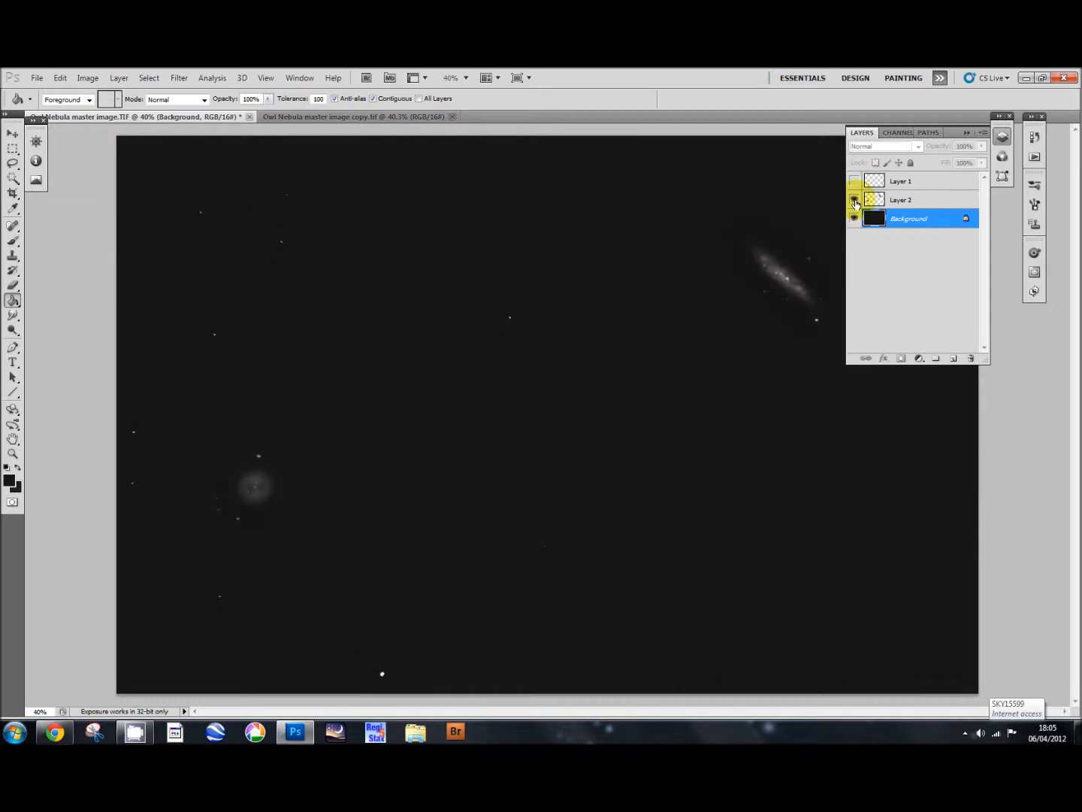
left_click(855, 181)
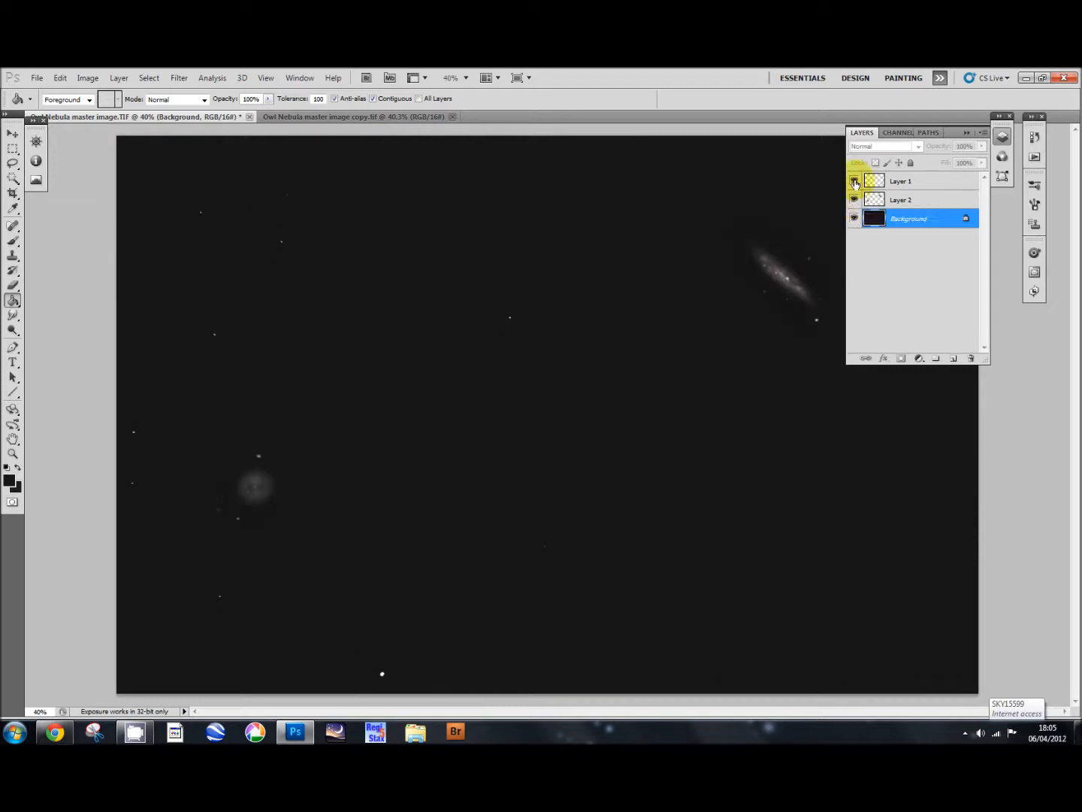
left_click(853, 180)
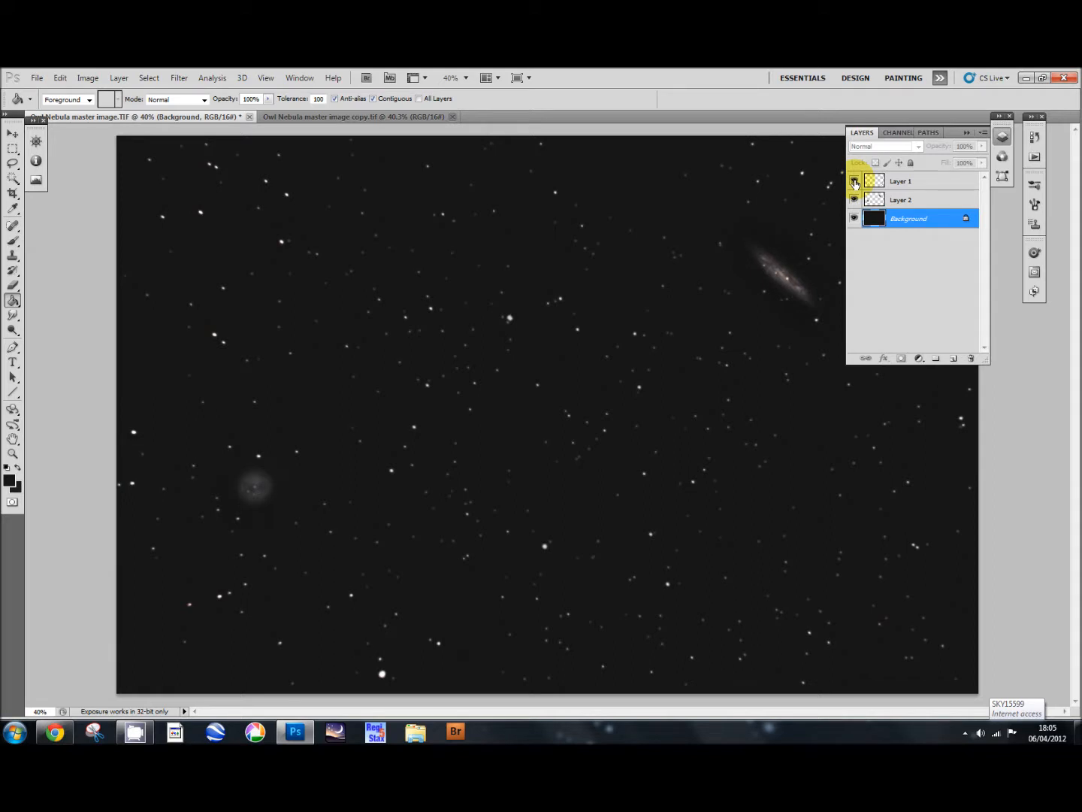
left_click(854, 181)
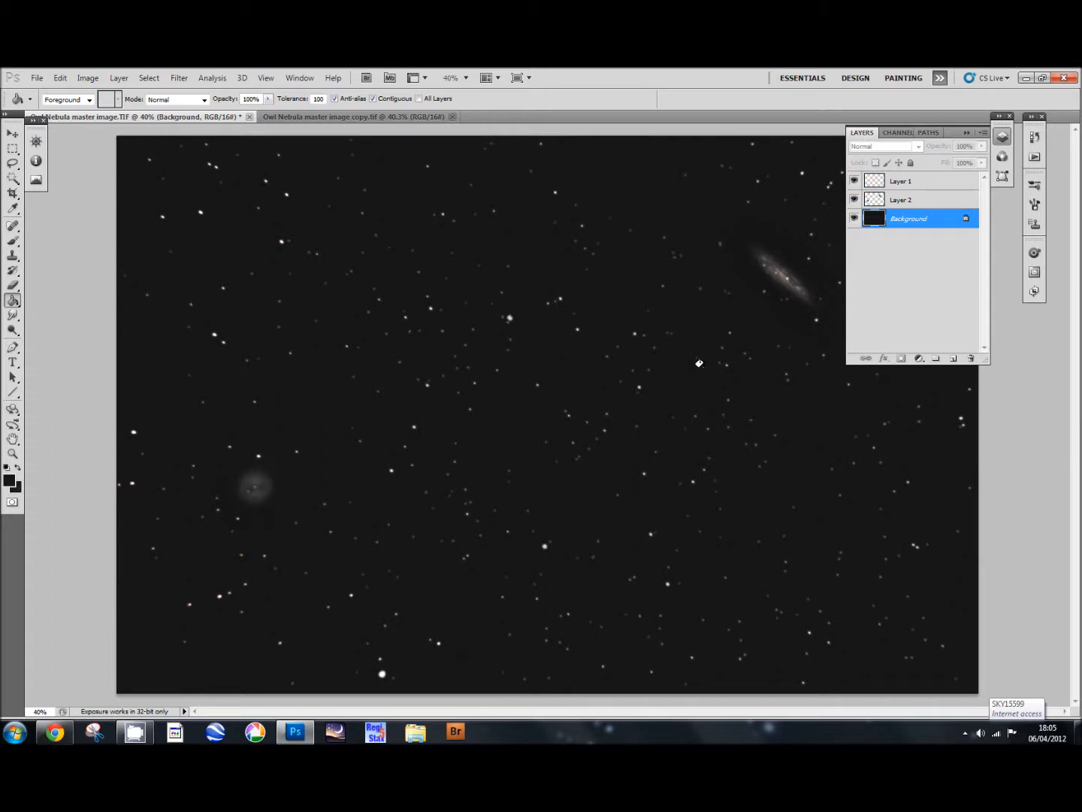
mouse_move(795, 353)
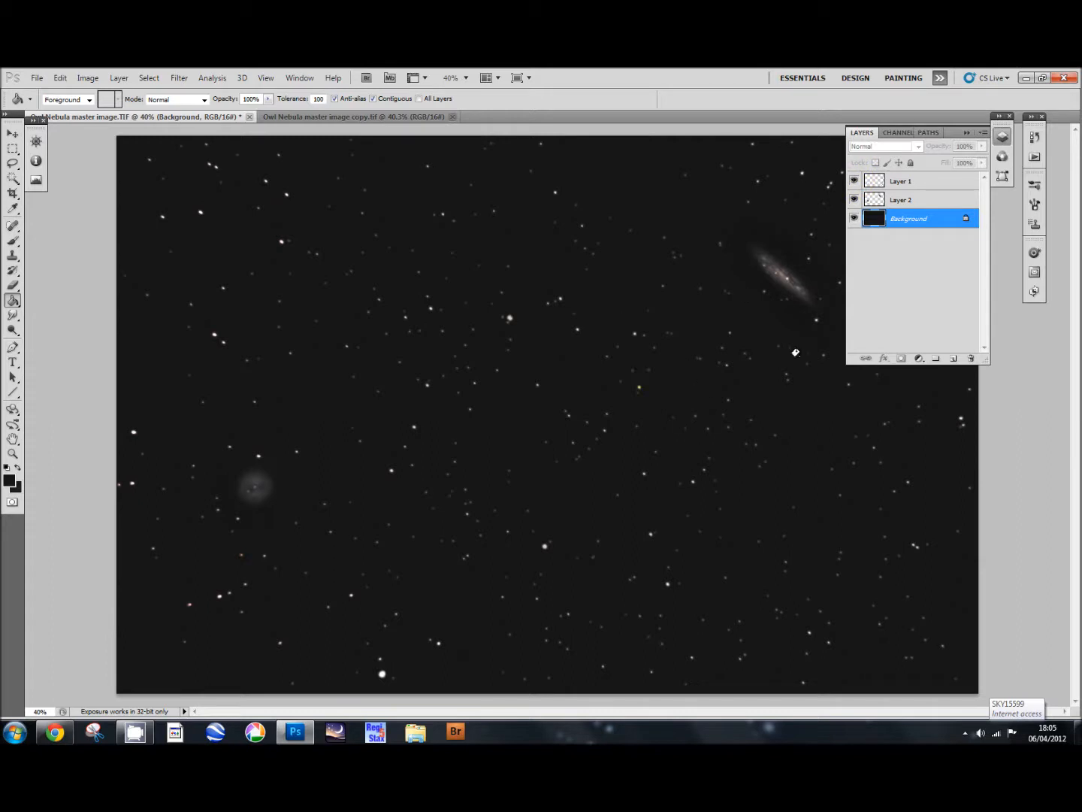
mouse_move(797, 345)
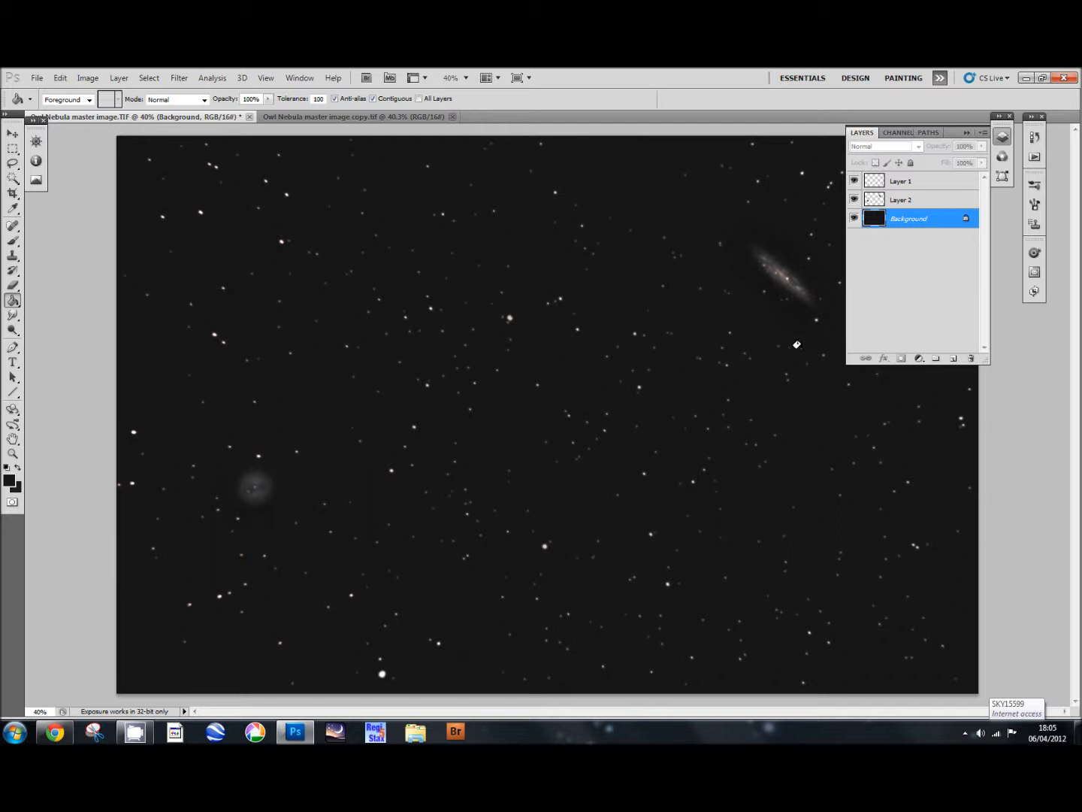
mouse_move(807, 347)
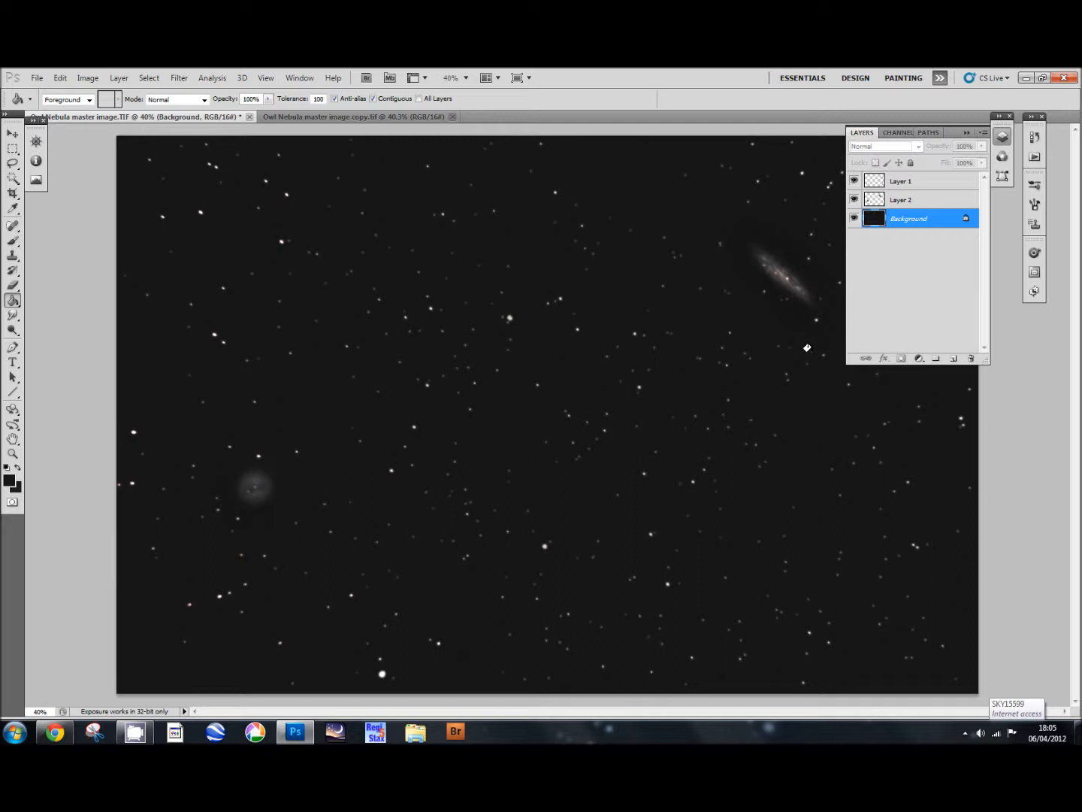
mouse_move(813, 347)
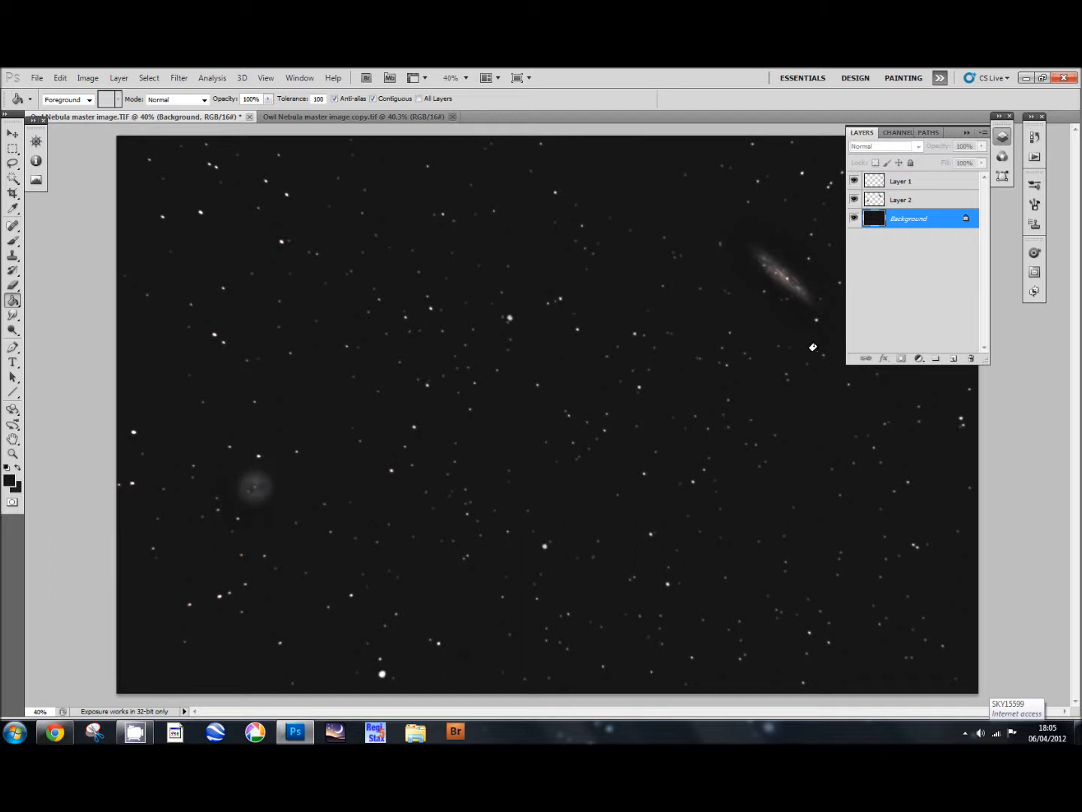
mouse_move(809, 327)
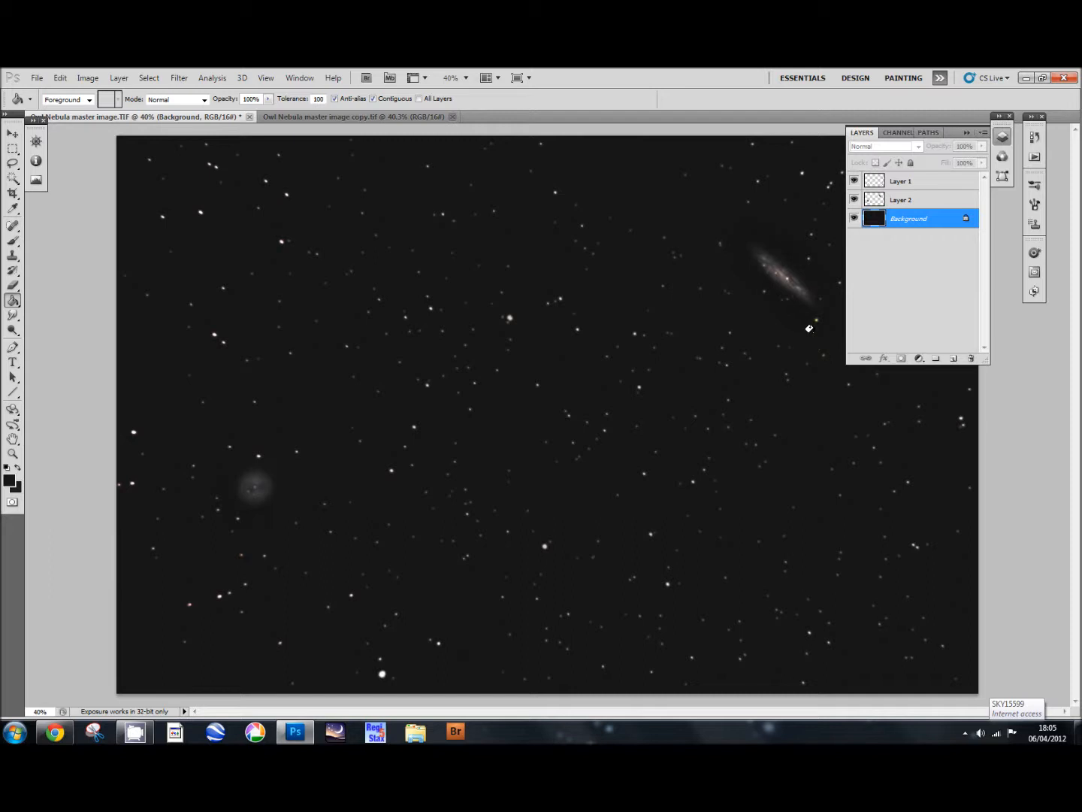
left_click(899, 199)
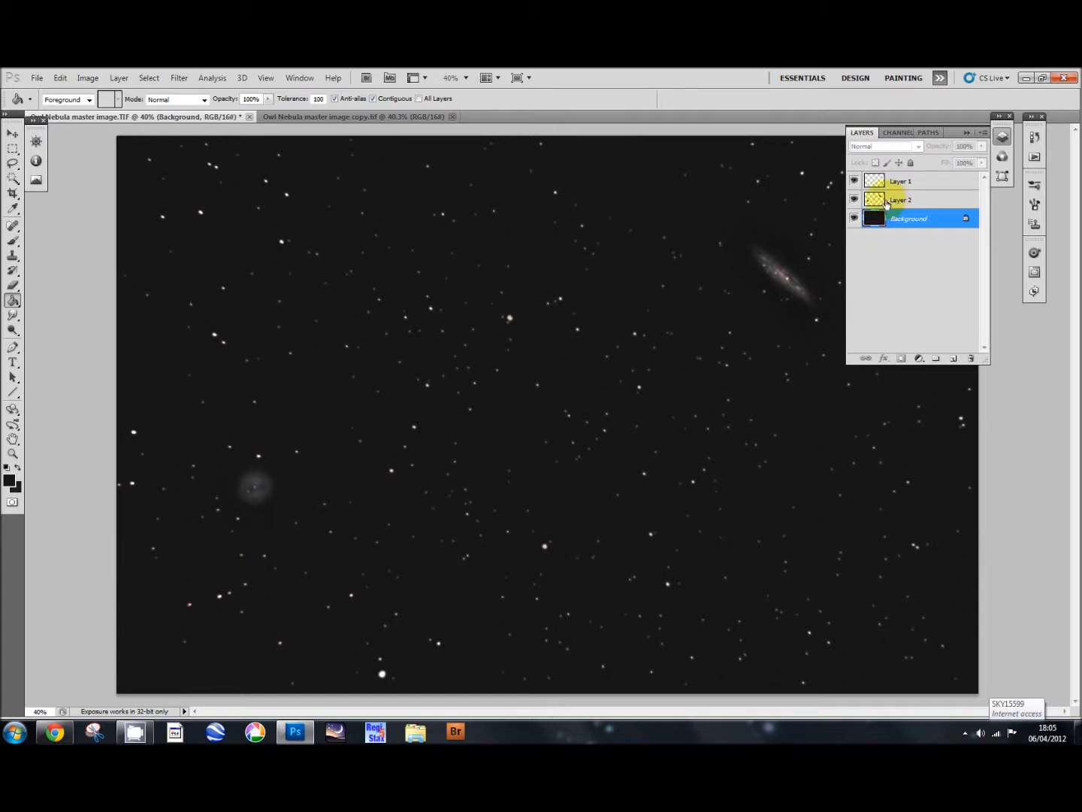
left_click(901, 199)
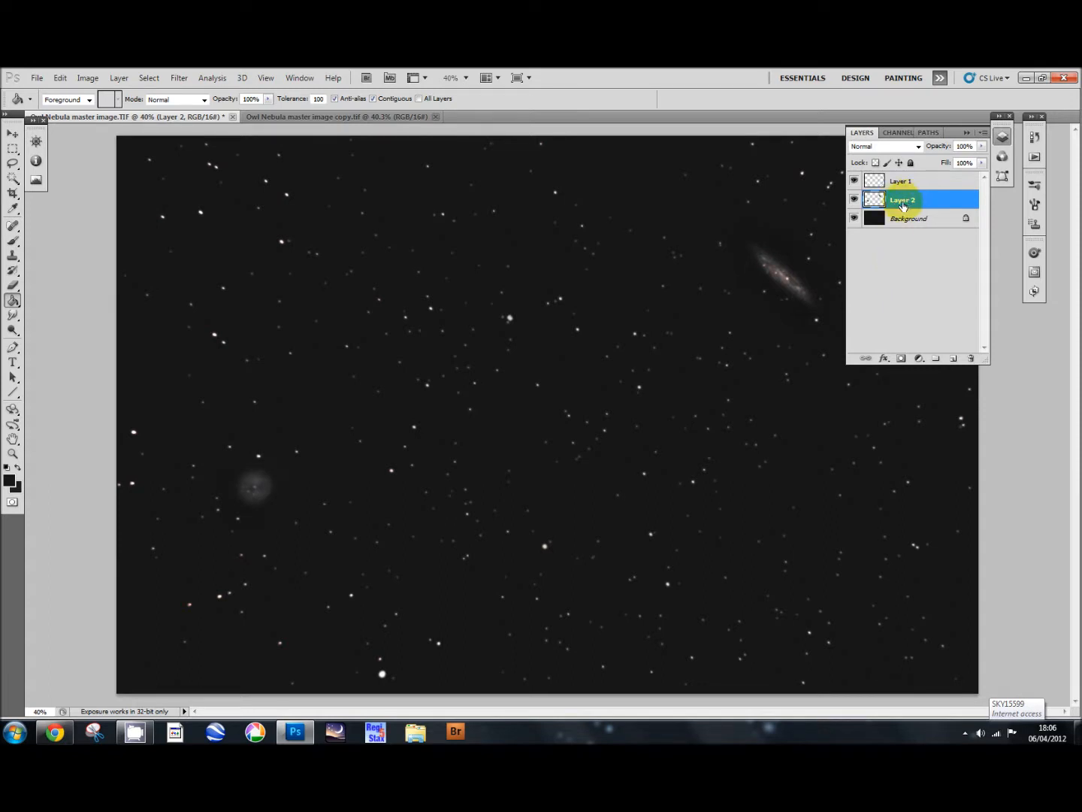
Step: Duplicate Layer 2 as 'Layer 2 copy' above the original
right_click(902, 200)
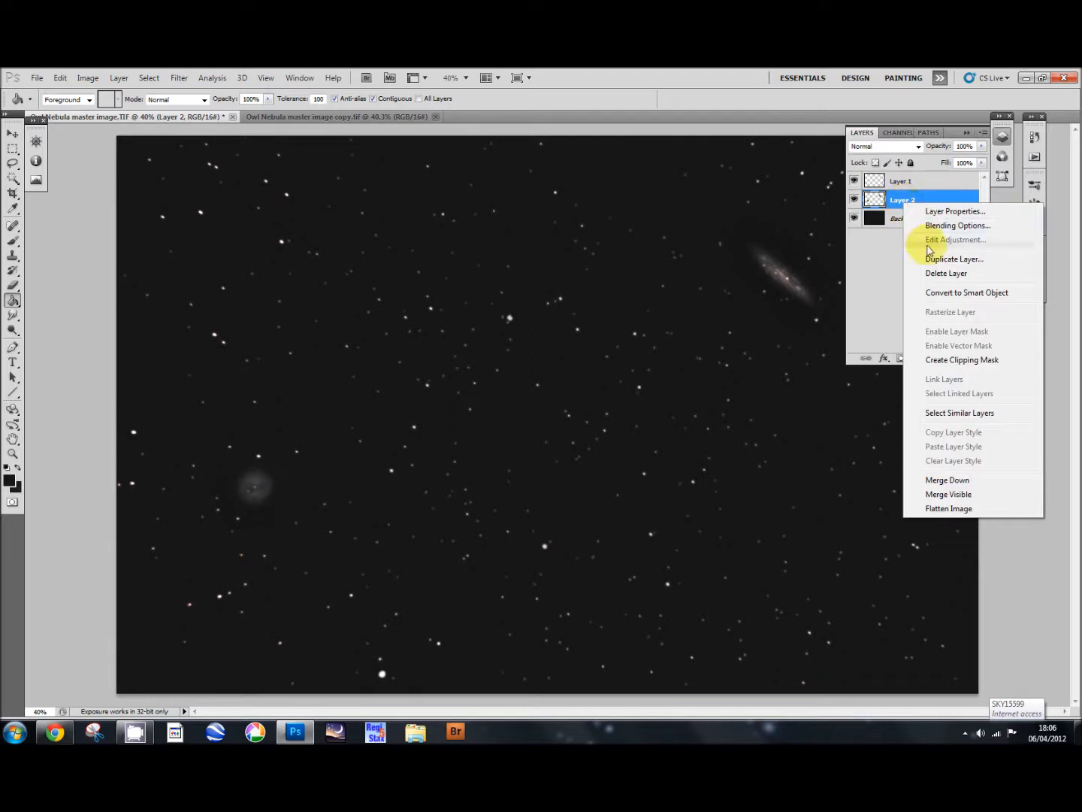
left_click(955, 258)
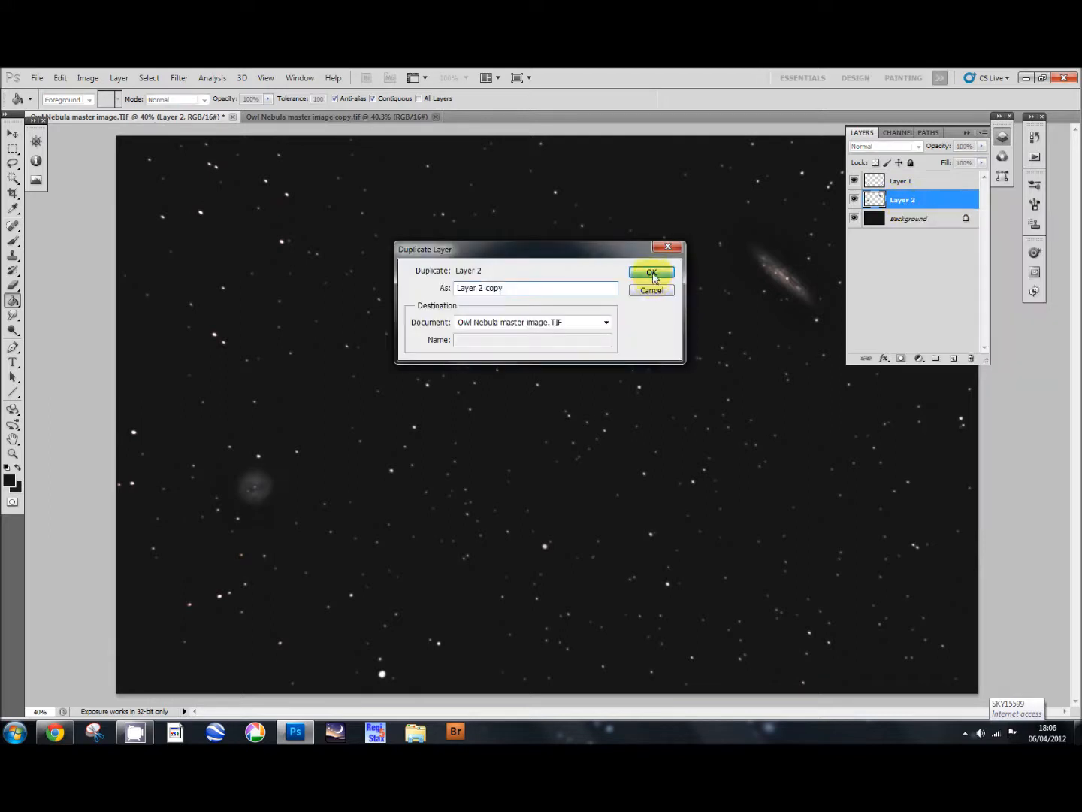
left_click(651, 271)
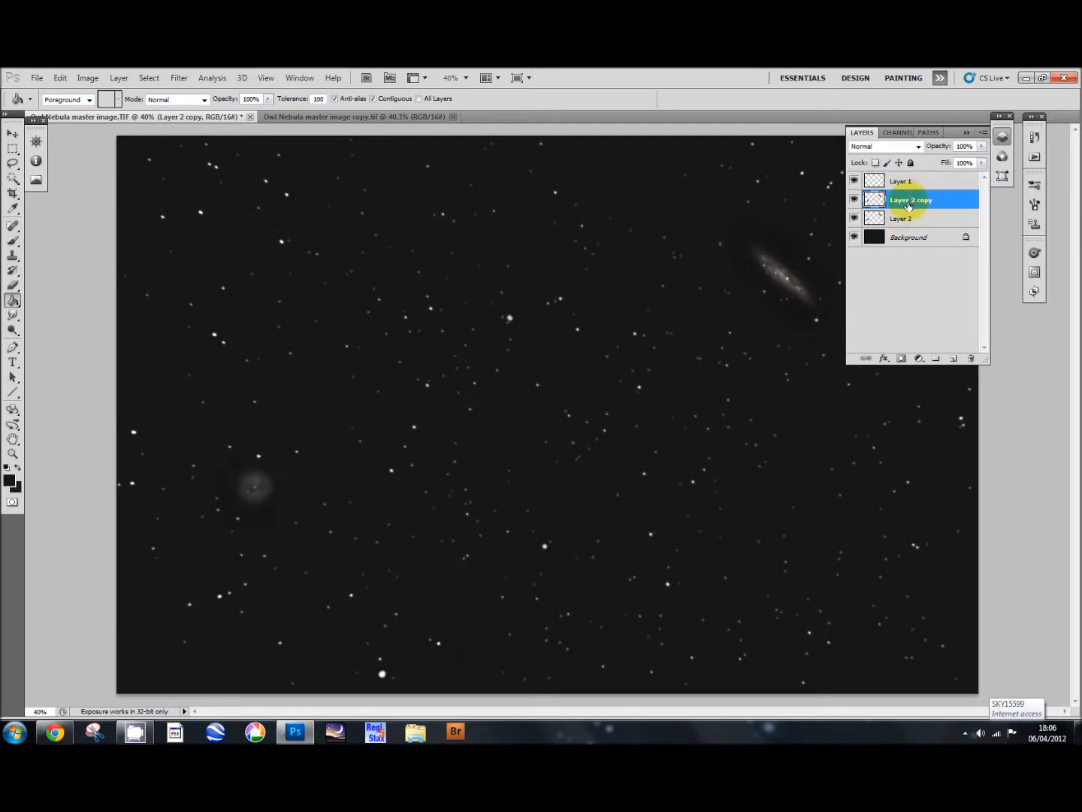
mouse_move(910, 204)
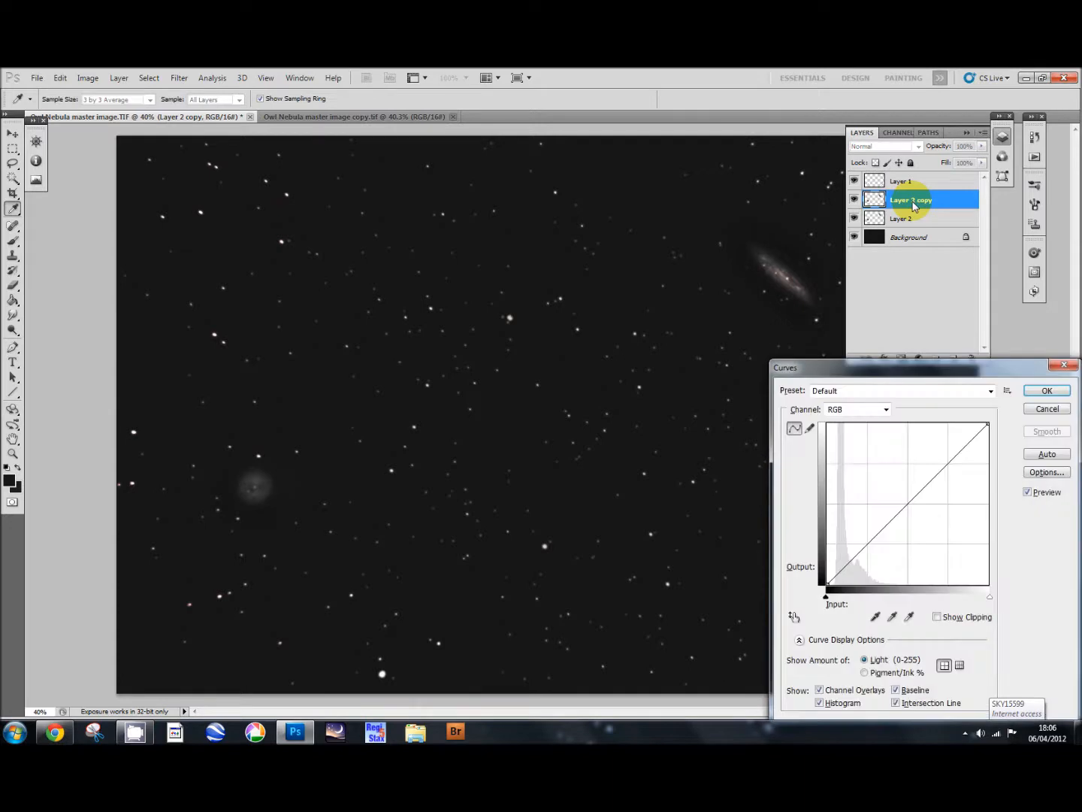
Step: Raise the Red channel curve at mid-tones on Layer 2 copy and apply it
left_click(887, 409)
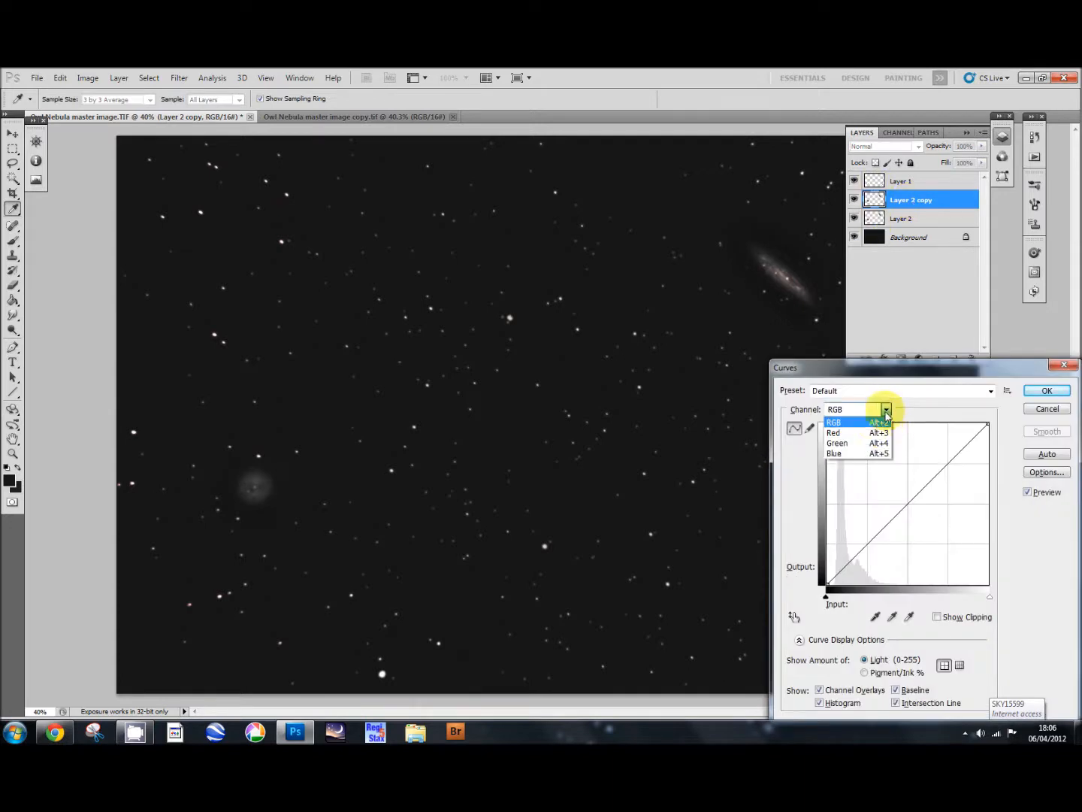
left_click(834, 432)
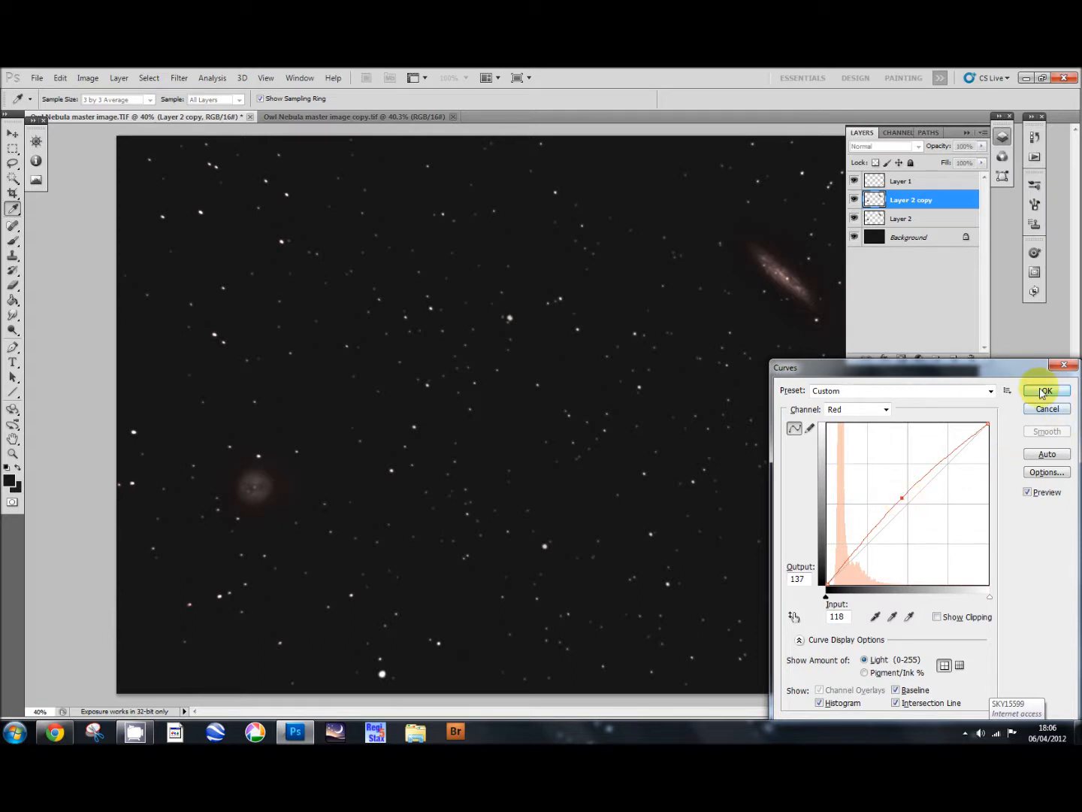
left_click(1045, 391)
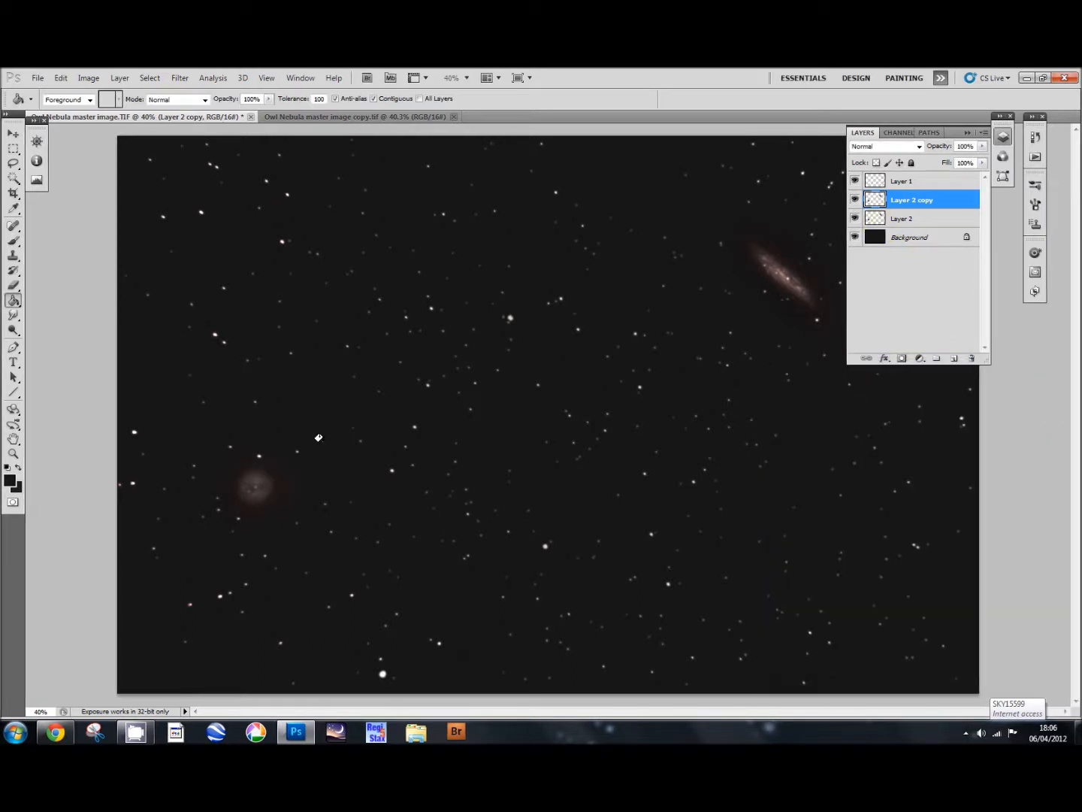
mouse_move(575, 343)
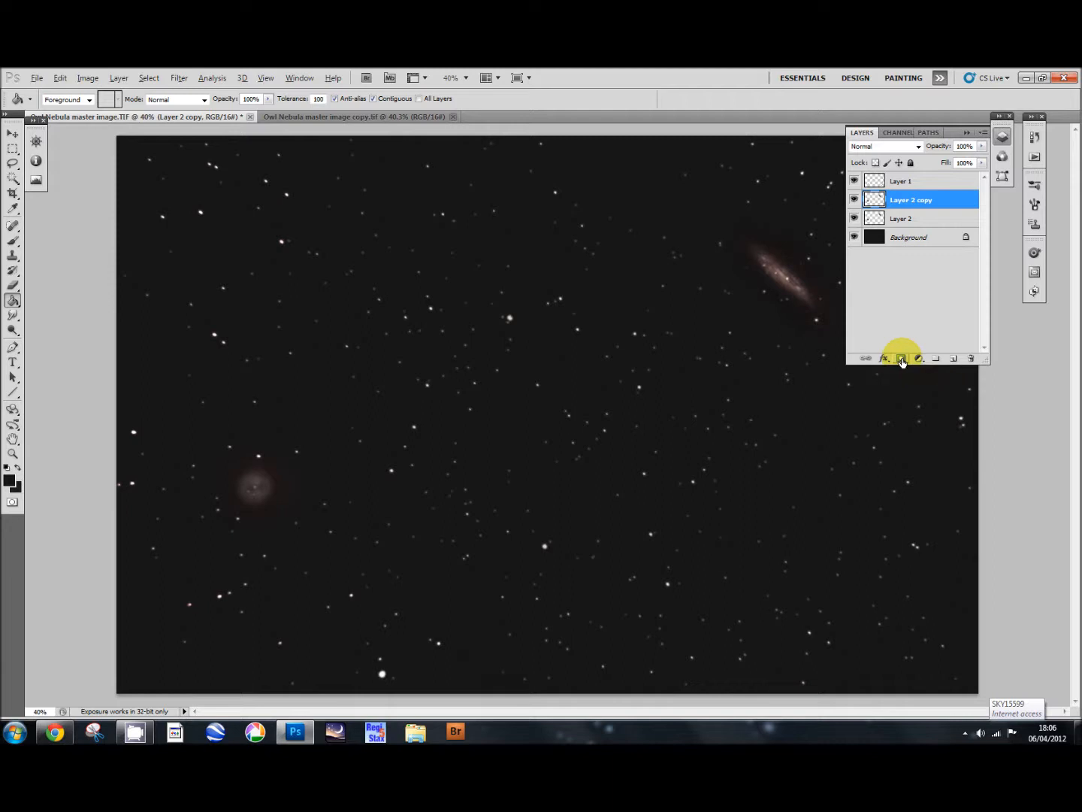
Step: Add a black layer mask to the red-tinted copy and pick the Brush tool to paint it back
left_click(900, 357)
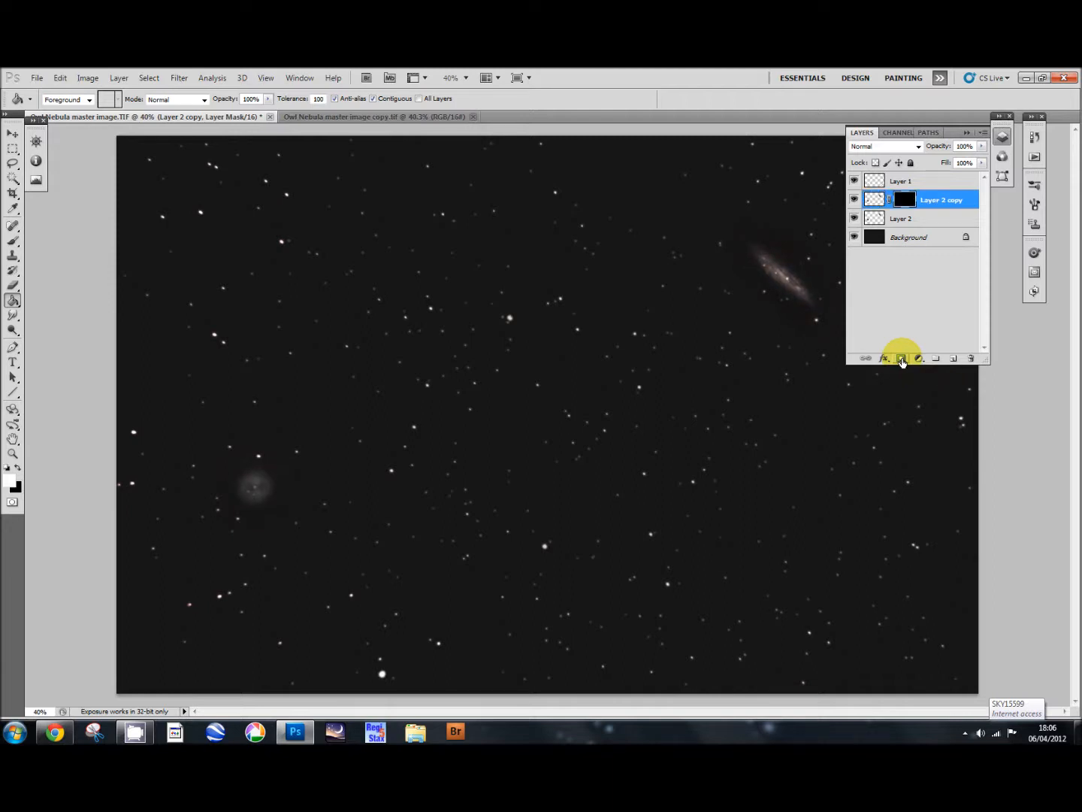
mouse_move(901, 358)
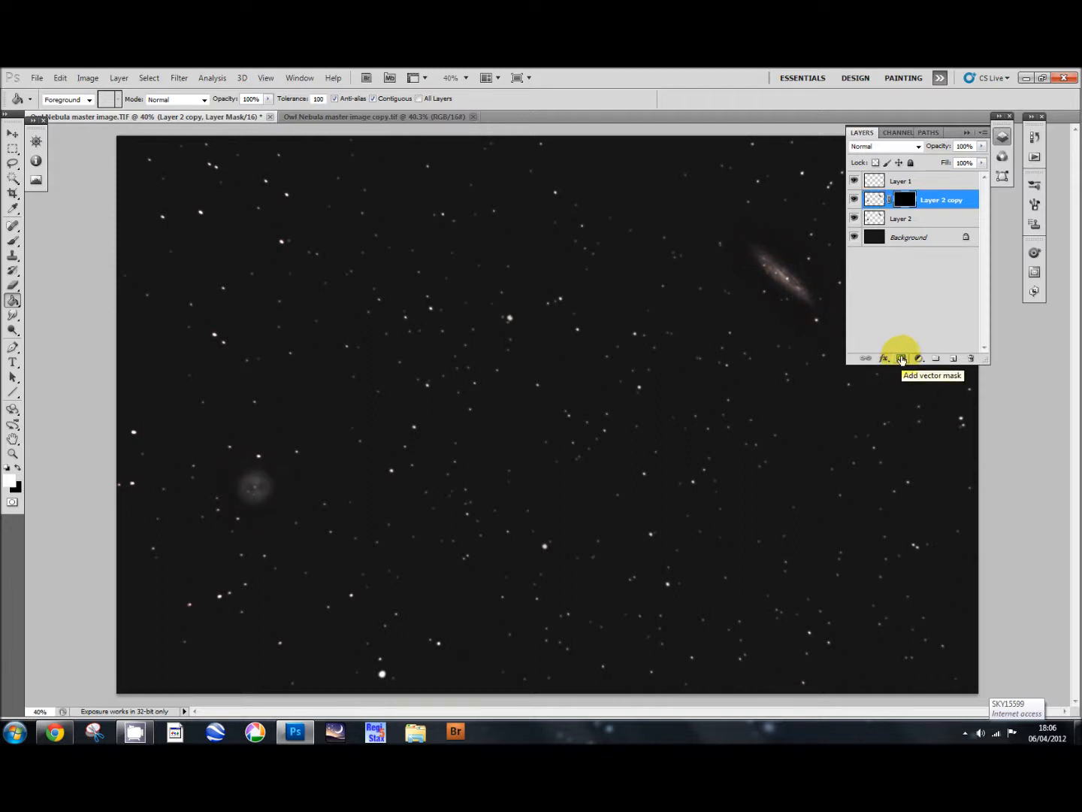
left_click(14, 244)
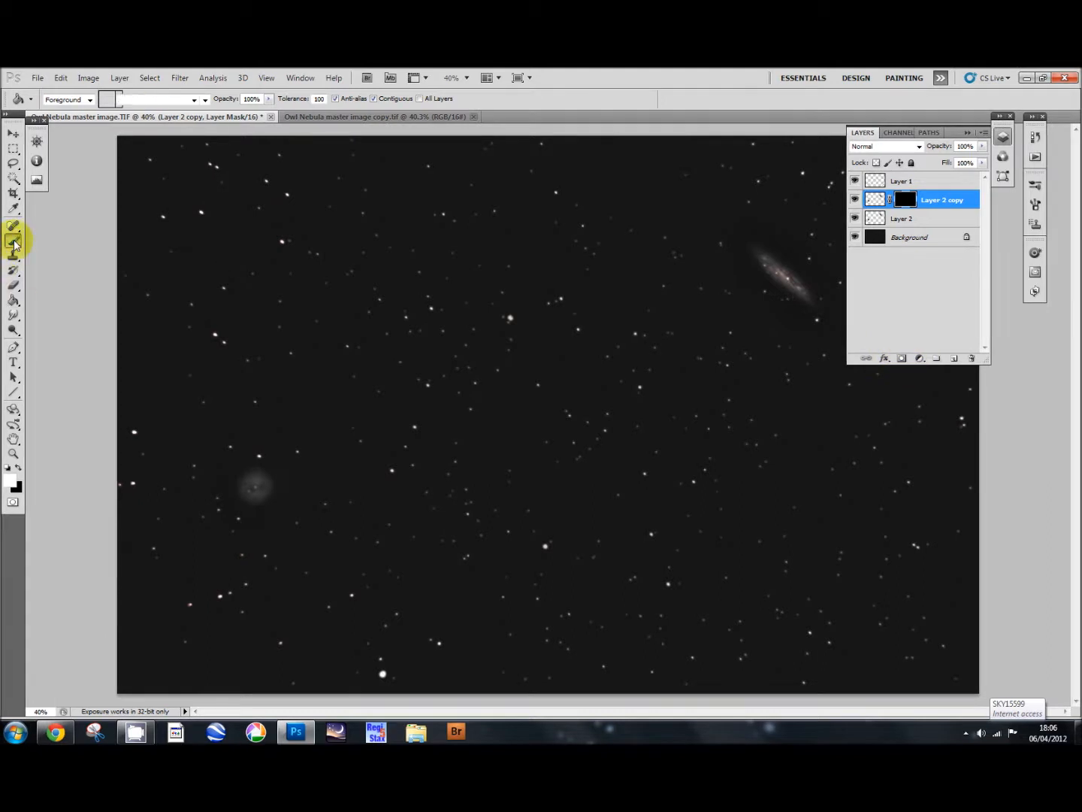
left_click(14, 240)
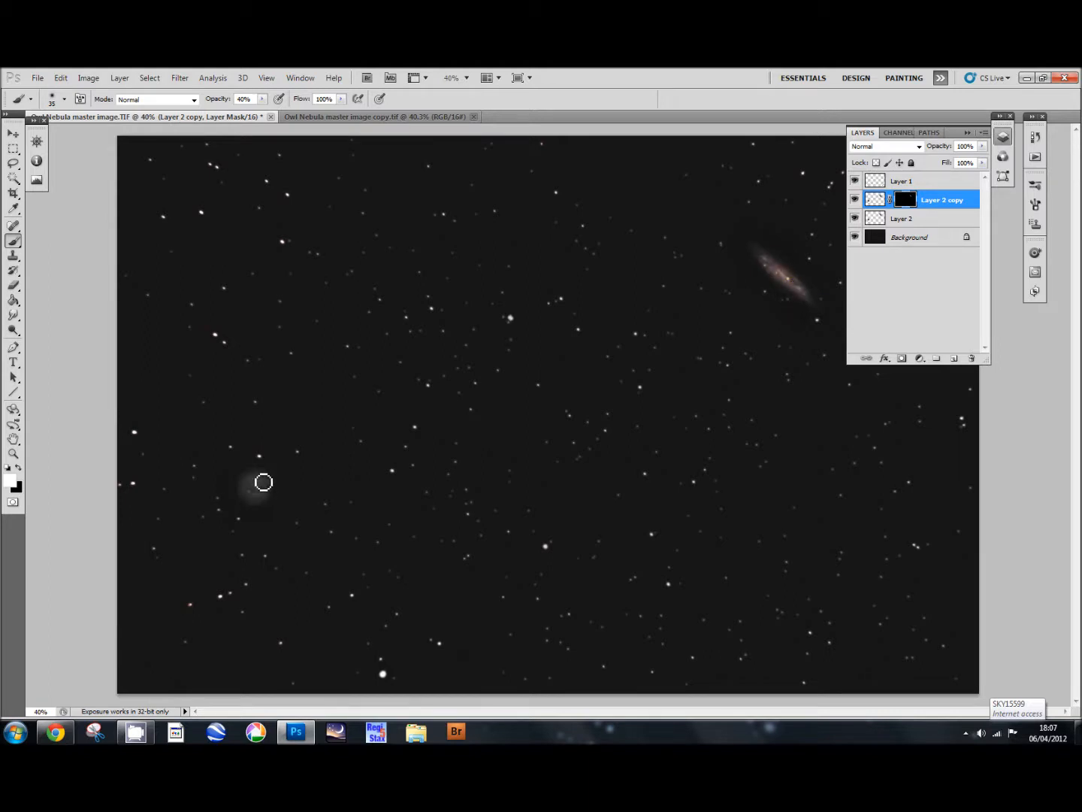
mouse_move(267, 492)
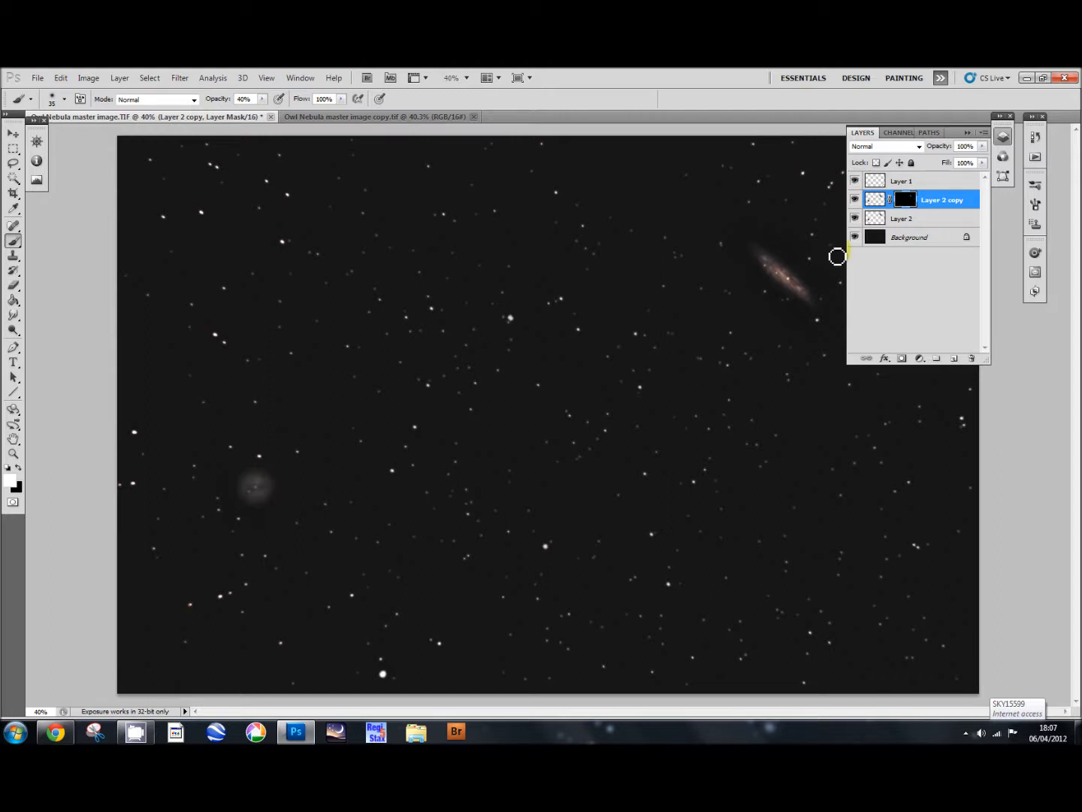
Step: Merge Layer 2 copy down into Layer 2 via the layer context menu
right_click(941, 199)
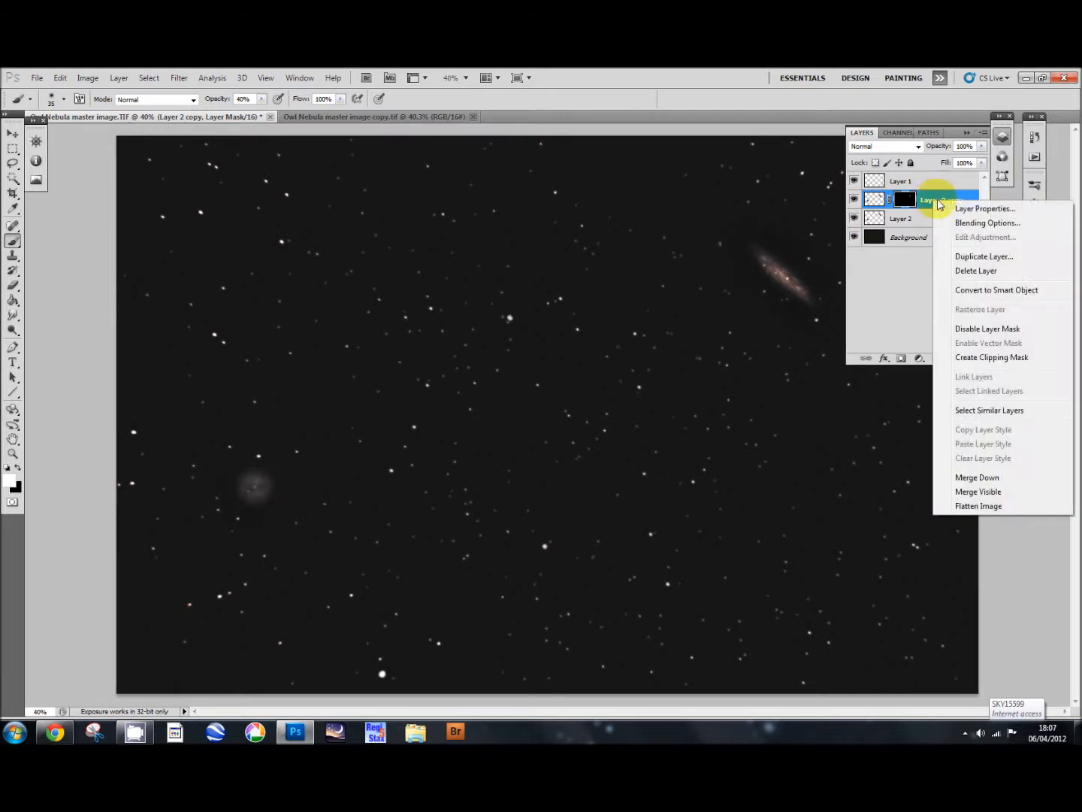
left_click(977, 476)
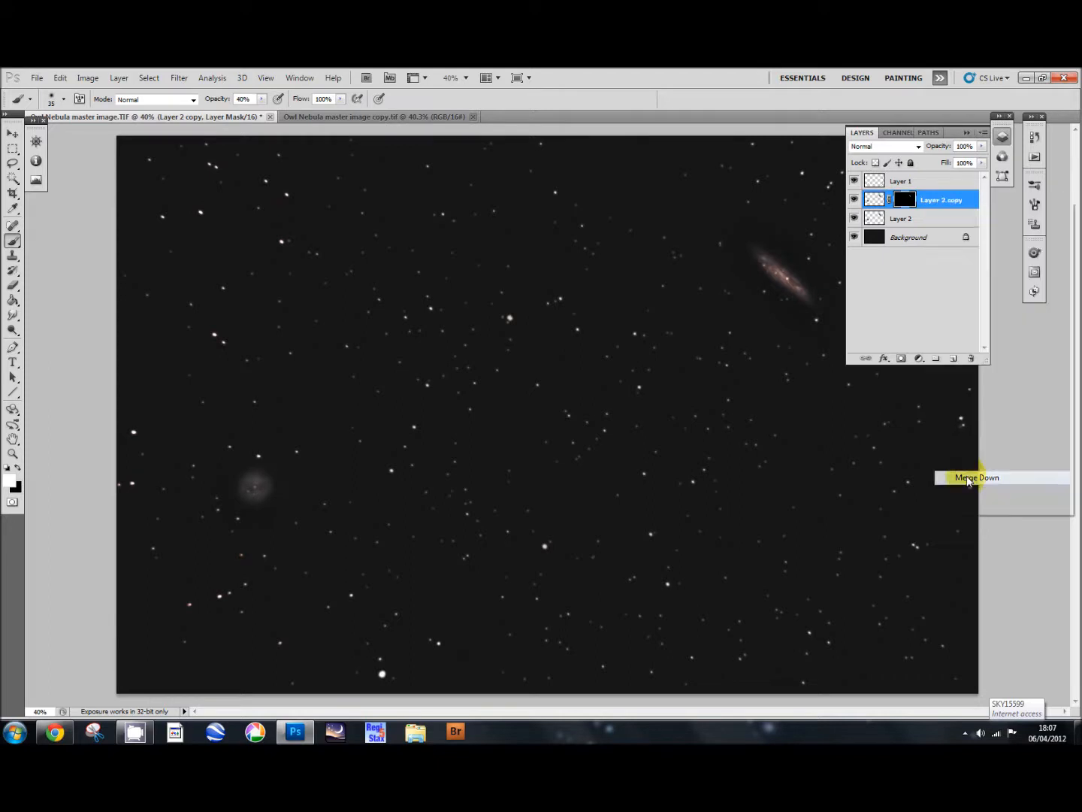
left_click(976, 477)
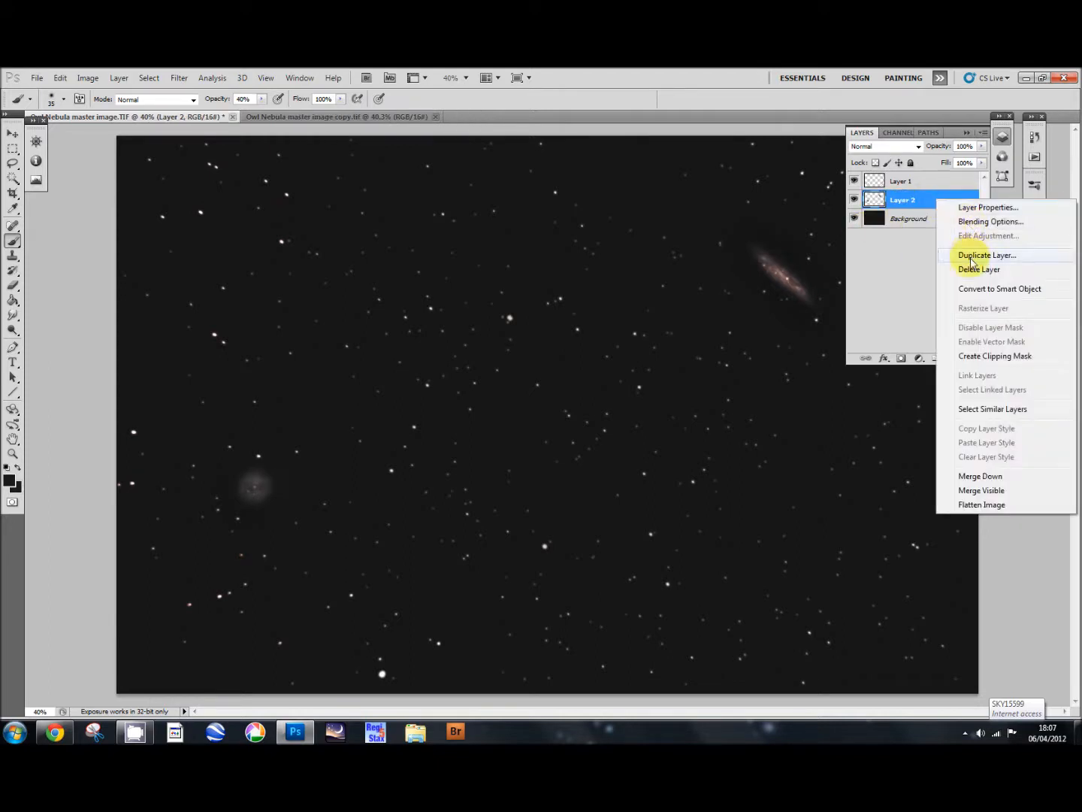
Step: Duplicate Layer 2 and apply an upward Blue channel curve to the copy
left_click(987, 255)
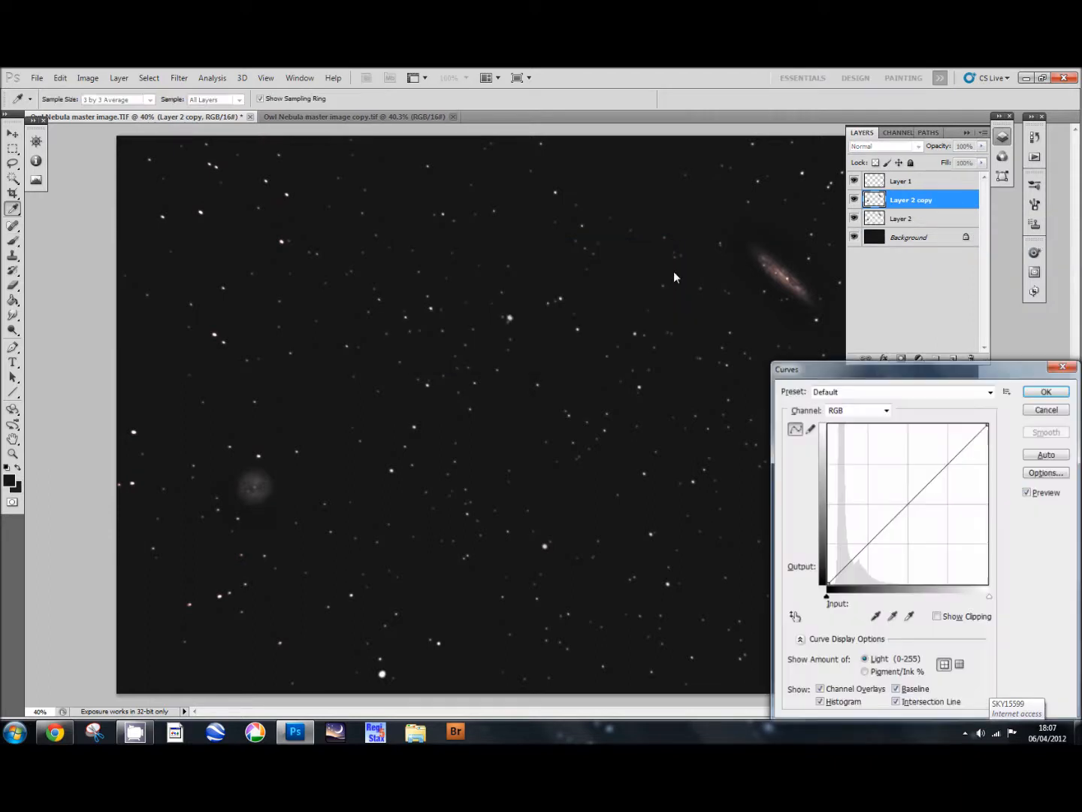
left_click(856, 409)
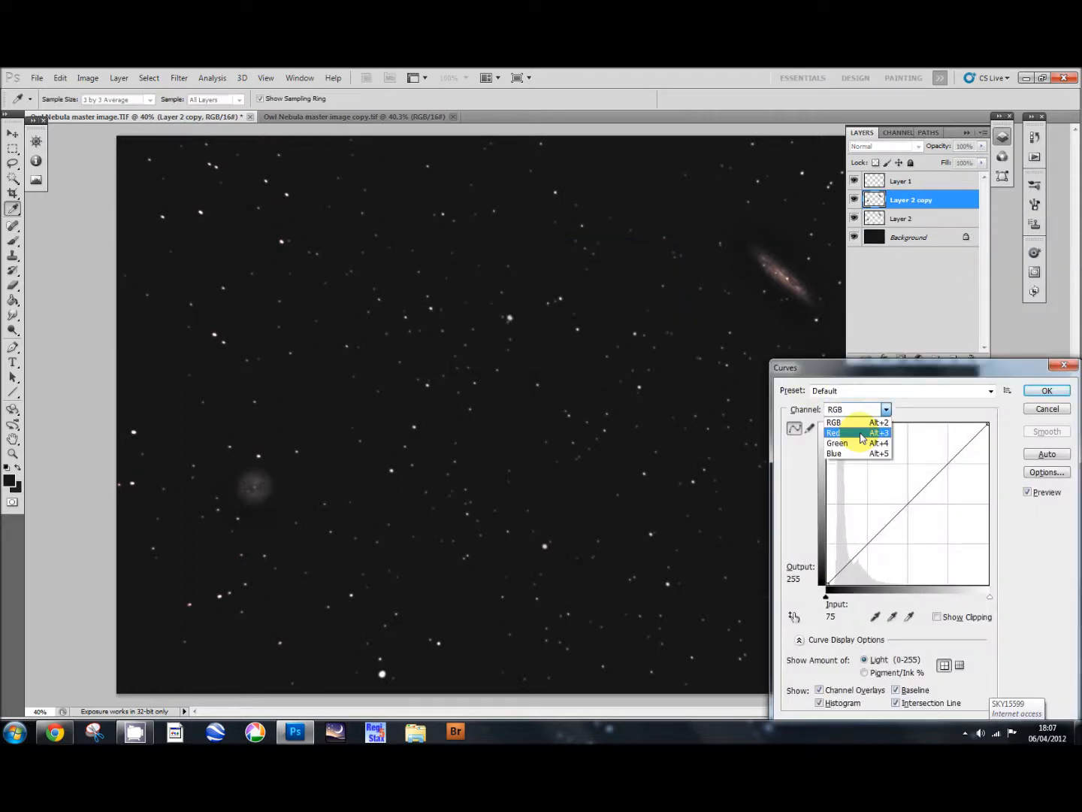
left_click(834, 453)
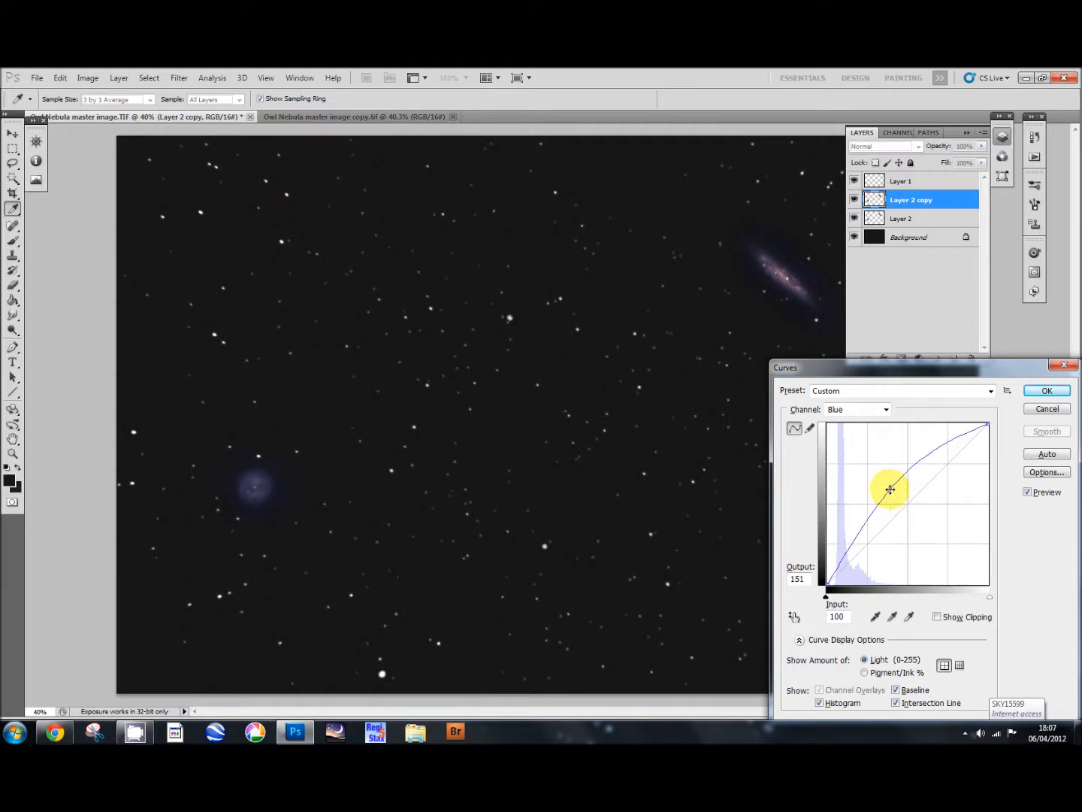
left_click(1045, 390)
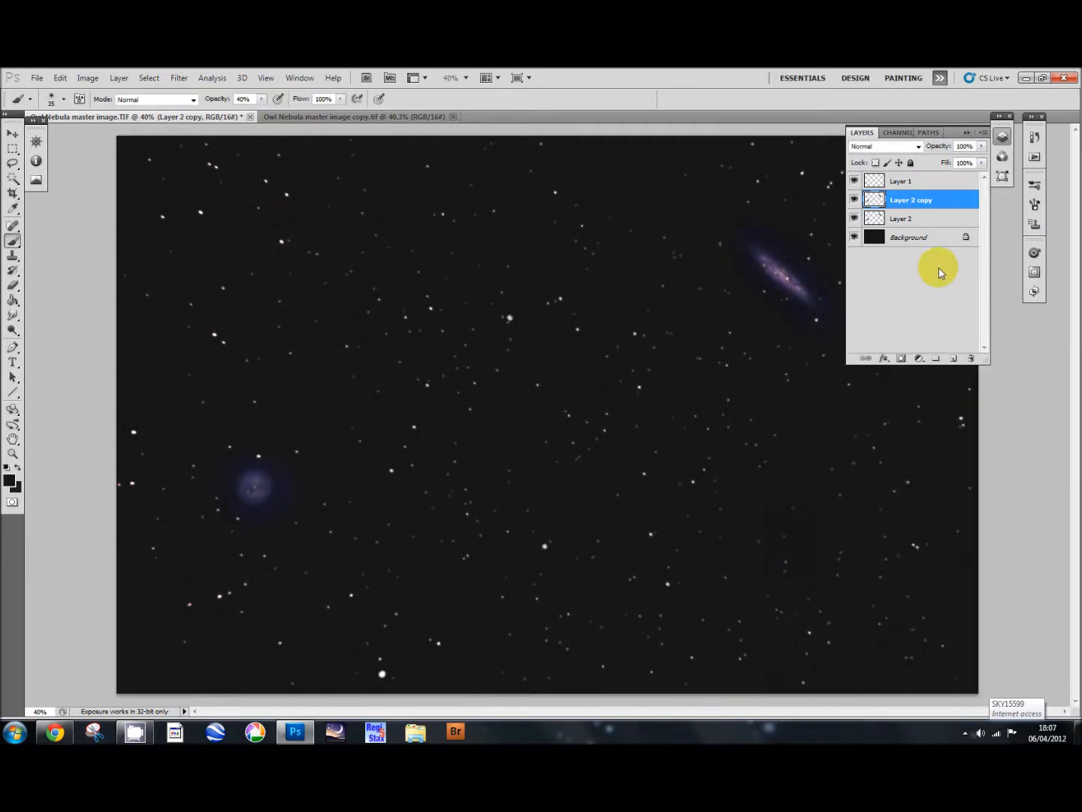
mouse_move(899, 363)
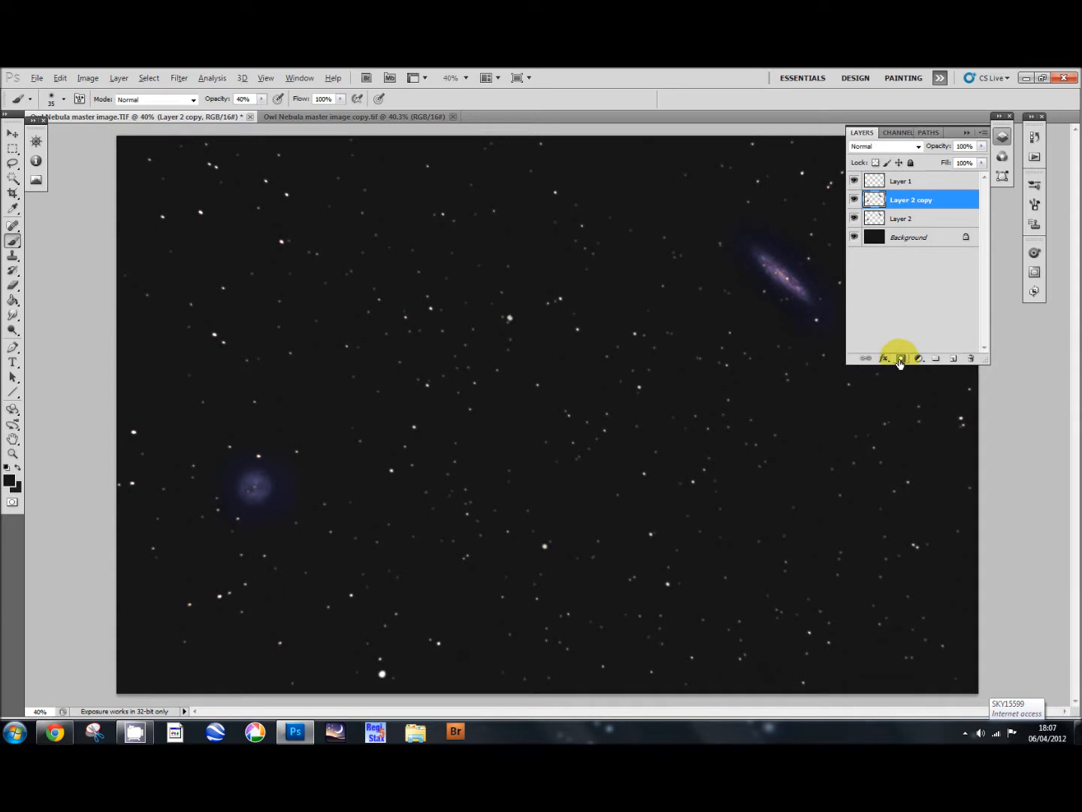
Step: Add a black layer mask hiding the blue-tinted Layer 2 copy
left_click(899, 358)
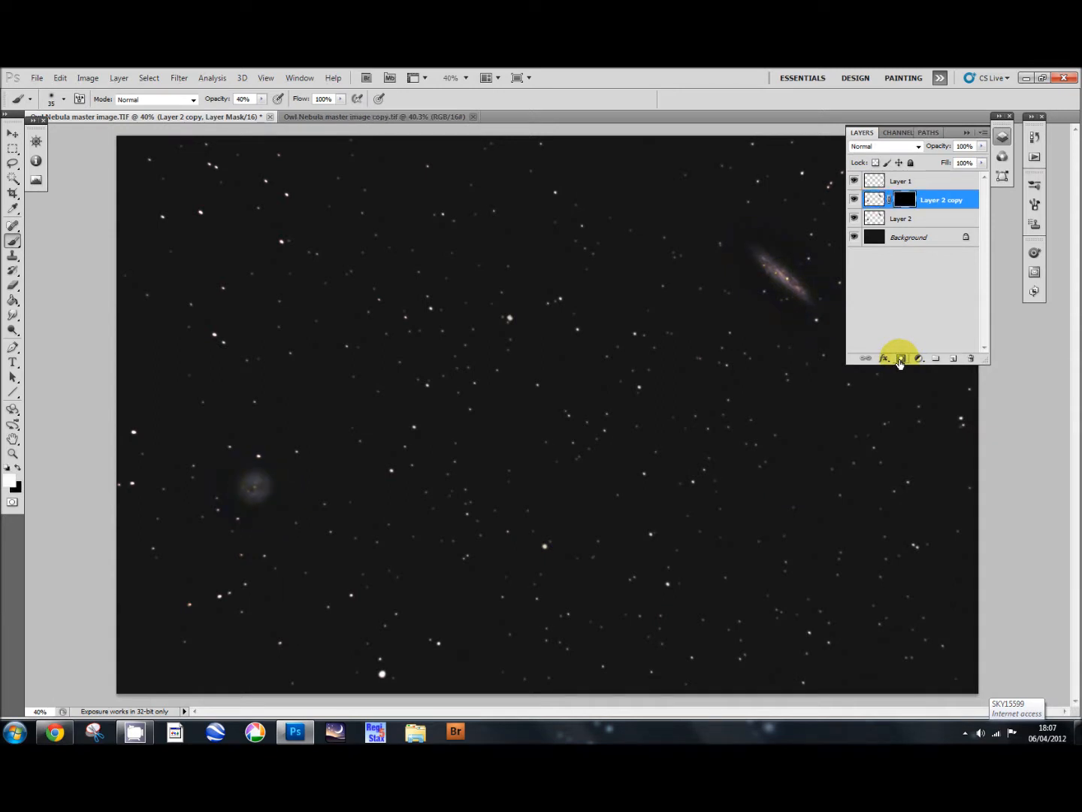
mouse_move(918, 237)
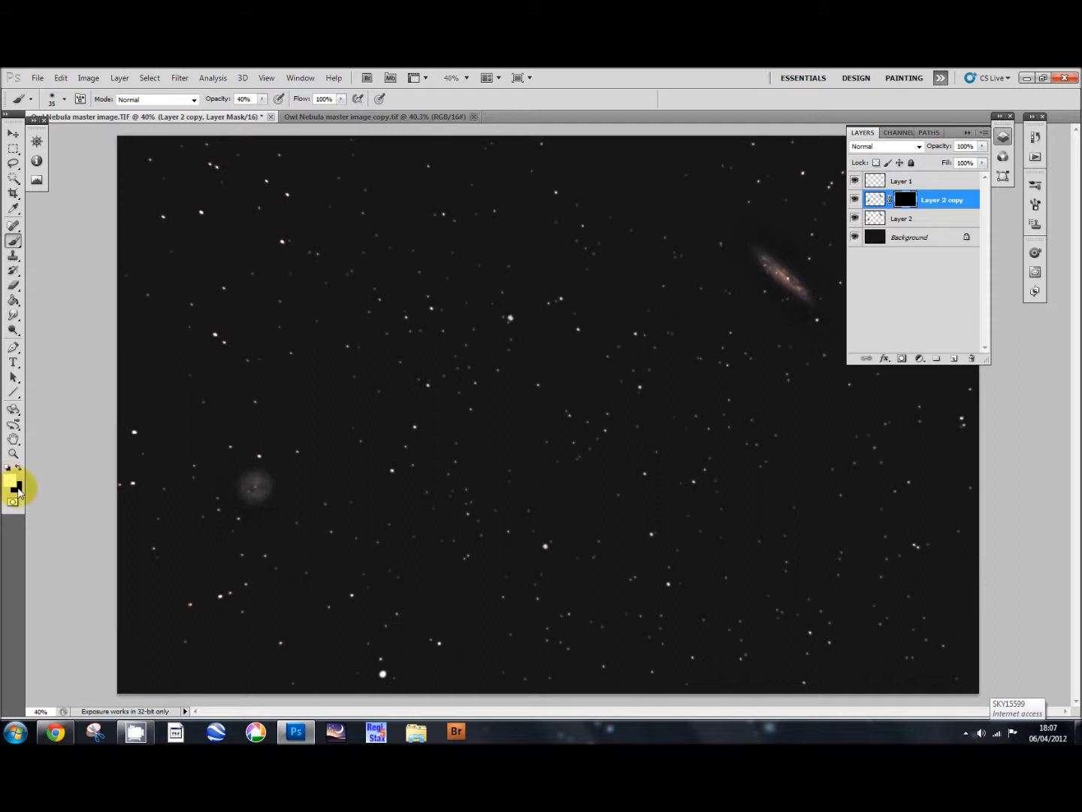
mouse_move(285, 509)
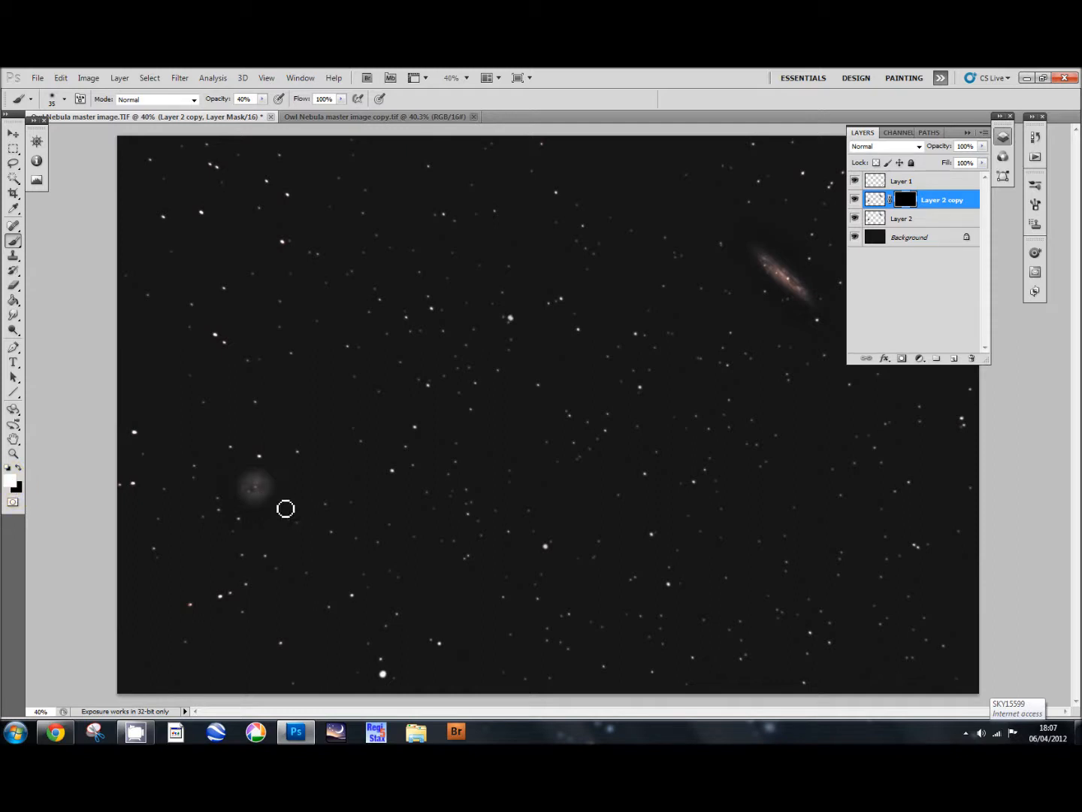
mouse_move(278, 497)
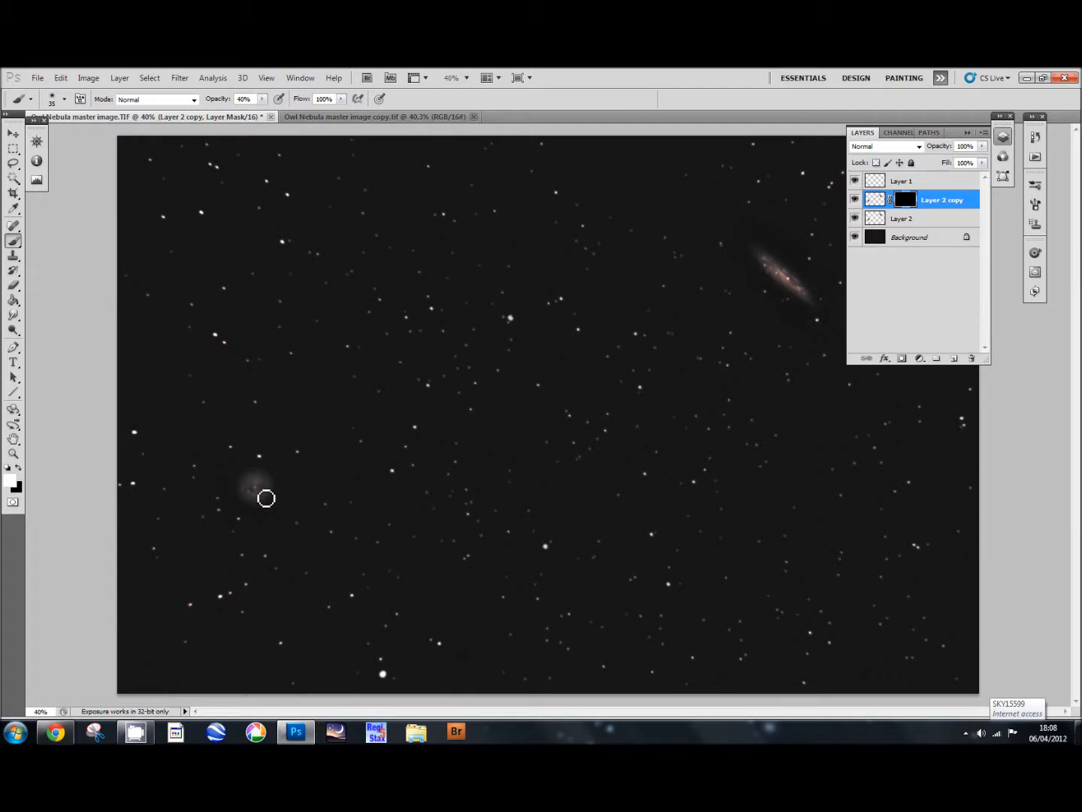
mouse_move(262, 490)
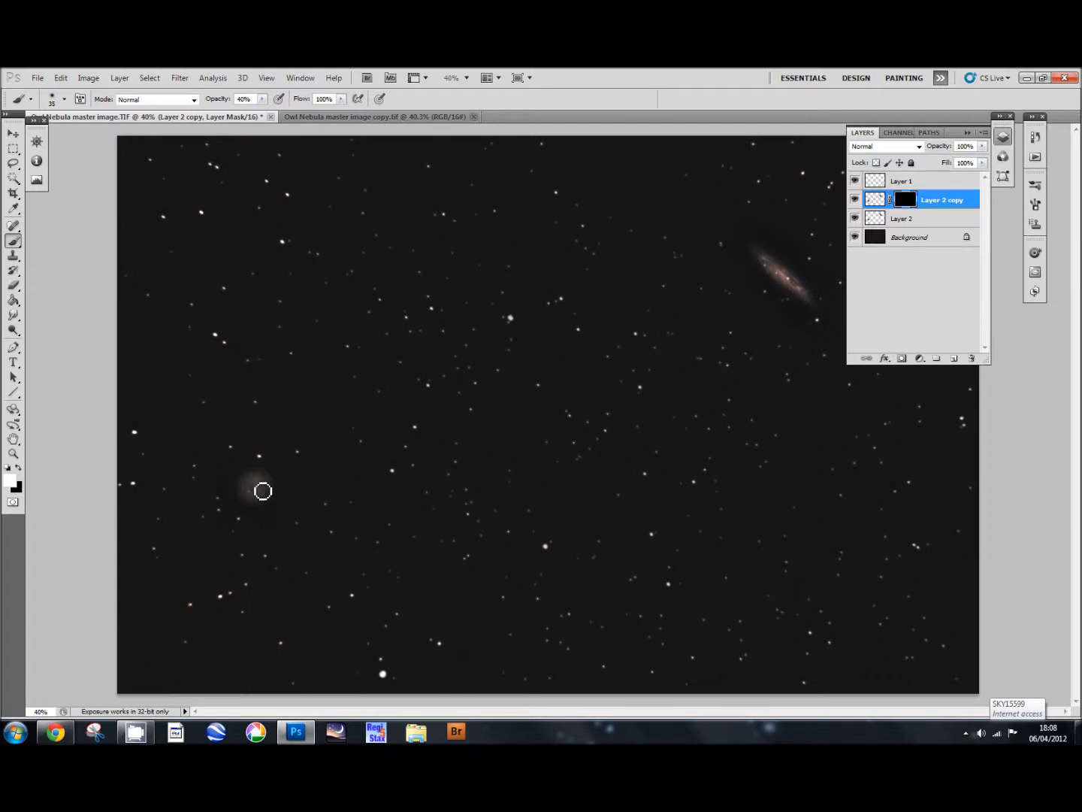
mouse_move(255, 492)
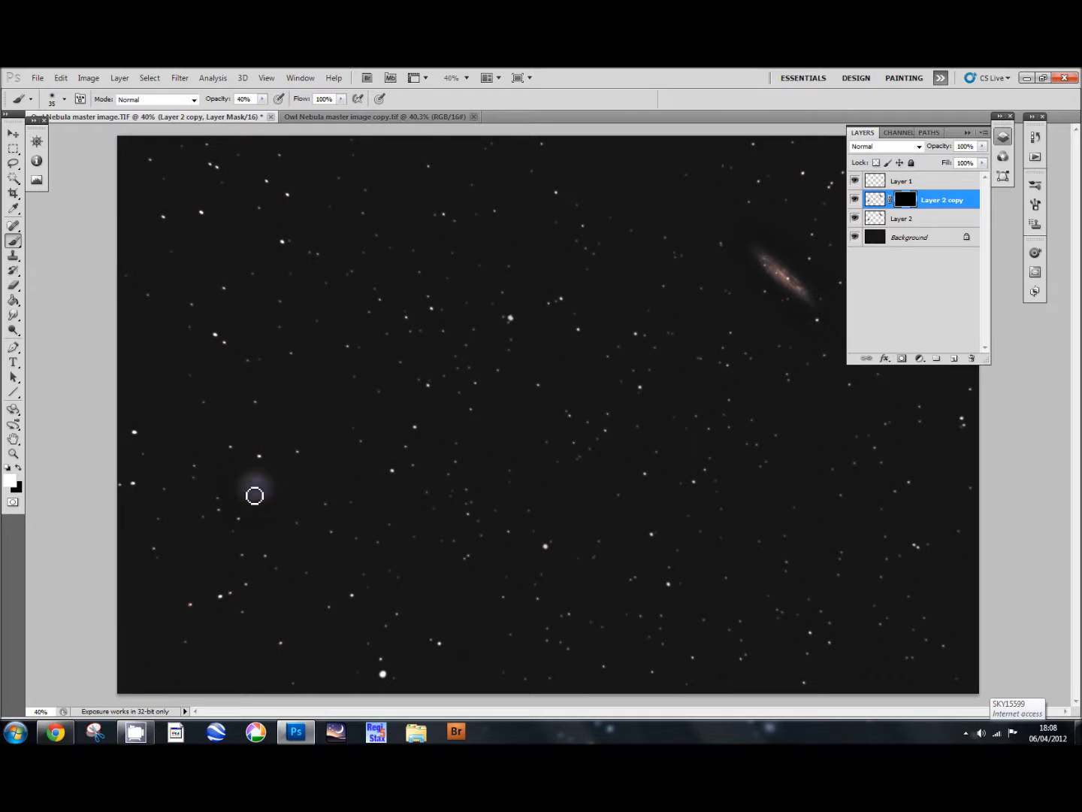
mouse_move(263, 488)
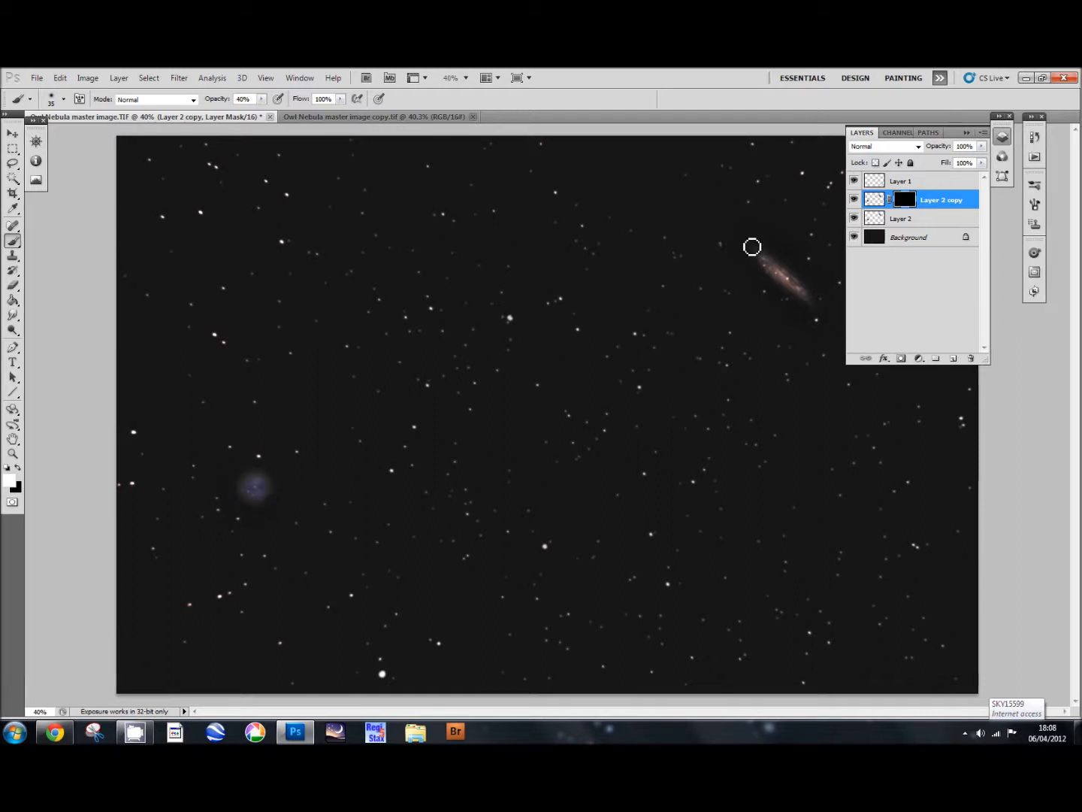
mouse_move(775, 270)
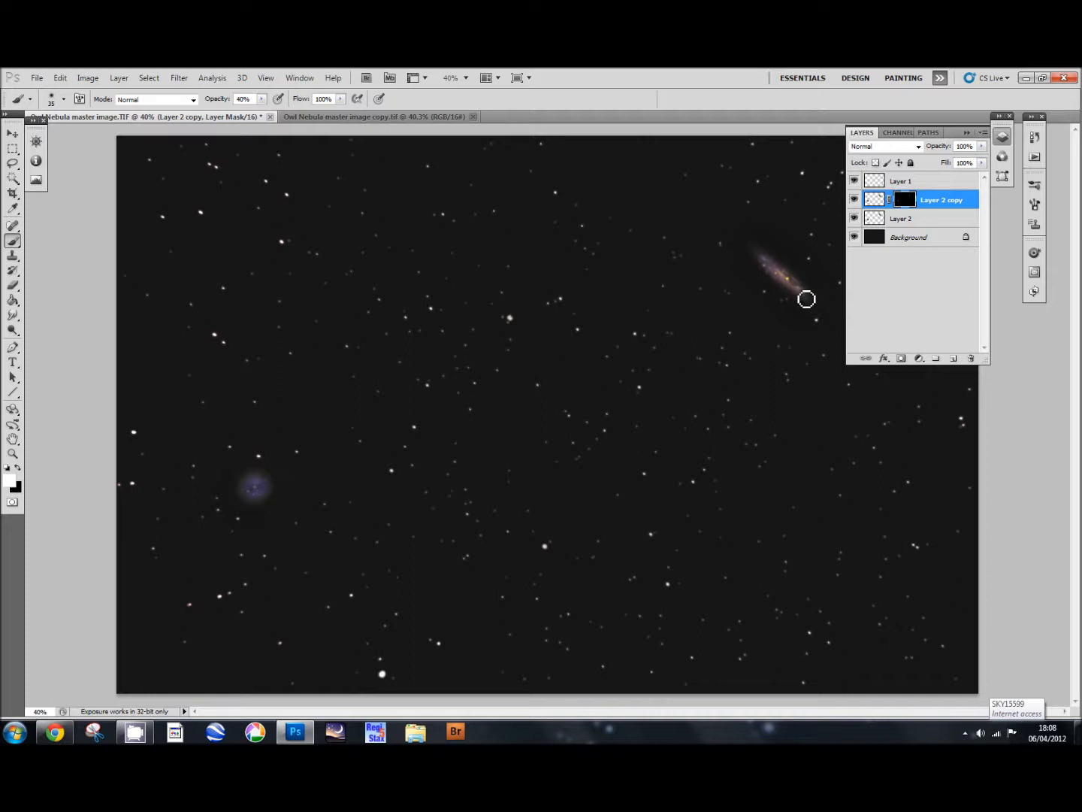
mouse_move(764, 451)
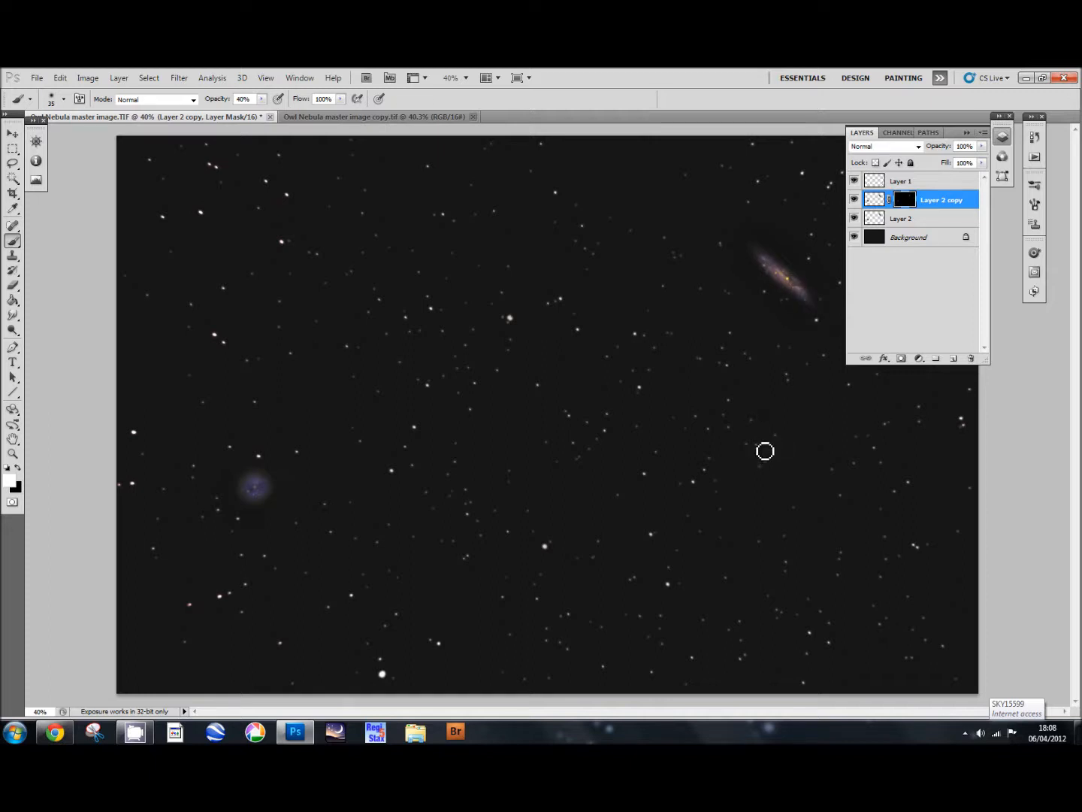
mouse_move(924, 302)
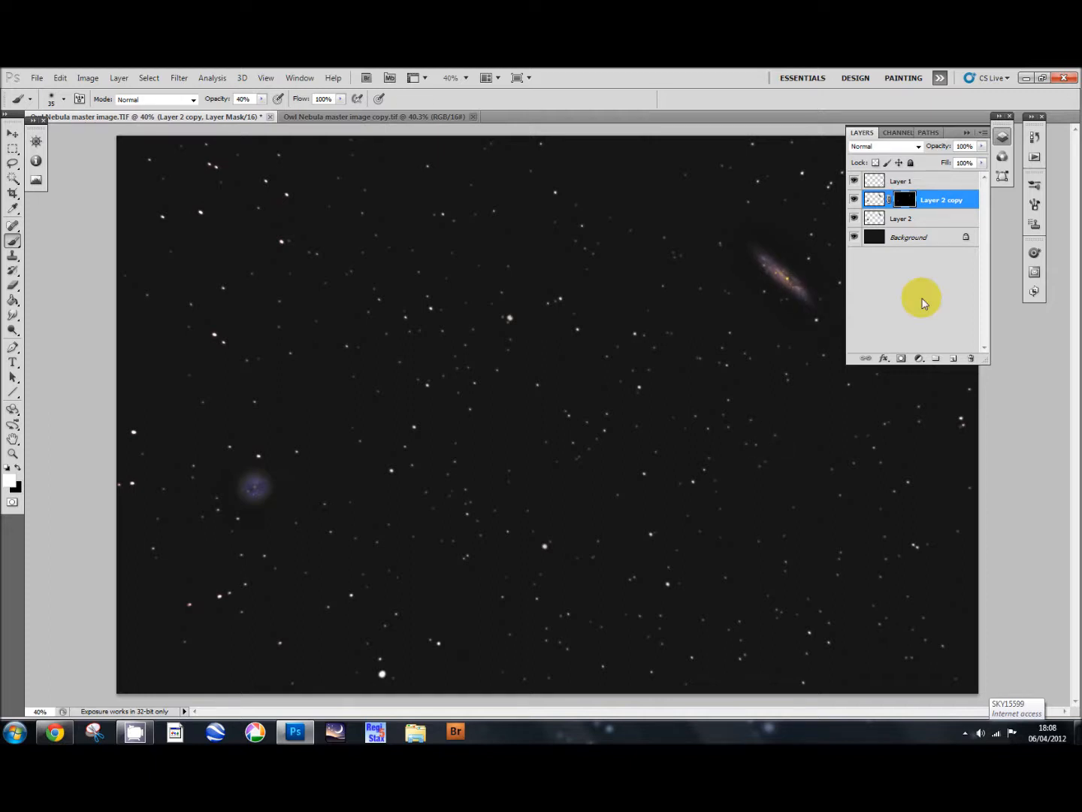
Step: Merge the blue-tinted copy down, then toggle Layer 2's visibility to compare
right_click(941, 199)
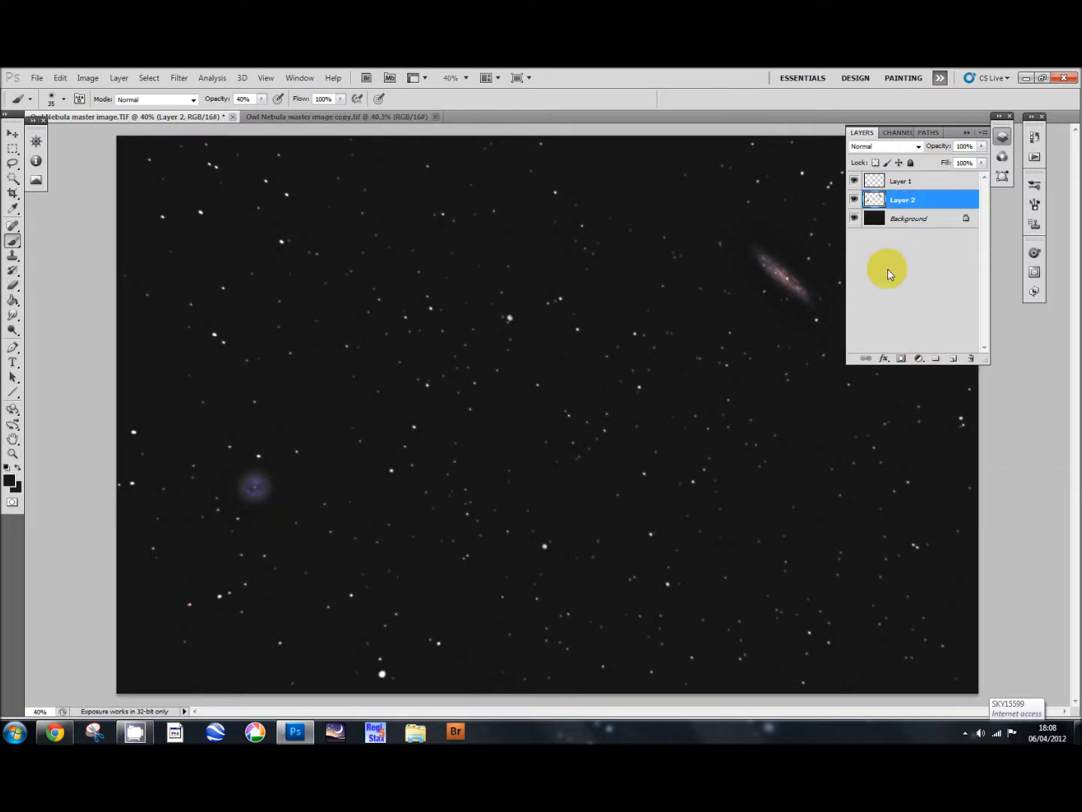
left_click(854, 180)
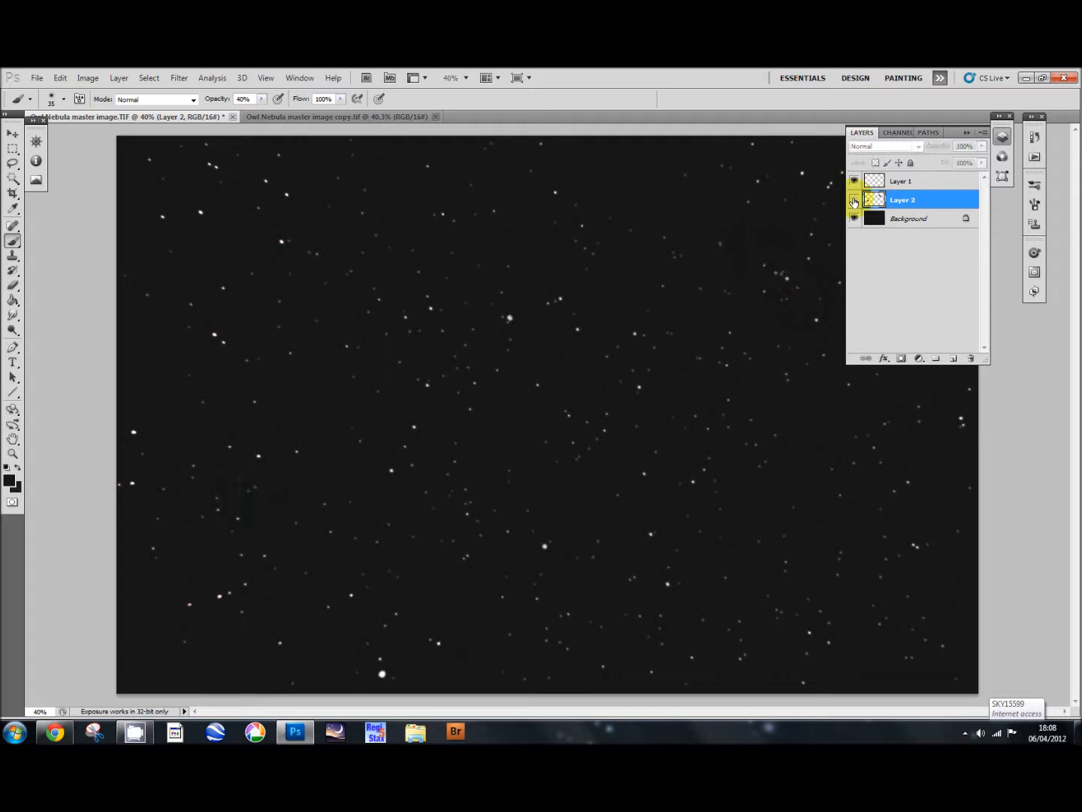
left_click(854, 200)
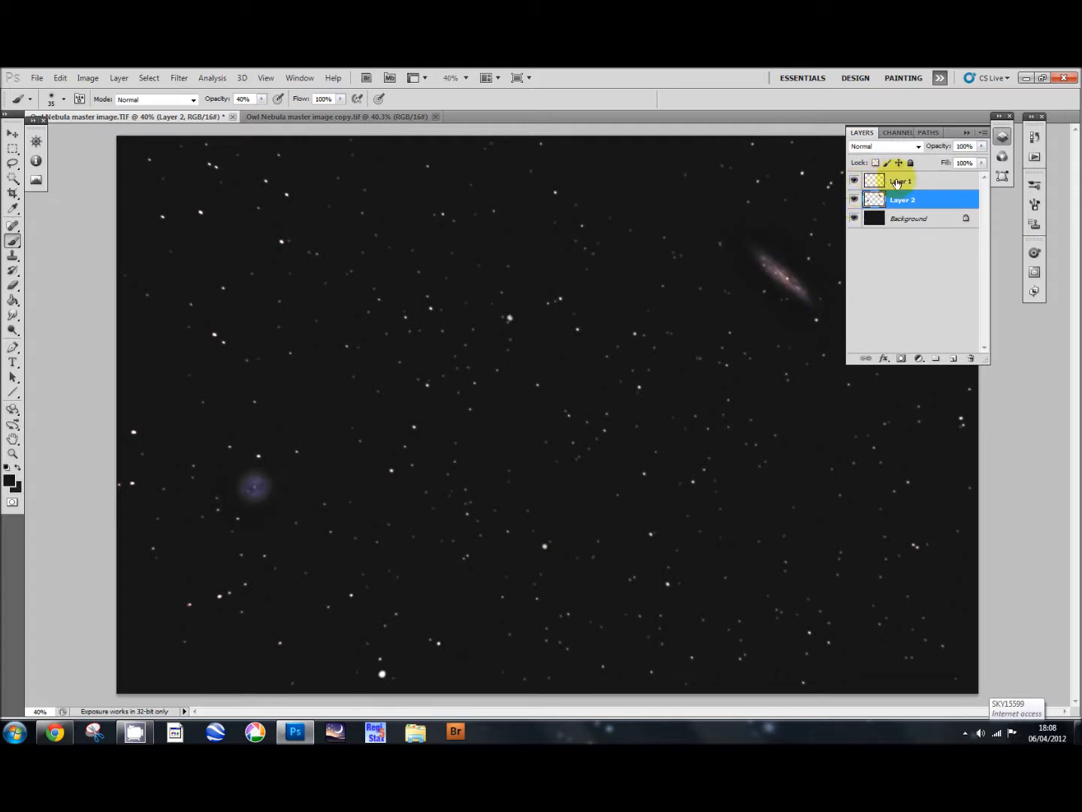
Step: Apply Levels 13, 1.00, 219 to star Layer 1 to brighten the stars
left_click(902, 180)
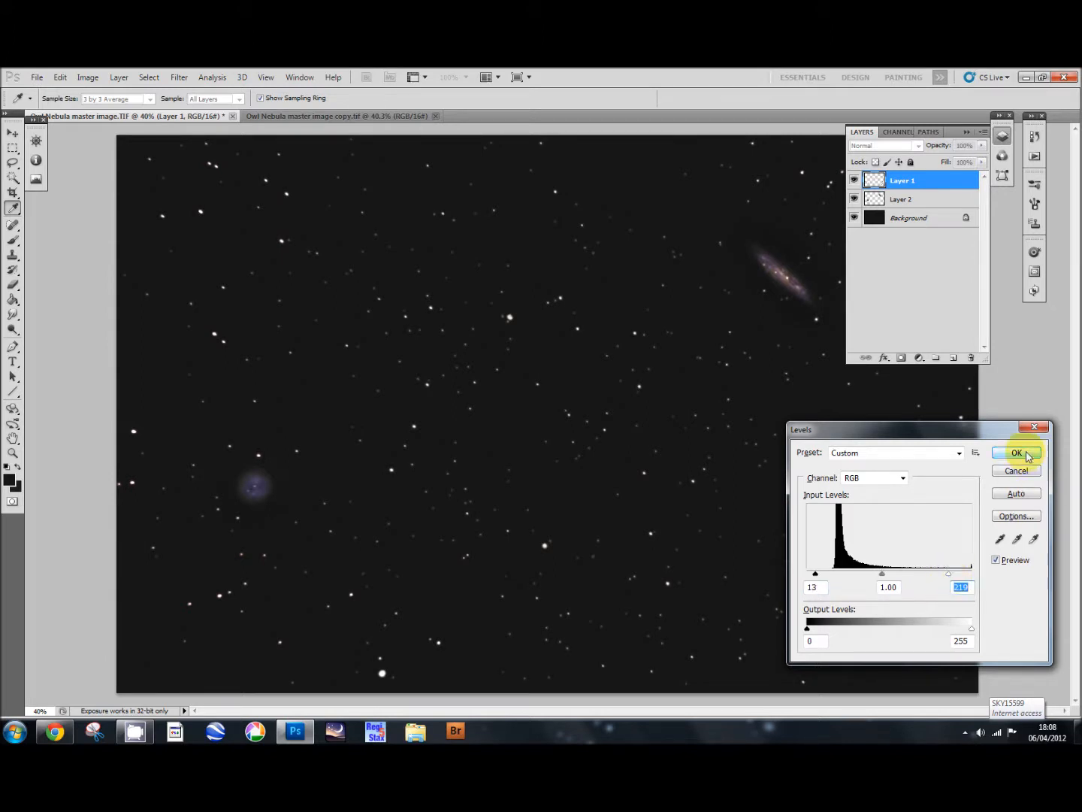
left_click(1016, 451)
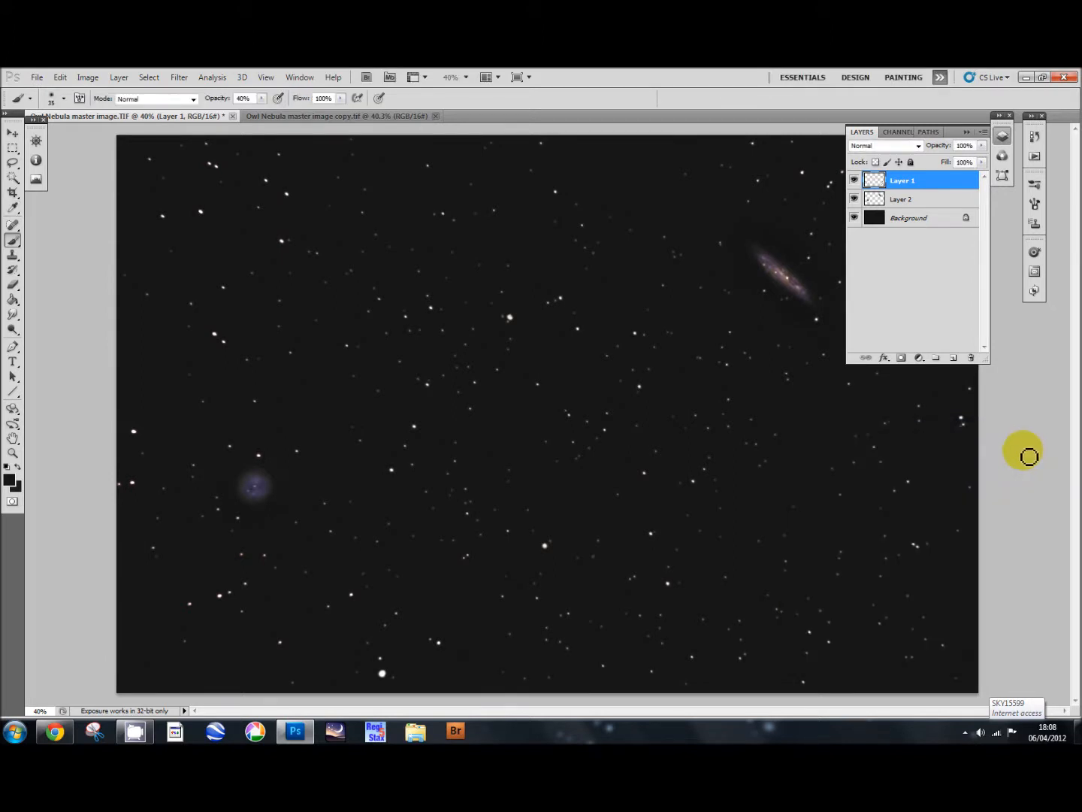
mouse_move(920, 229)
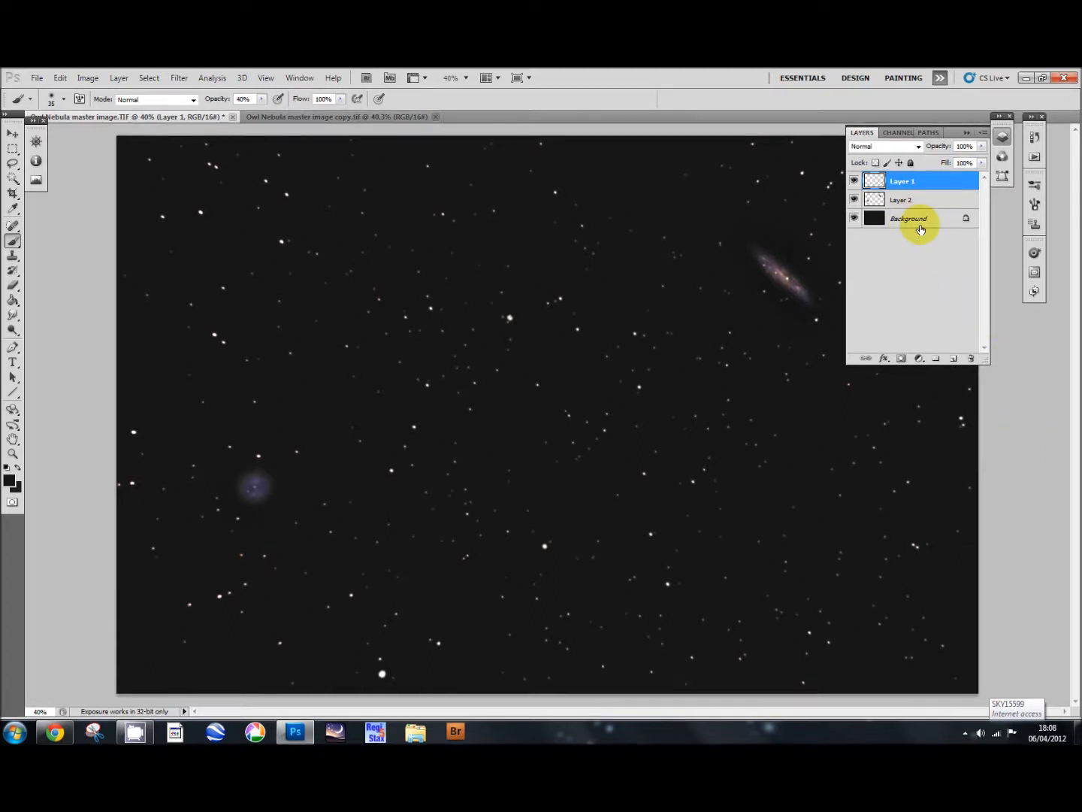
mouse_move(914, 248)
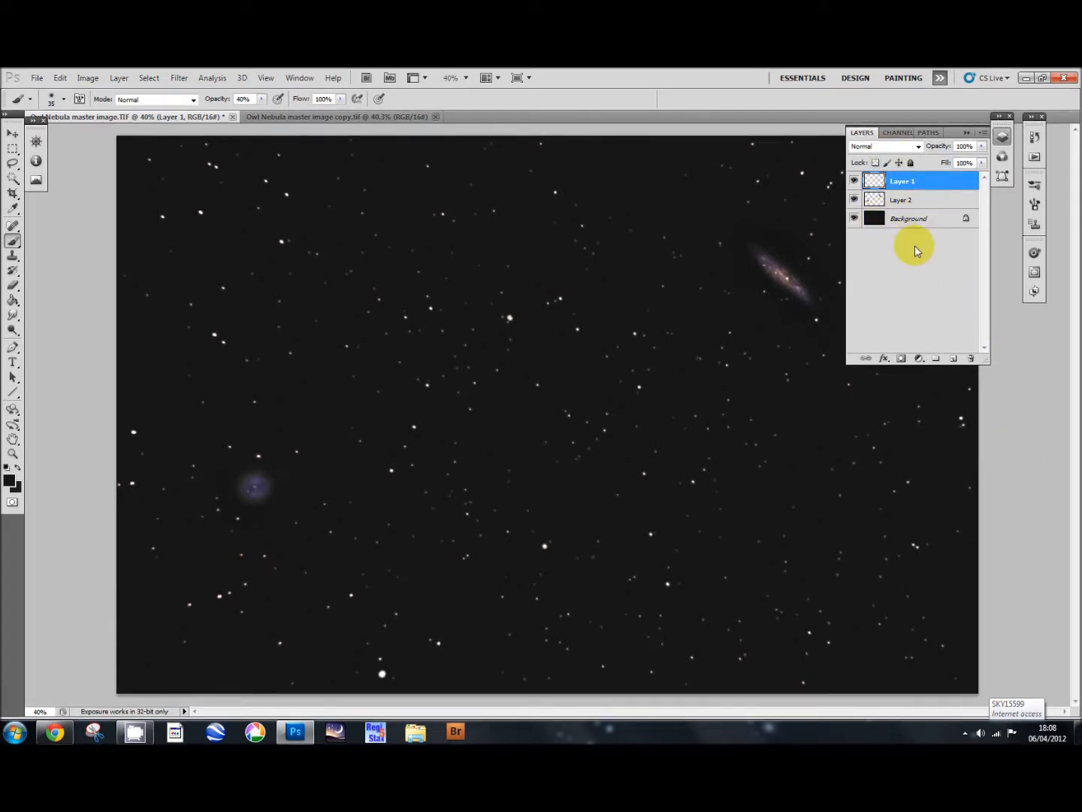
mouse_move(915, 262)
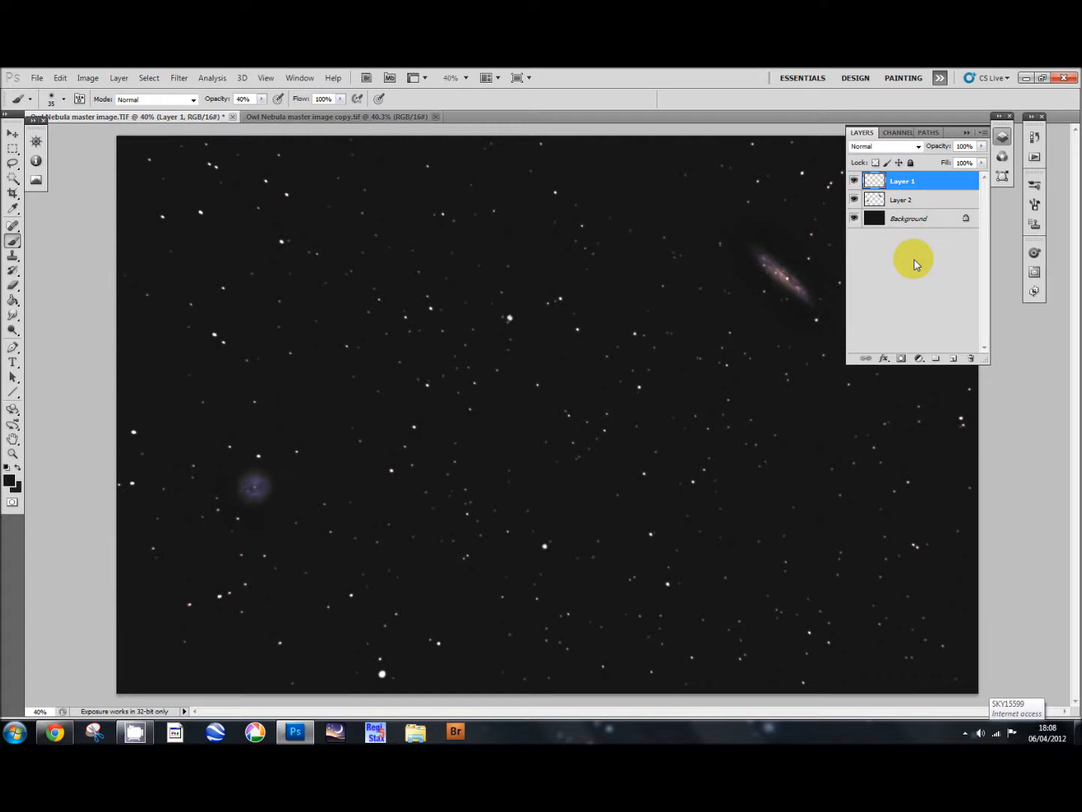
mouse_move(919, 259)
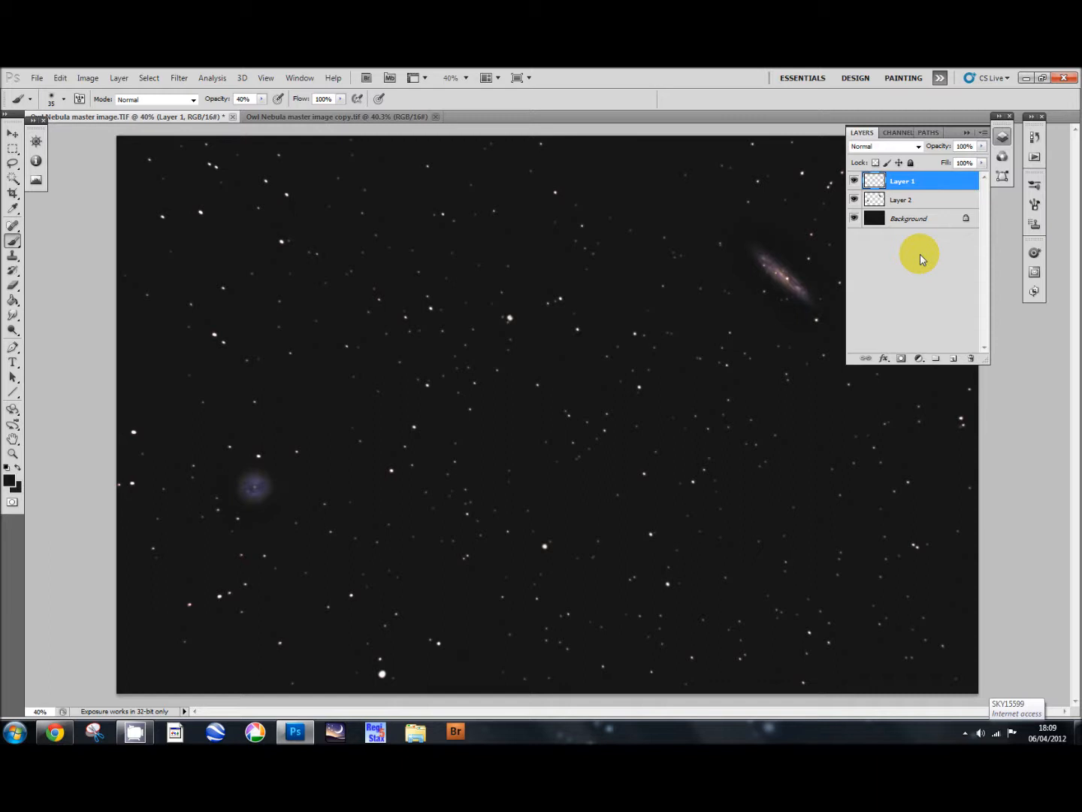
mouse_move(426, 162)
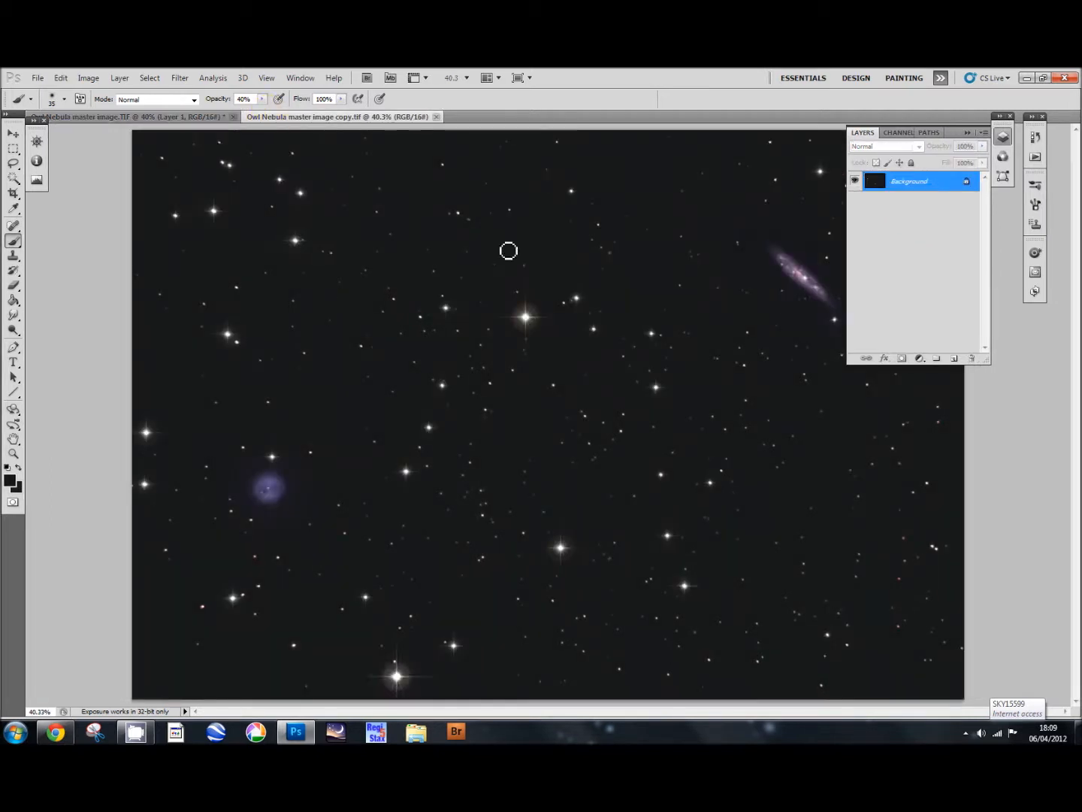
mouse_move(1033, 308)
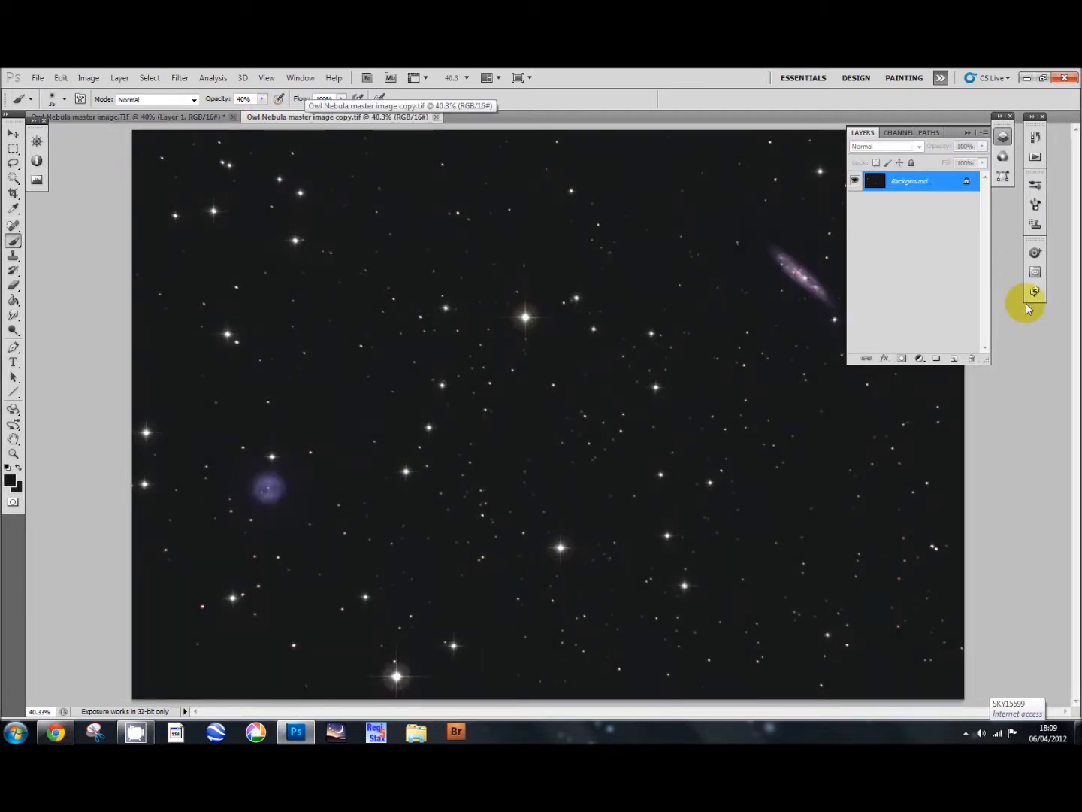
Step: Collapse the Layers panel and view the master image, then return to the star-spiked copy
left_click(999, 116)
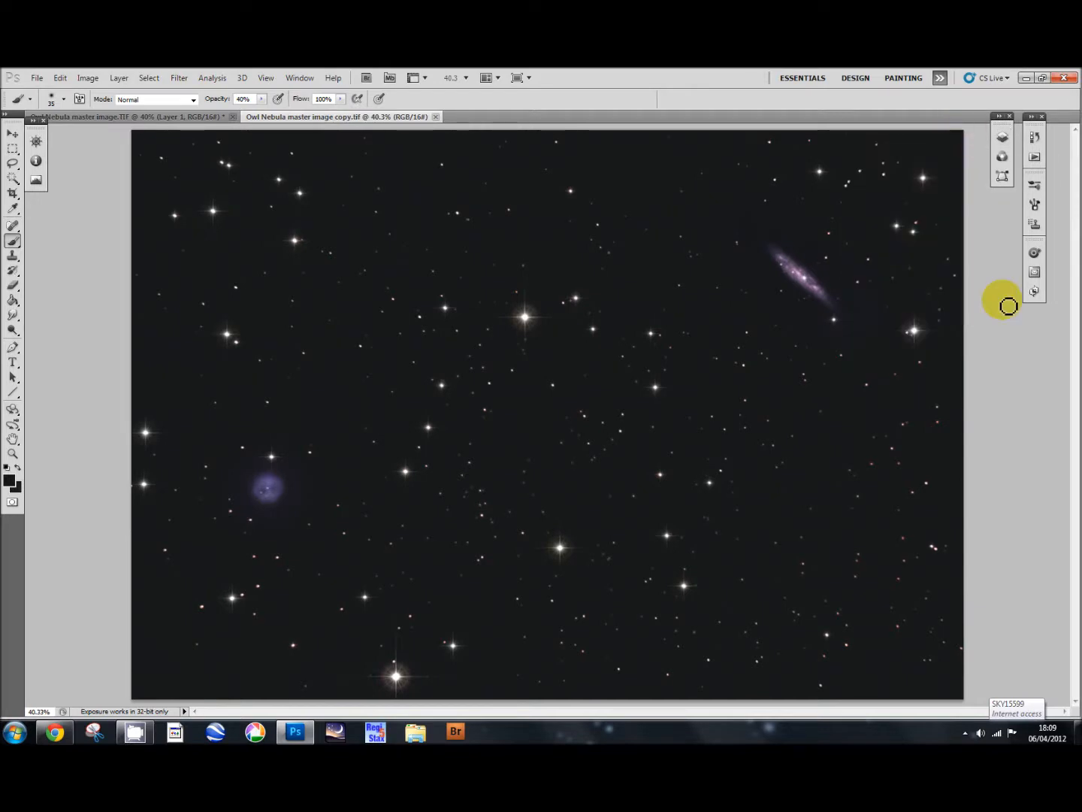
mouse_move(395, 288)
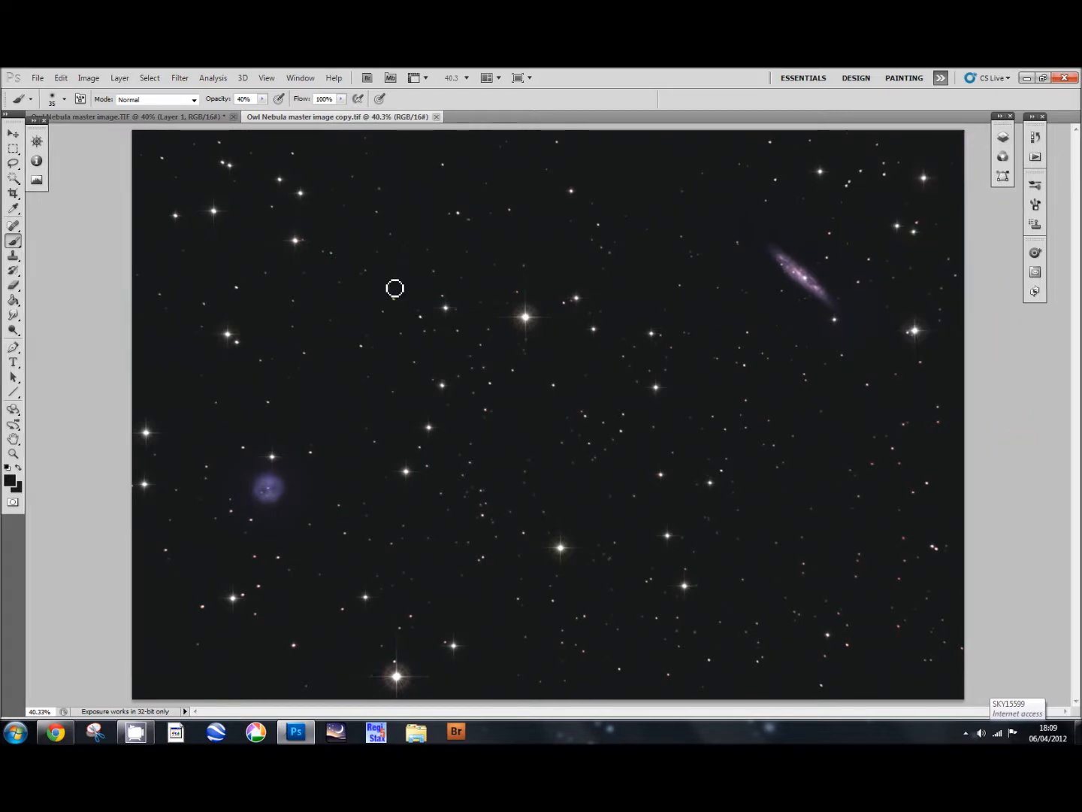
left_click(131, 116)
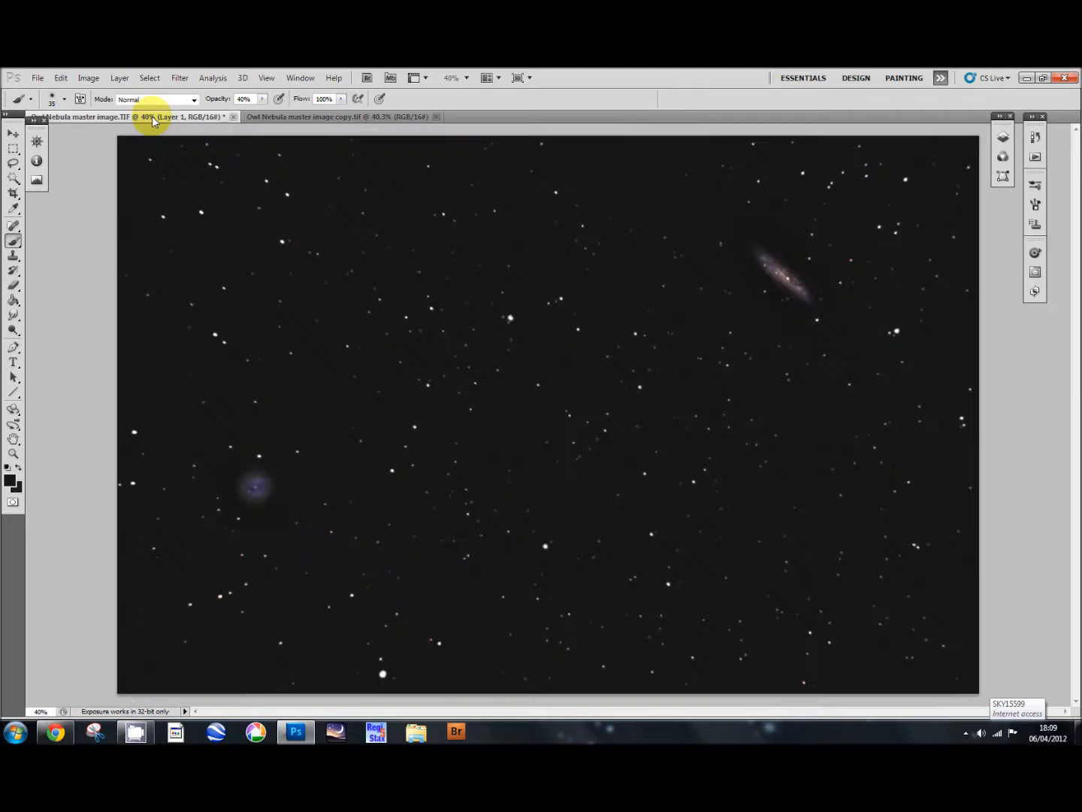
mouse_move(151, 117)
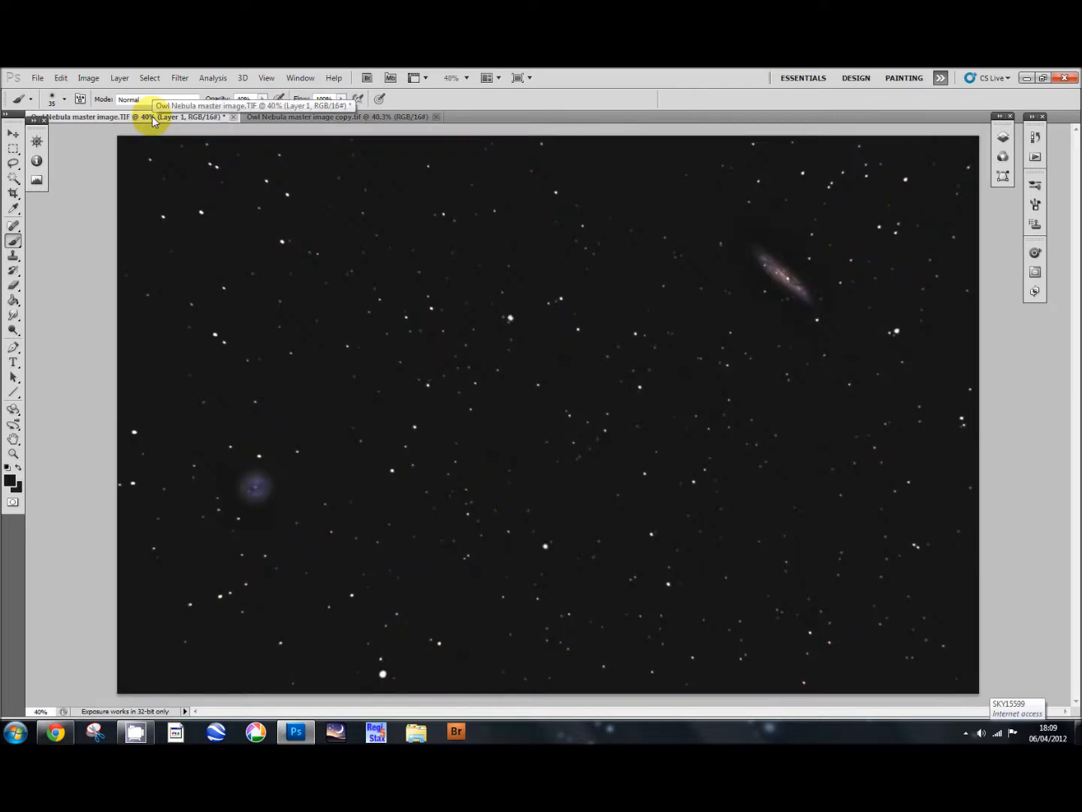
left_click(338, 116)
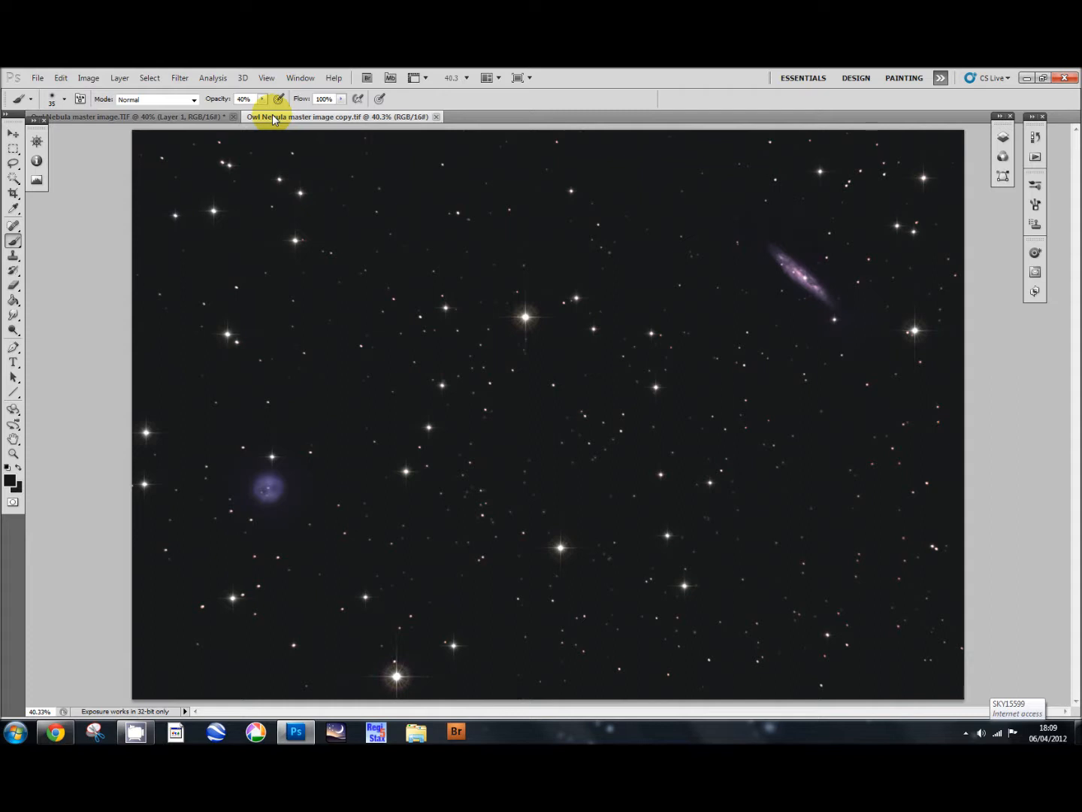
mouse_move(335, 197)
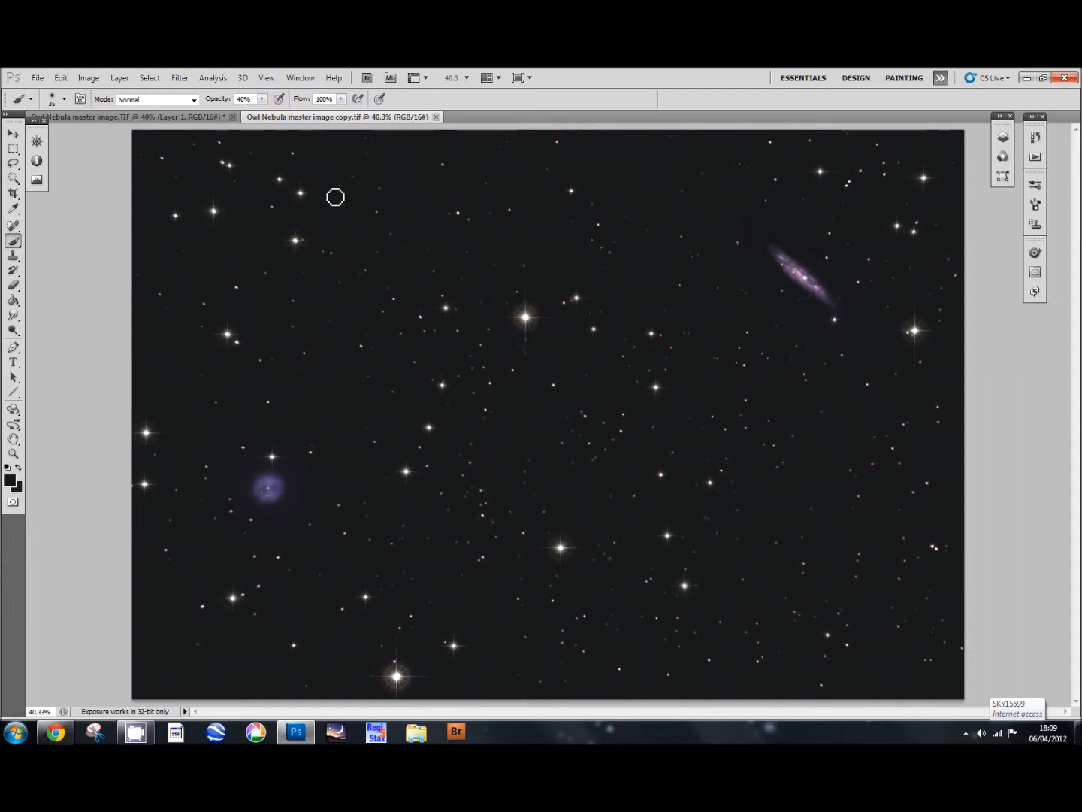
mouse_move(402, 265)
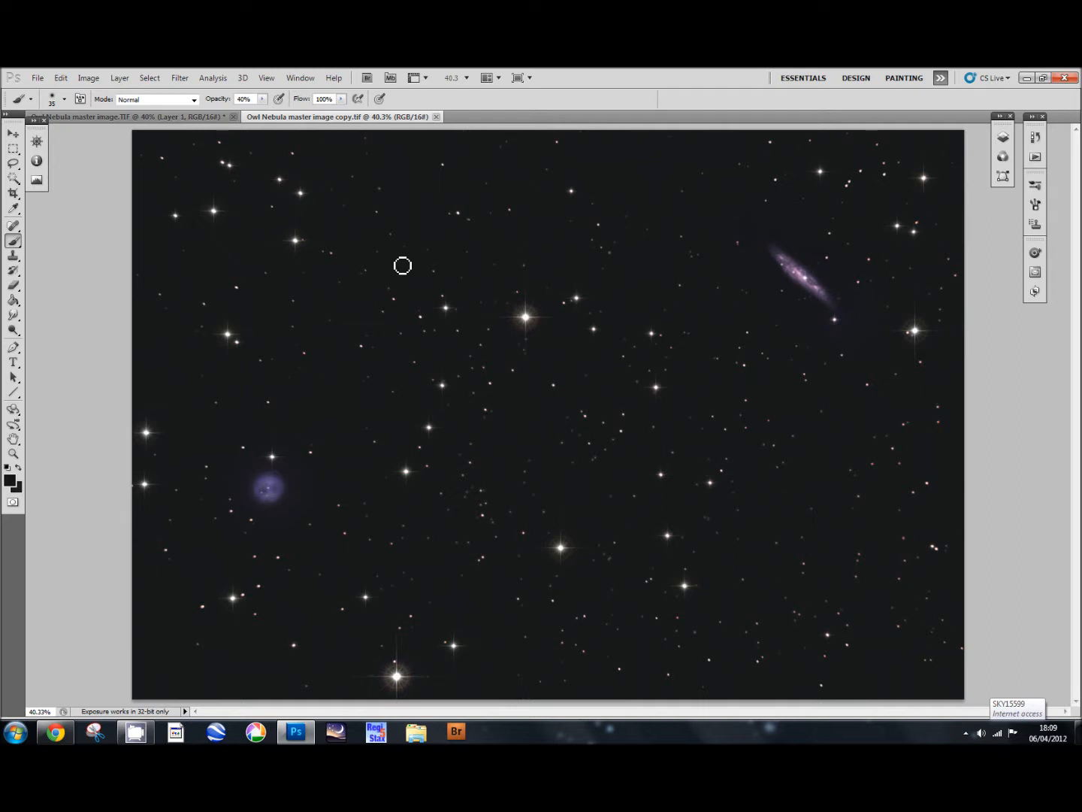
mouse_move(408, 261)
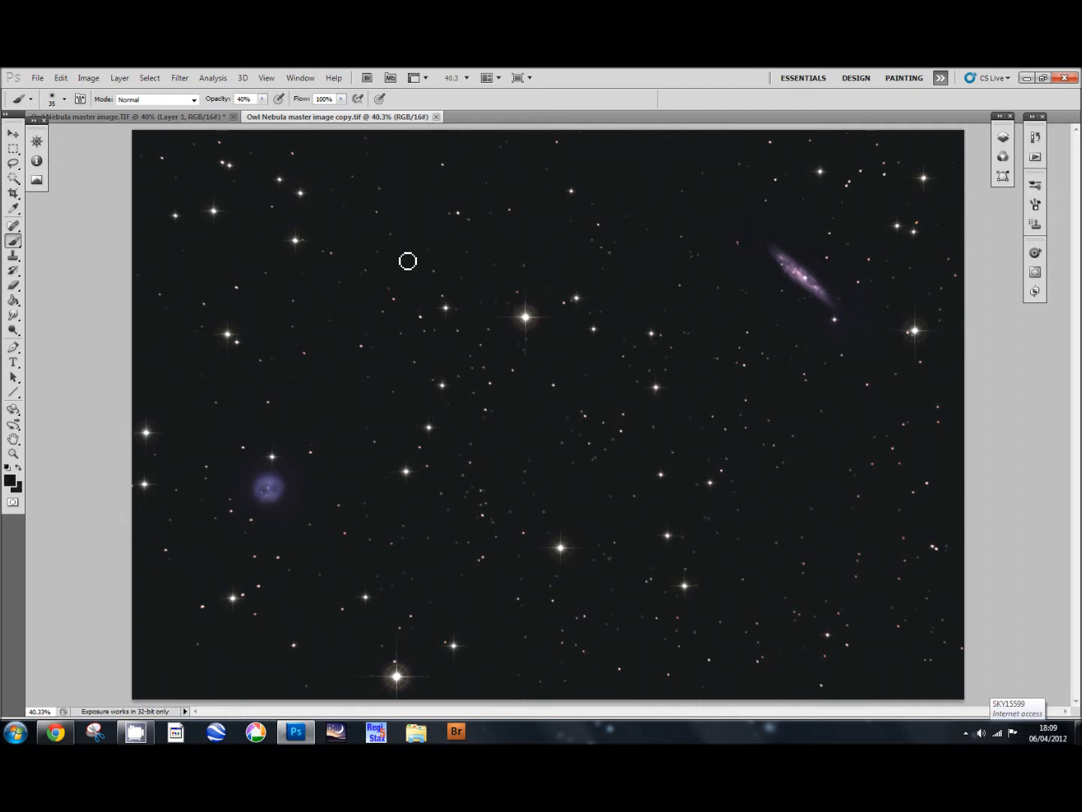